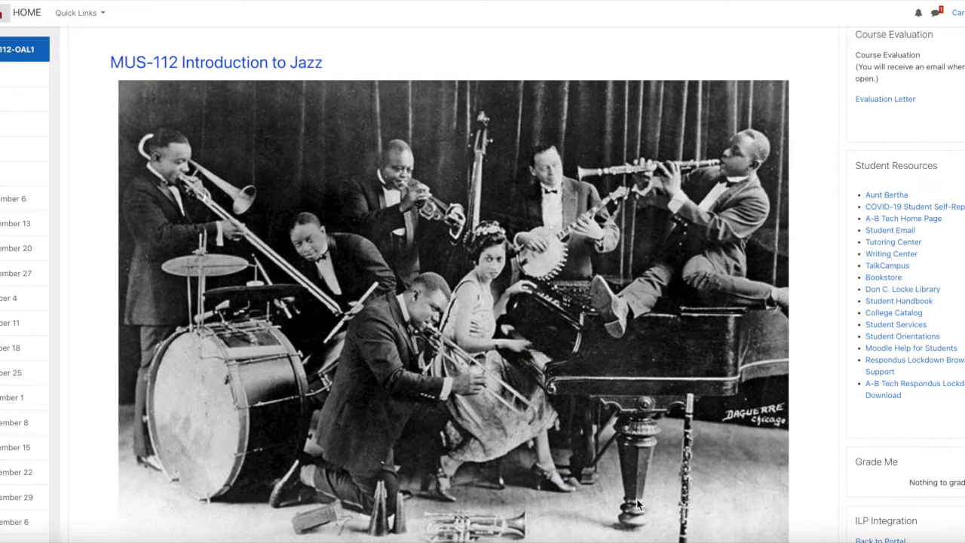
{"action": "mouse_move", "coordinate": [644, 488]}
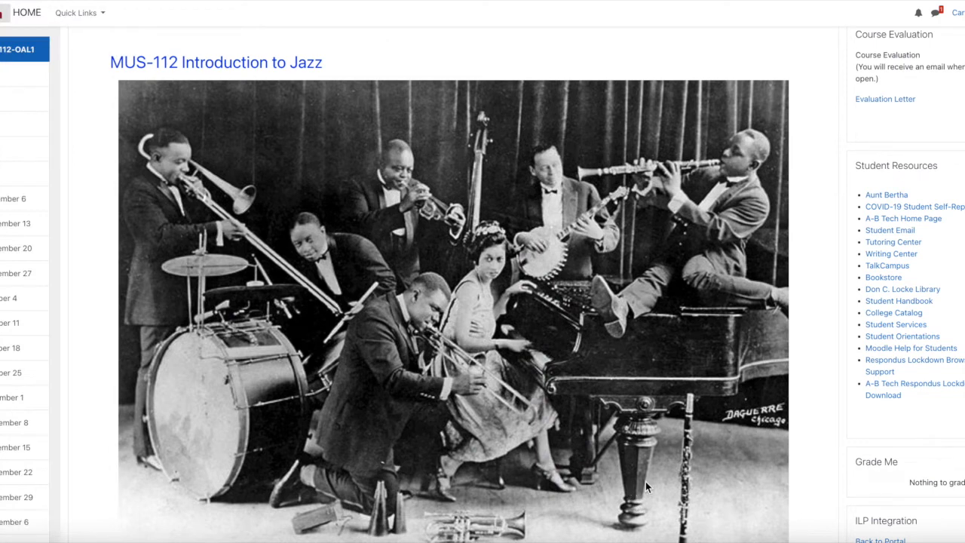
Scroll to Free Online Textbook and open the 'Intro to Jazz Textbook ~ Modules 1 - 12' folder
{"action": "scroll", "scroll_direction": "down", "scroll_amount": 3}
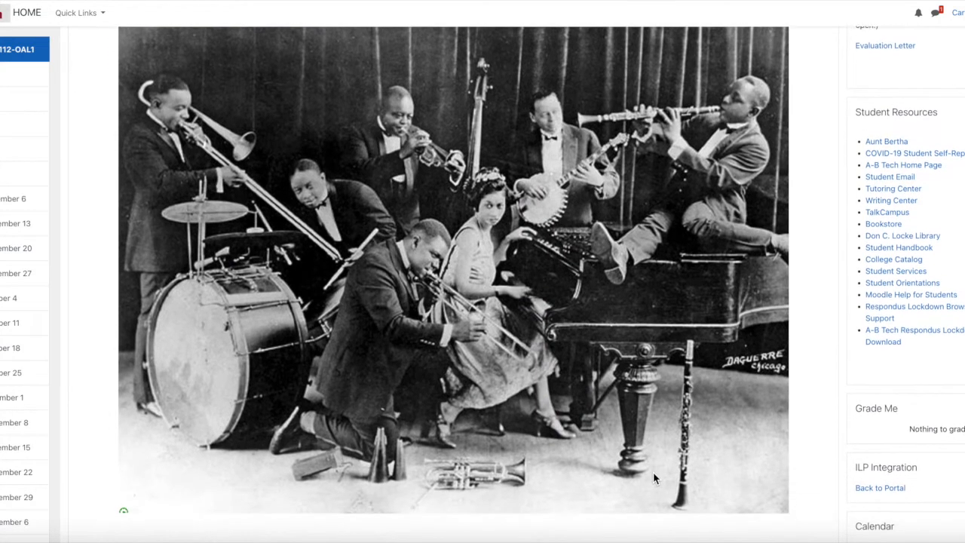
{"action": "scroll", "scroll_direction": "down", "scroll_amount": 3}
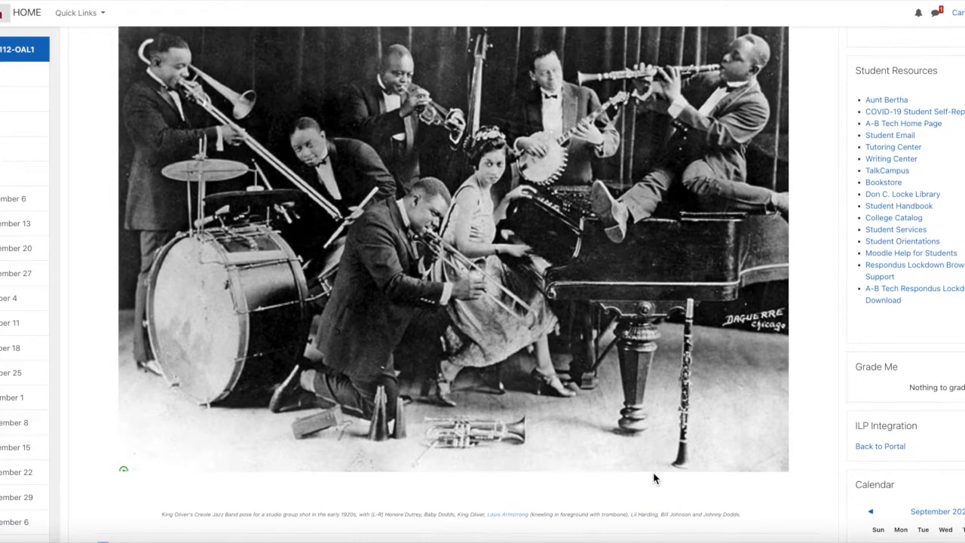
{"action": "mouse_move", "coordinate": [275, 523]}
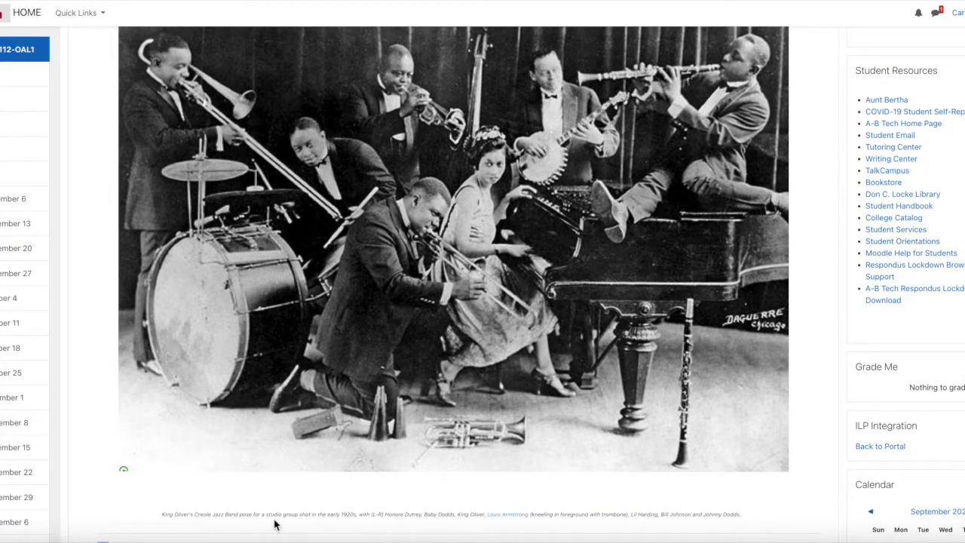
{"action": "mouse_move", "coordinate": [432, 520]}
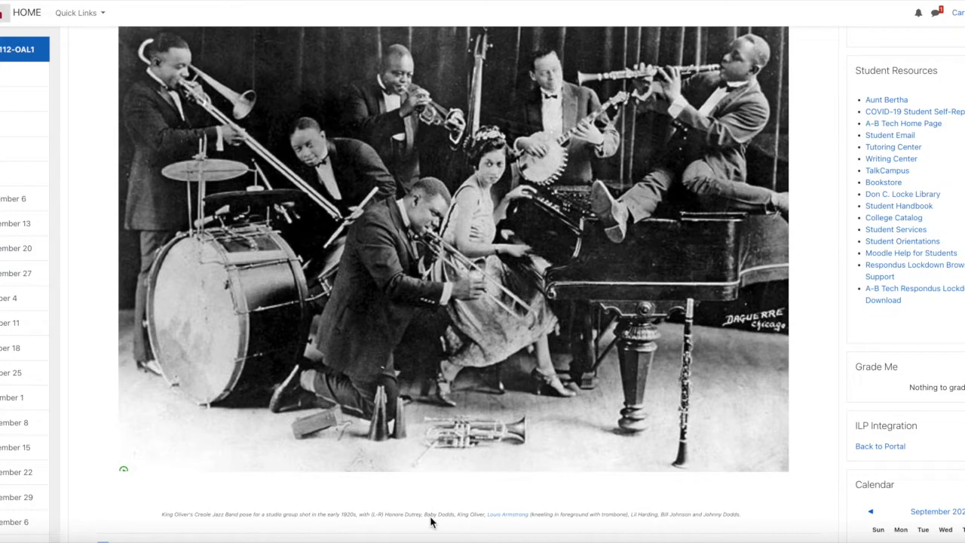
{"action": "mouse_move", "coordinate": [556, 521]}
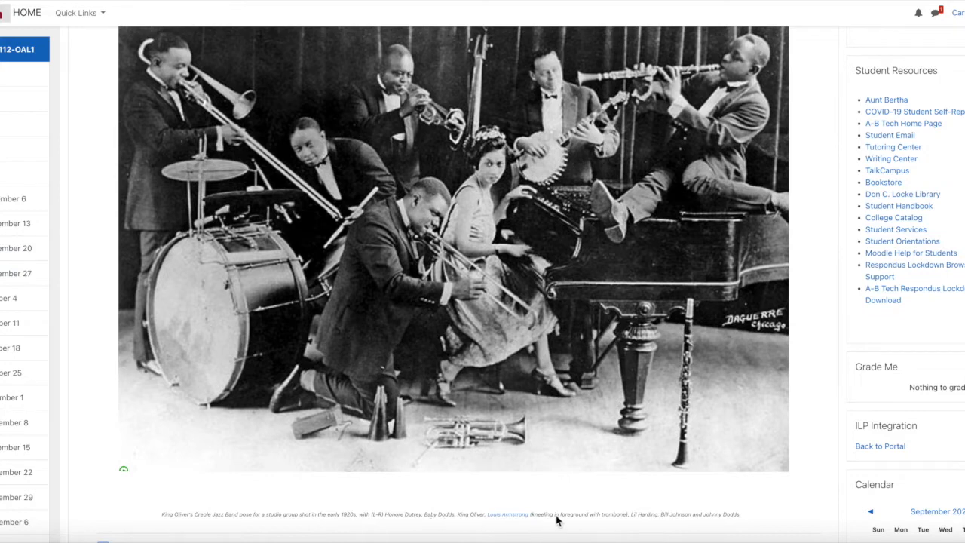
{"action": "mouse_move", "coordinate": [577, 474]}
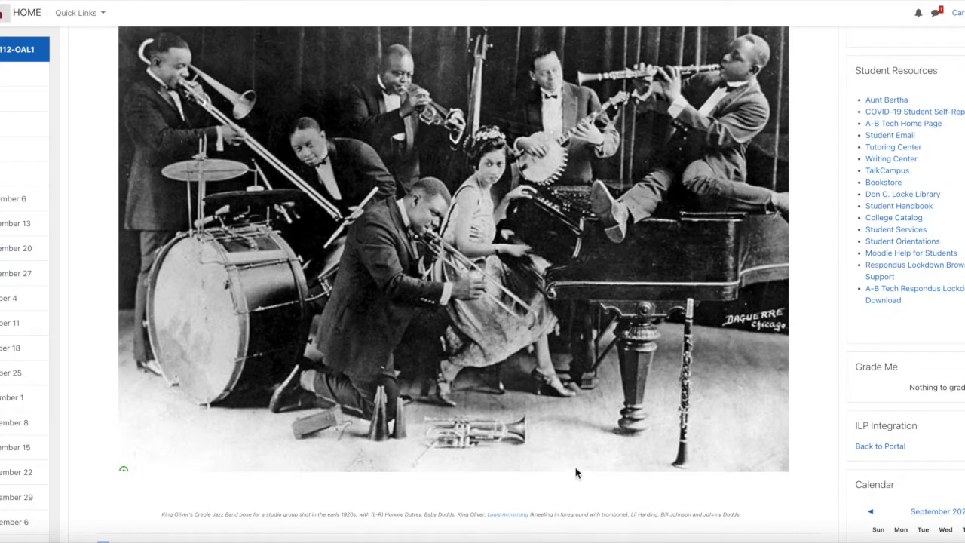
{"action": "mouse_move", "coordinate": [369, 264]}
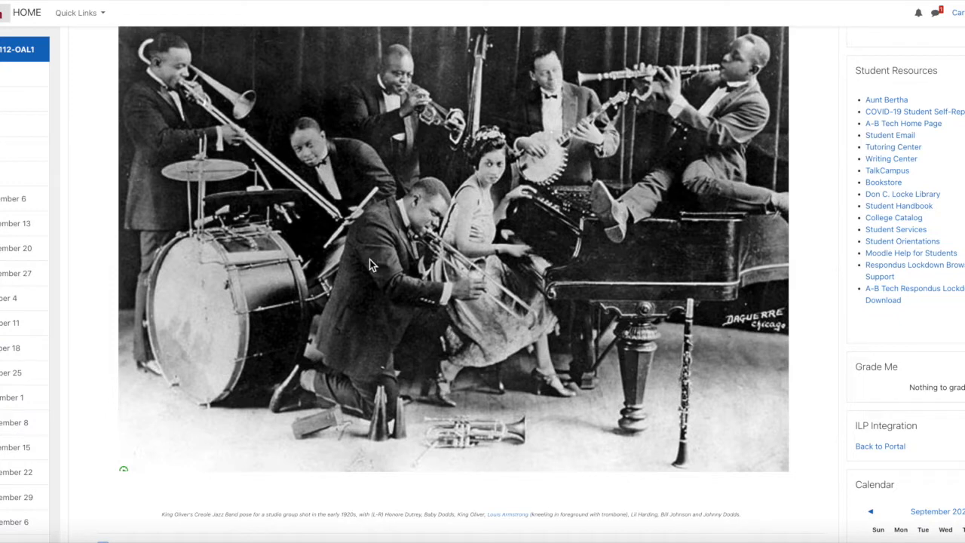
{"action": "mouse_move", "coordinate": [379, 262]}
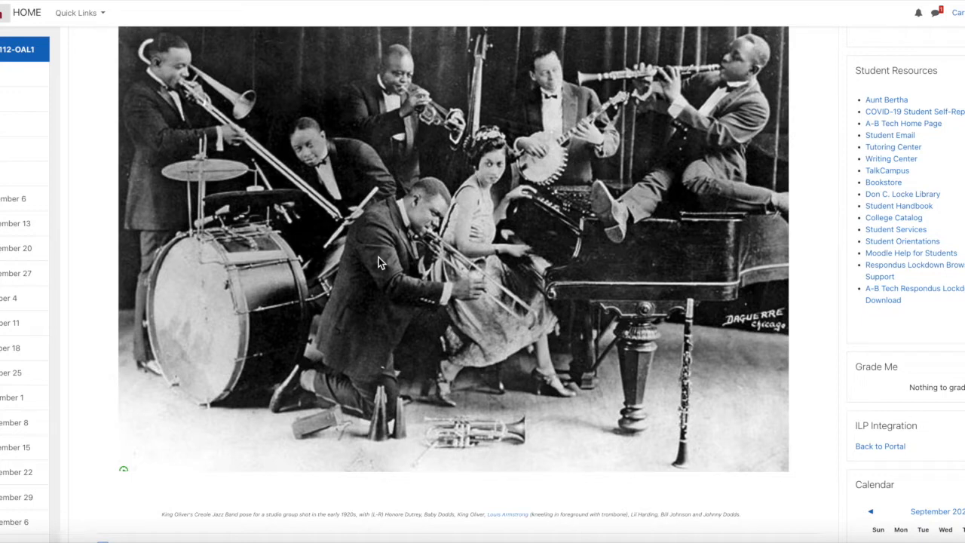
{"action": "mouse_move", "coordinate": [424, 254]}
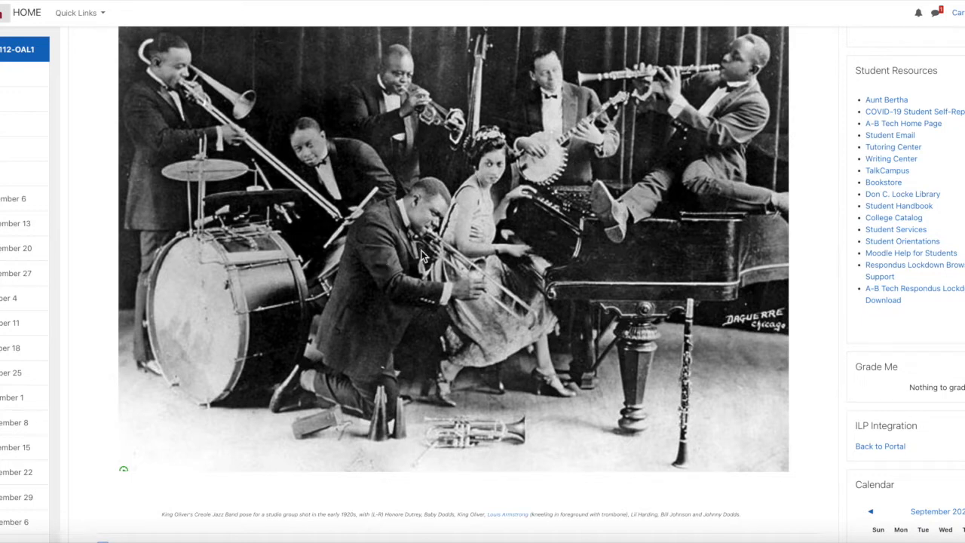
{"action": "mouse_move", "coordinate": [484, 201]}
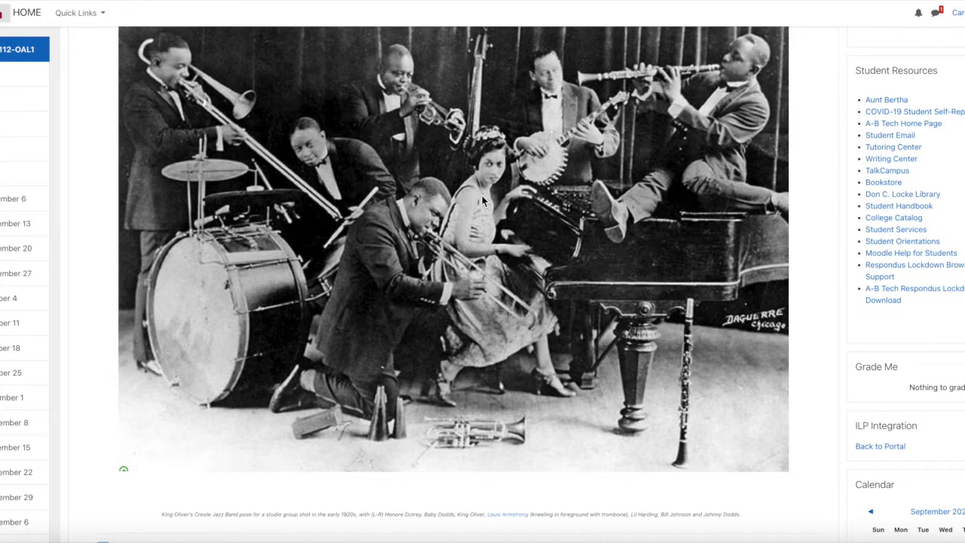
{"action": "mouse_move", "coordinate": [508, 438]}
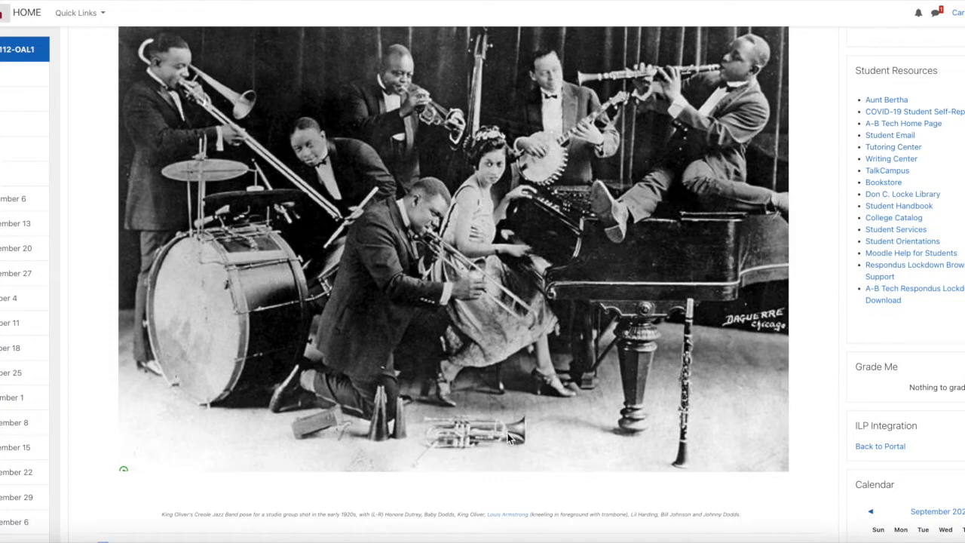
{"action": "mouse_move", "coordinate": [516, 346]}
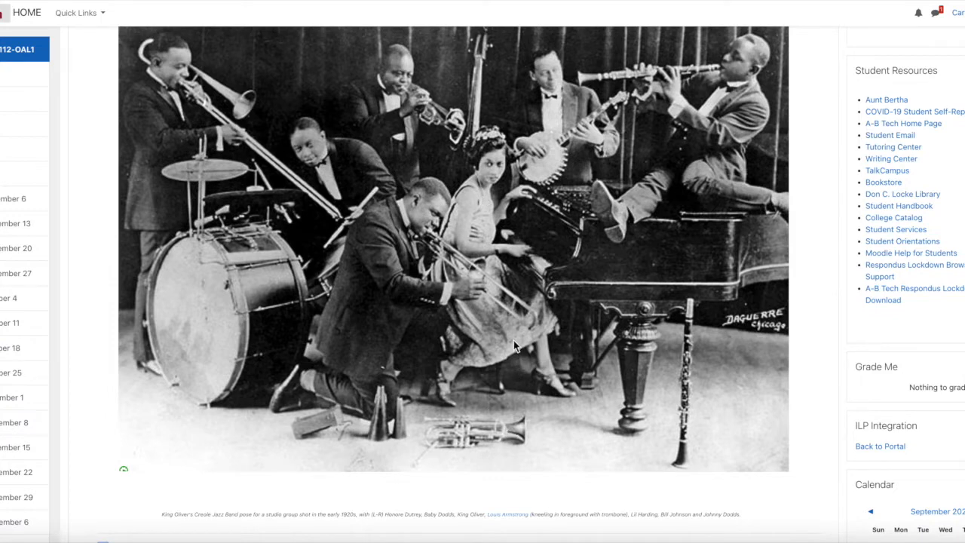
{"action": "mouse_move", "coordinate": [490, 224]}
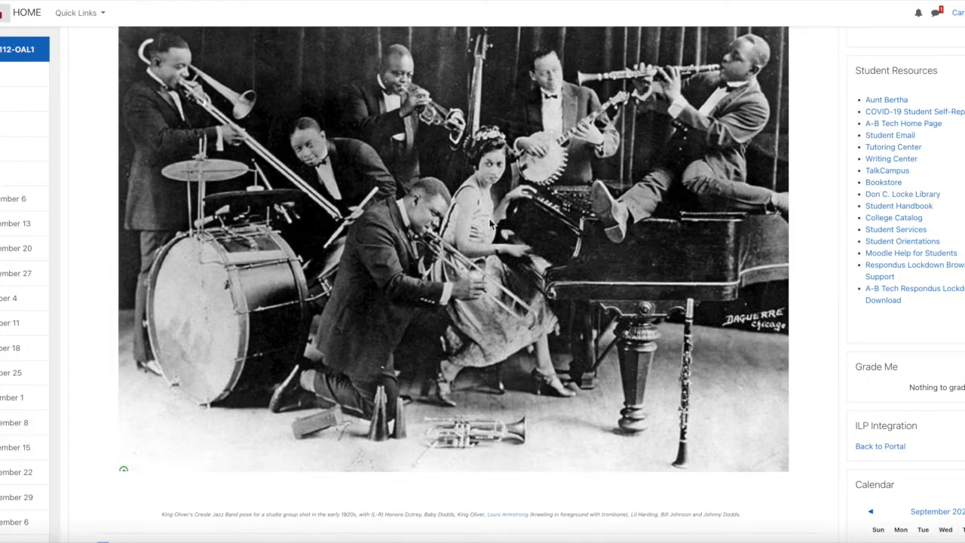
{"action": "mouse_move", "coordinate": [392, 112]}
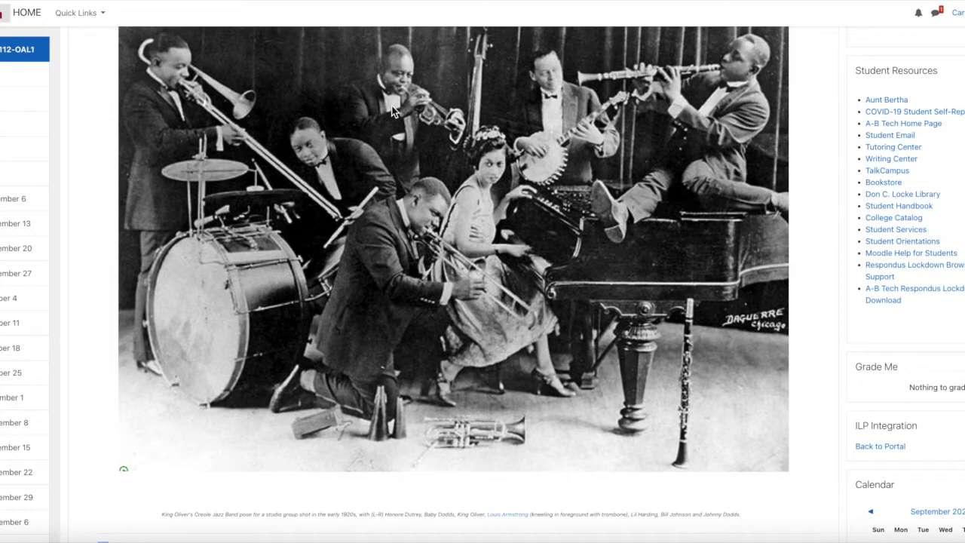
{"action": "mouse_move", "coordinate": [573, 156]}
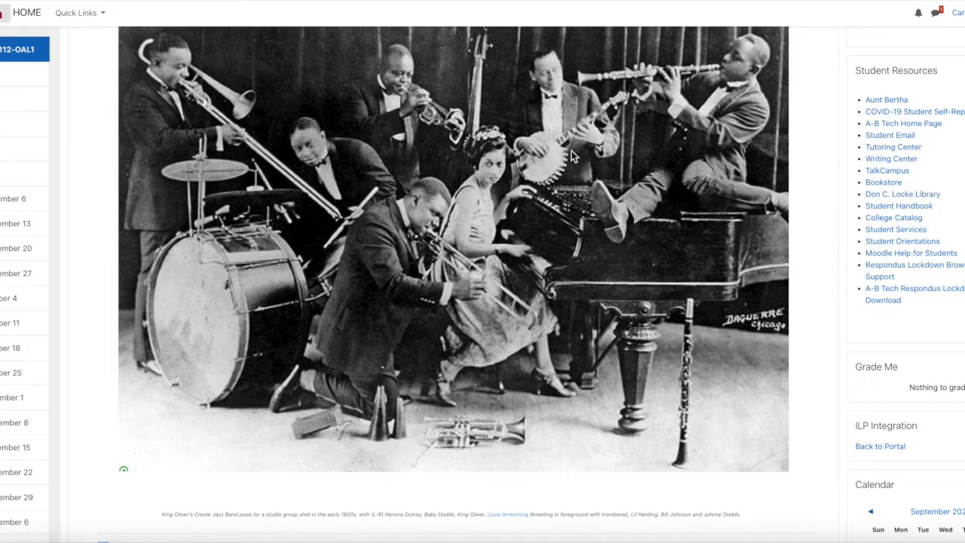
{"action": "mouse_move", "coordinate": [554, 164]}
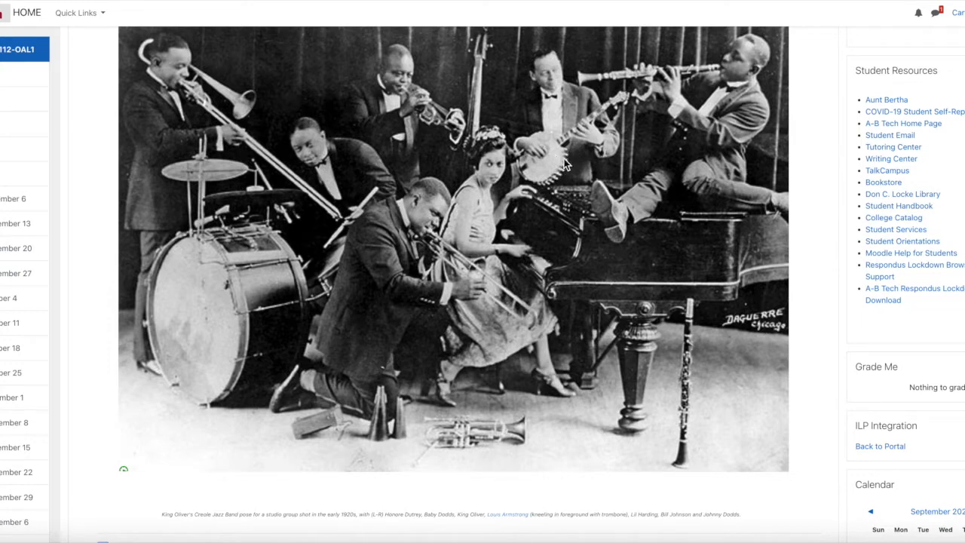
{"action": "mouse_move", "coordinate": [671, 89]}
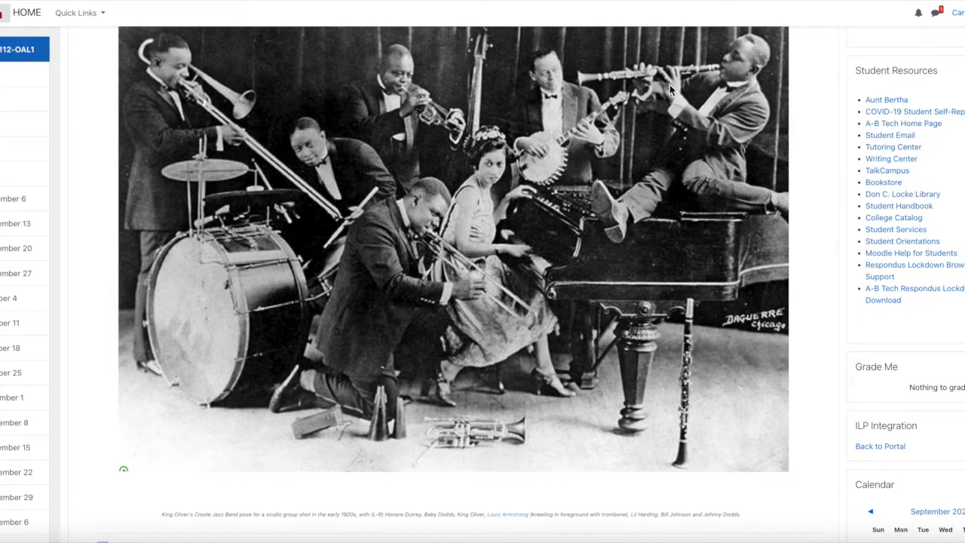
{"action": "mouse_move", "coordinate": [618, 89]}
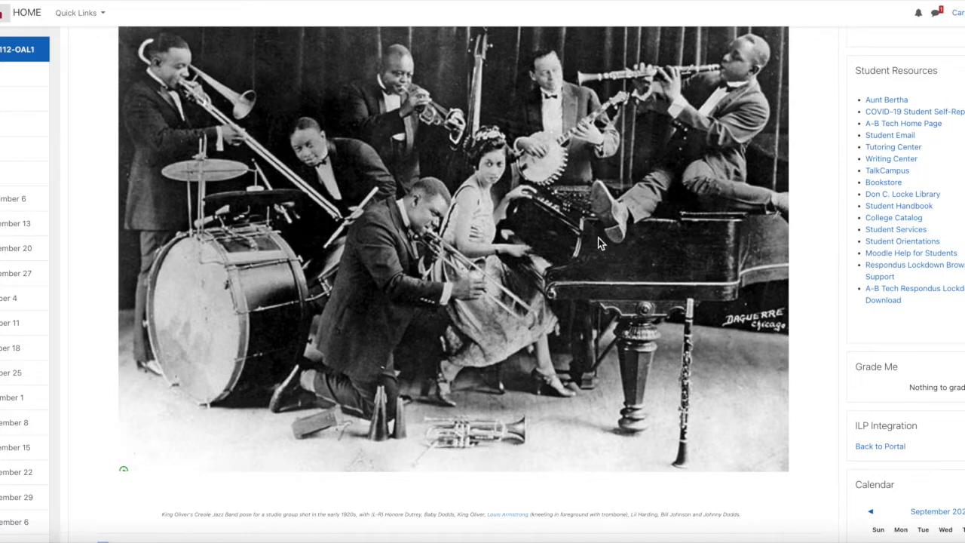
{"action": "mouse_move", "coordinate": [694, 440]}
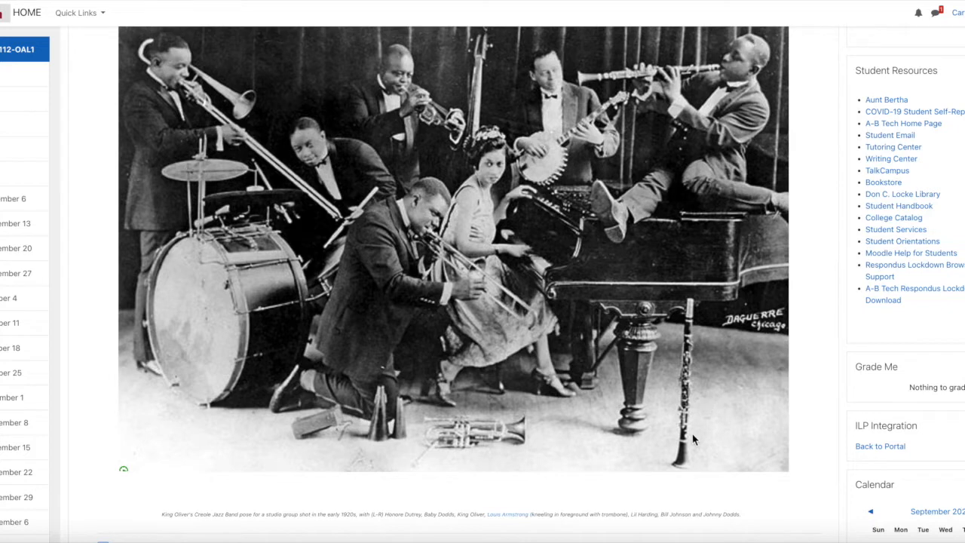
{"action": "mouse_move", "coordinate": [686, 446]}
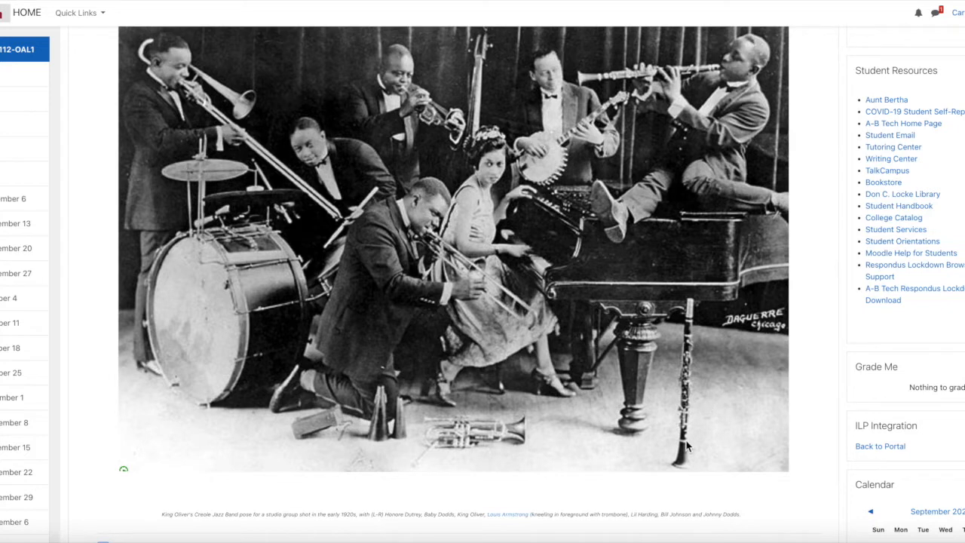
{"action": "mouse_move", "coordinate": [506, 290]}
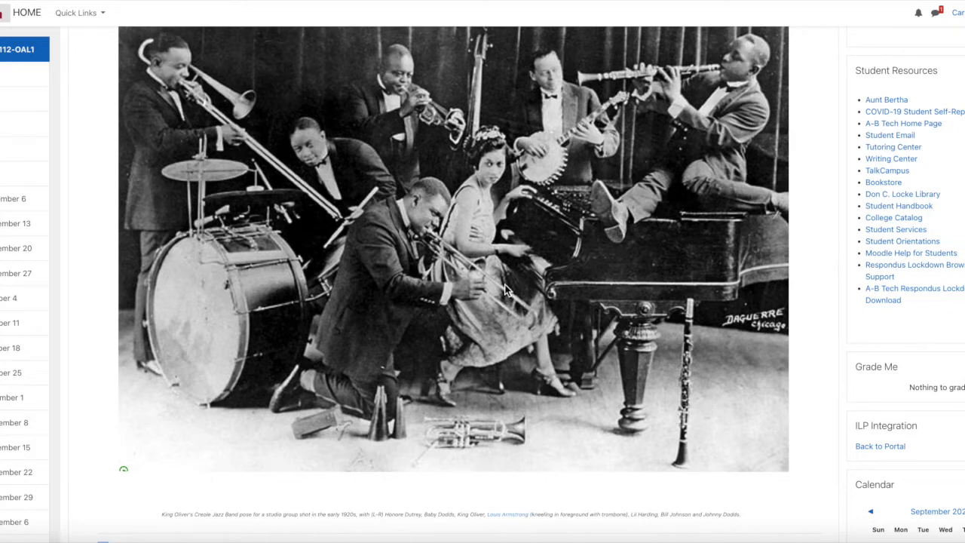
{"action": "mouse_move", "coordinate": [275, 240]}
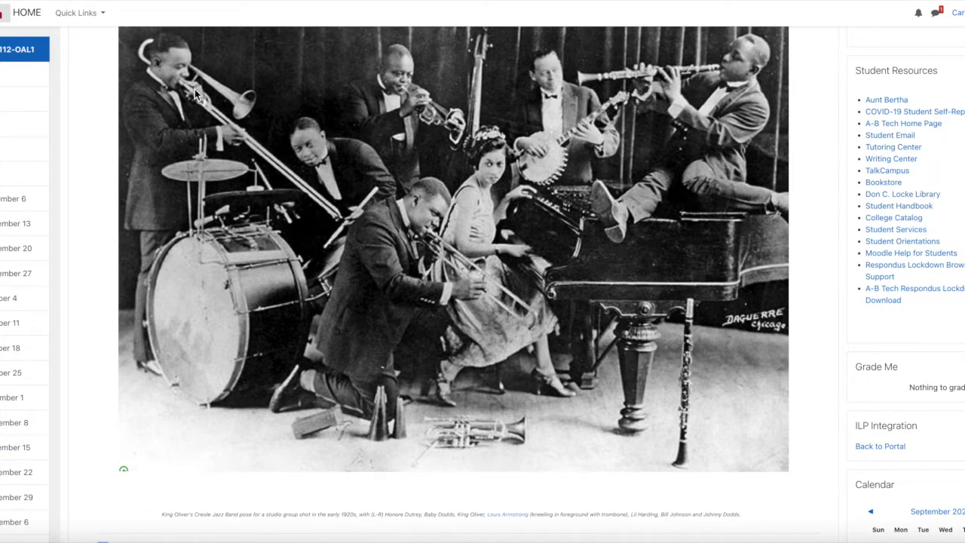
{"action": "mouse_move", "coordinate": [294, 186]}
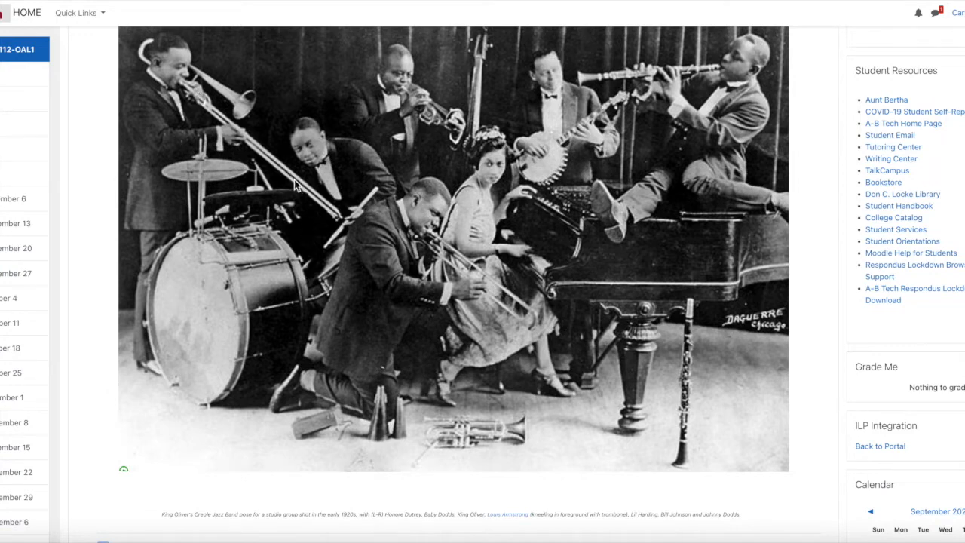
{"action": "mouse_move", "coordinate": [164, 145]}
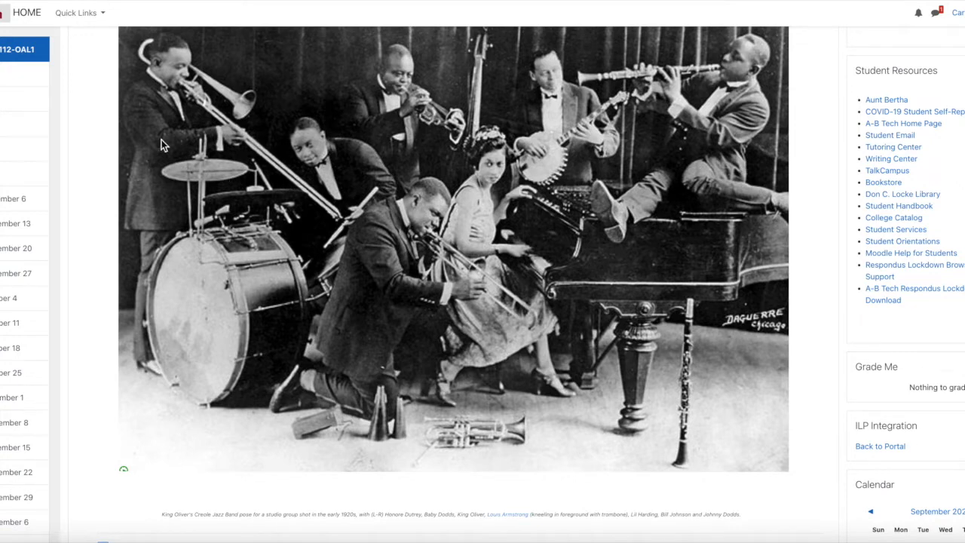
{"action": "scroll", "scroll_direction": "down", "scroll_amount": 3}
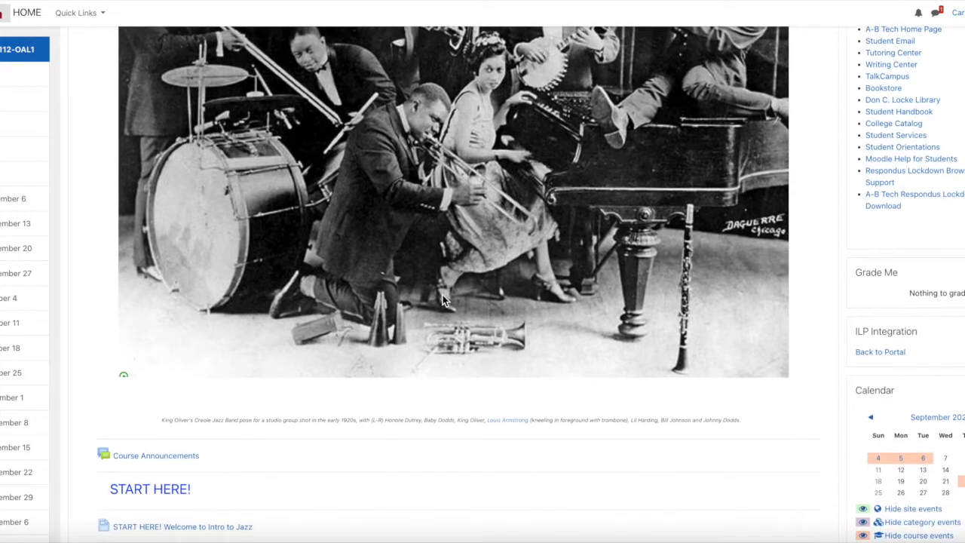
{"action": "scroll", "scroll_direction": "down", "scroll_amount": 3}
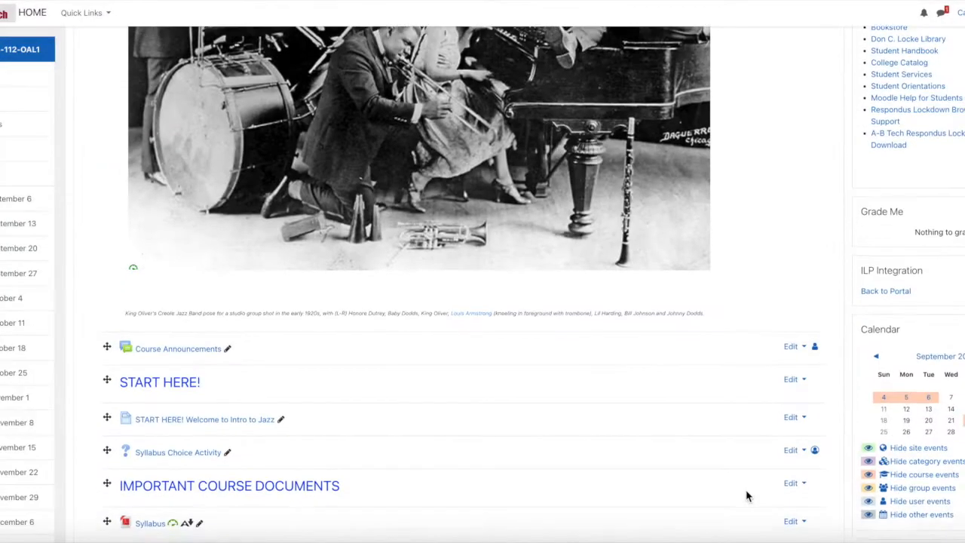
{"action": "scroll", "scroll_direction": "down", "scroll_amount": 3}
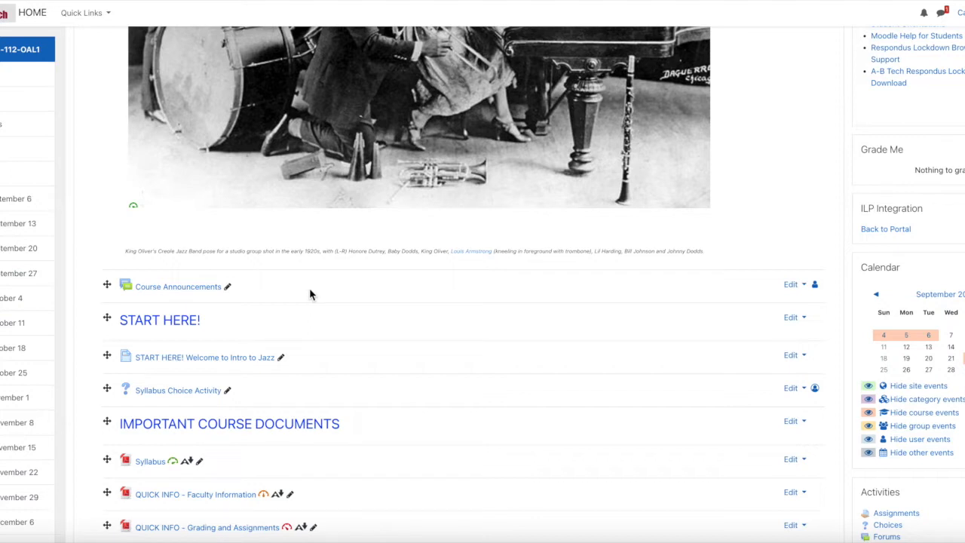
{"action": "mouse_move", "coordinate": [321, 368]}
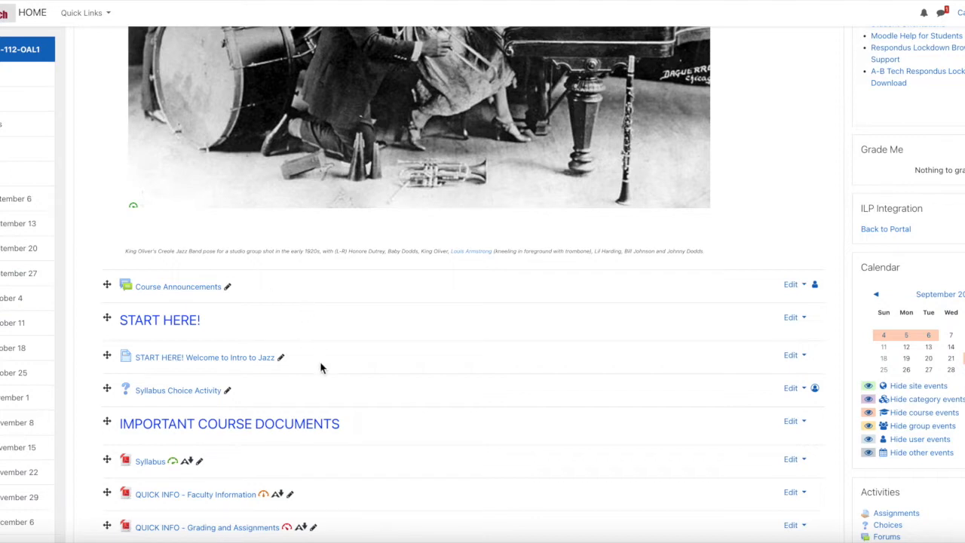
{"action": "mouse_move", "coordinate": [317, 363]}
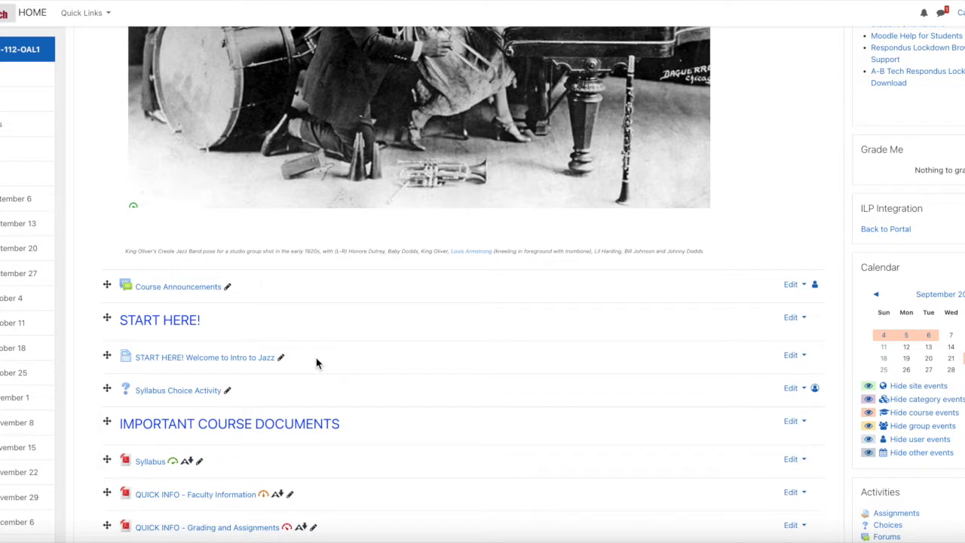
{"action": "scroll", "scroll_direction": "down", "scroll_amount": 3}
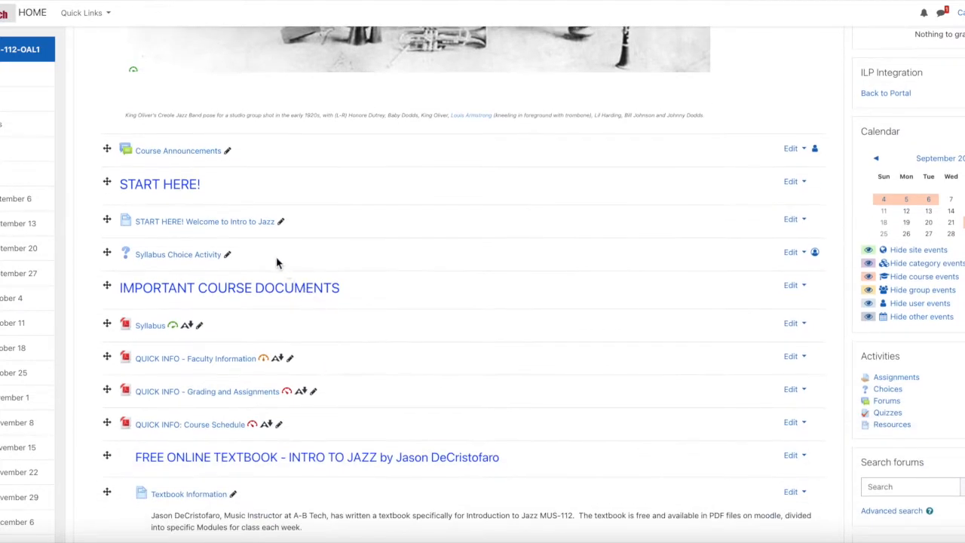
{"action": "mouse_move", "coordinate": [262, 259]}
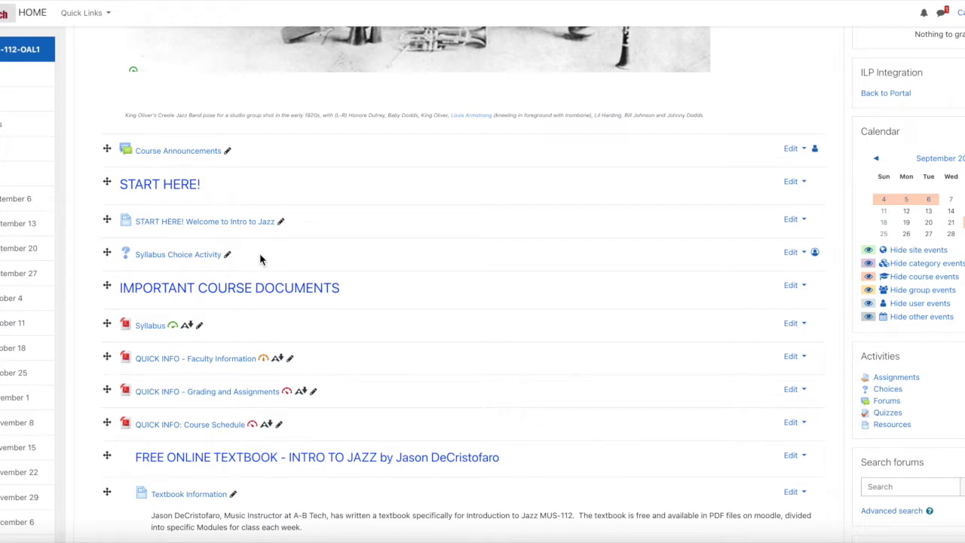
{"action": "mouse_move", "coordinate": [306, 330]}
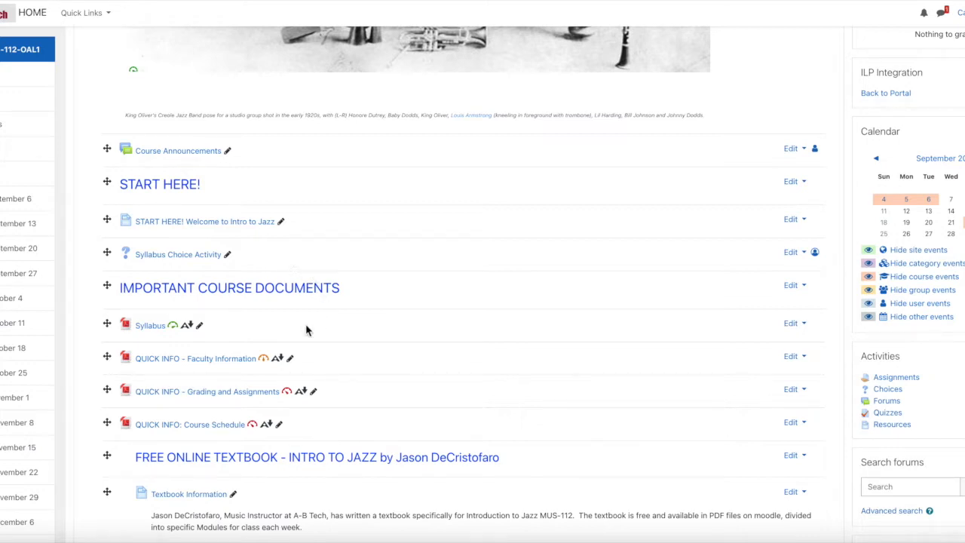
{"action": "scroll", "scroll_direction": "down", "scroll_amount": 3}
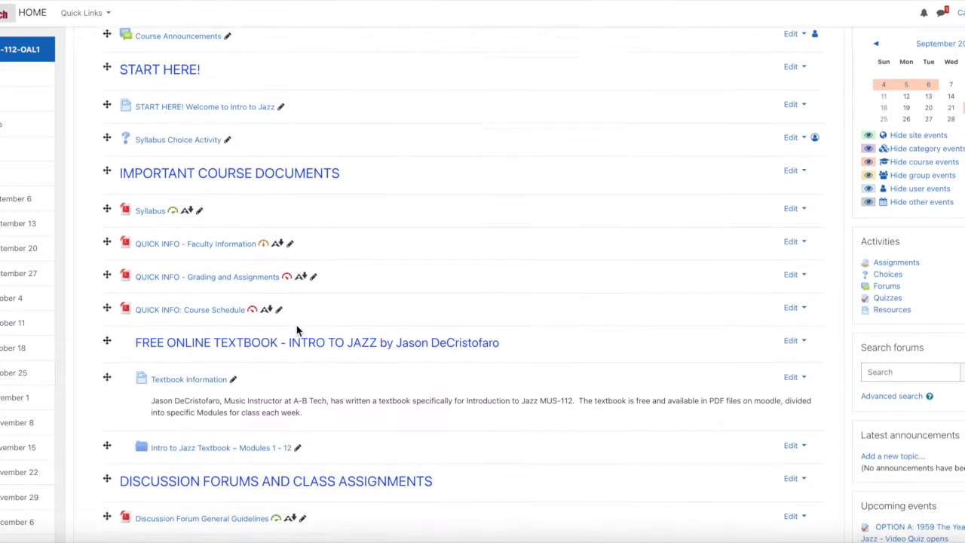
{"action": "scroll", "scroll_direction": "up", "scroll_amount": 3}
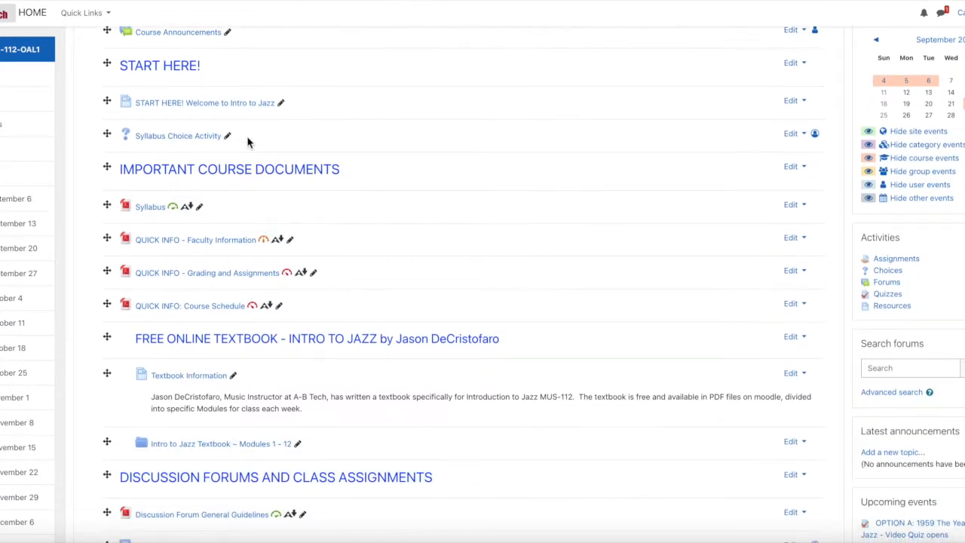
{"action": "mouse_move", "coordinate": [273, 180]}
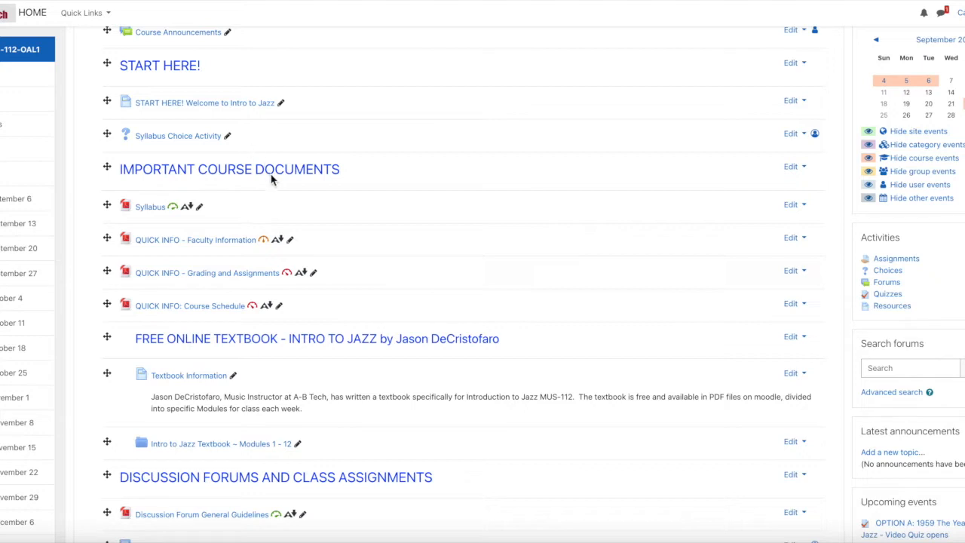
{"action": "mouse_move", "coordinate": [332, 245]}
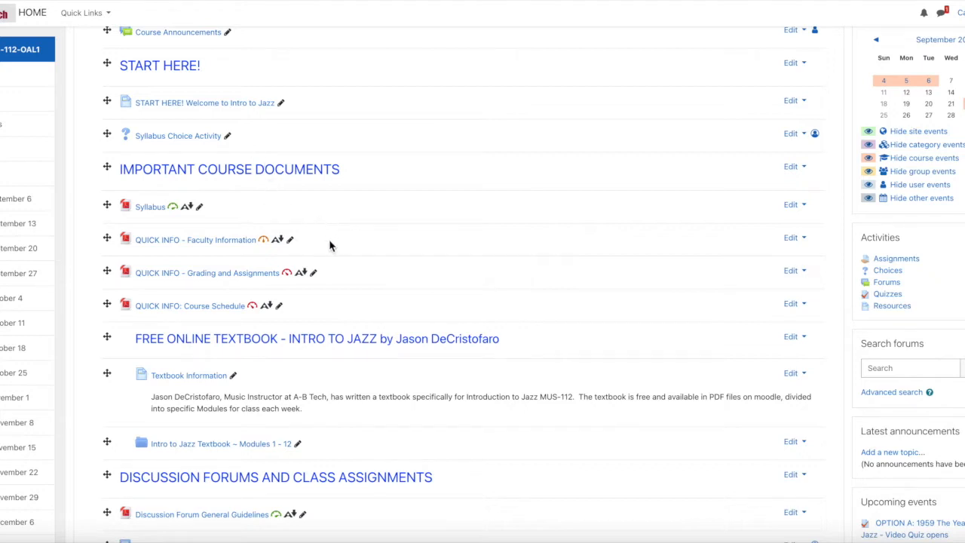
{"action": "mouse_move", "coordinate": [347, 253]}
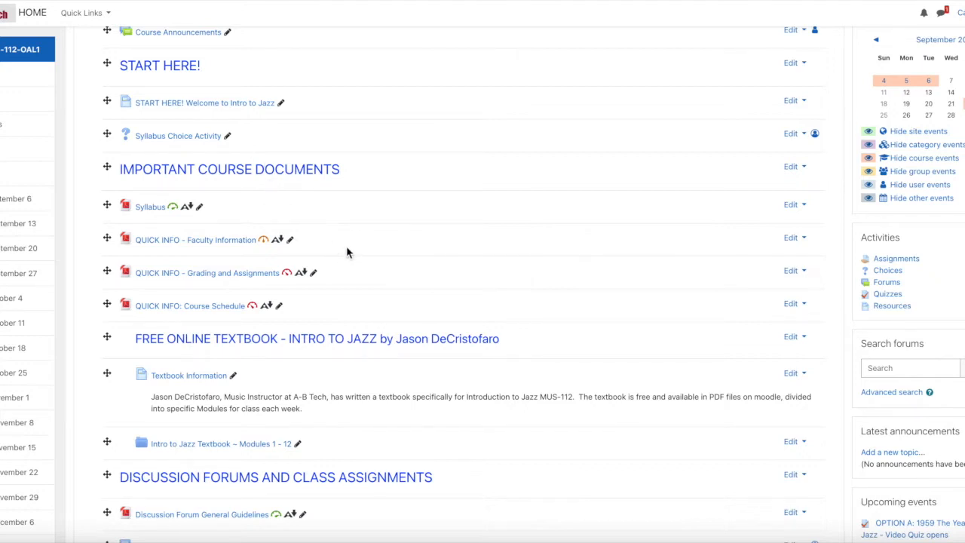
{"action": "mouse_move", "coordinate": [338, 276]}
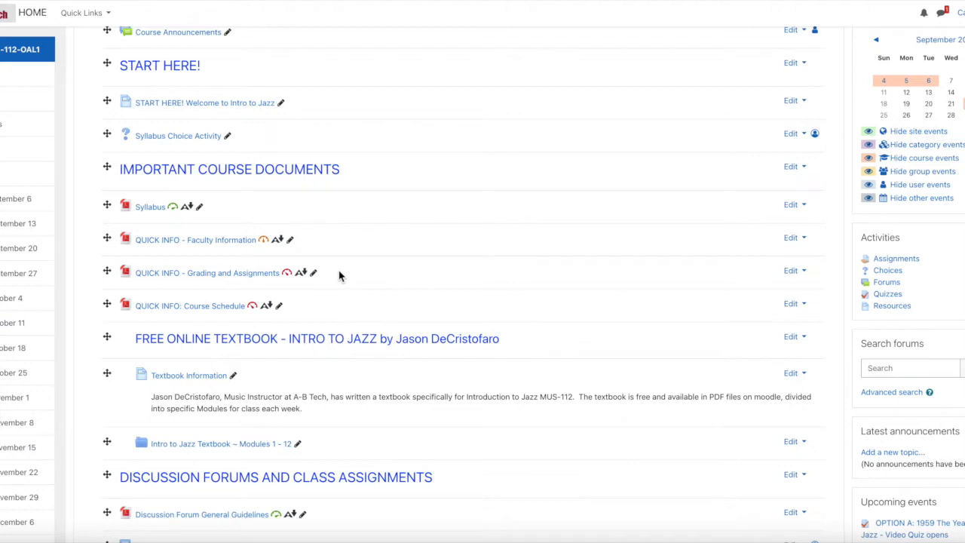
{"action": "mouse_move", "coordinate": [313, 313]}
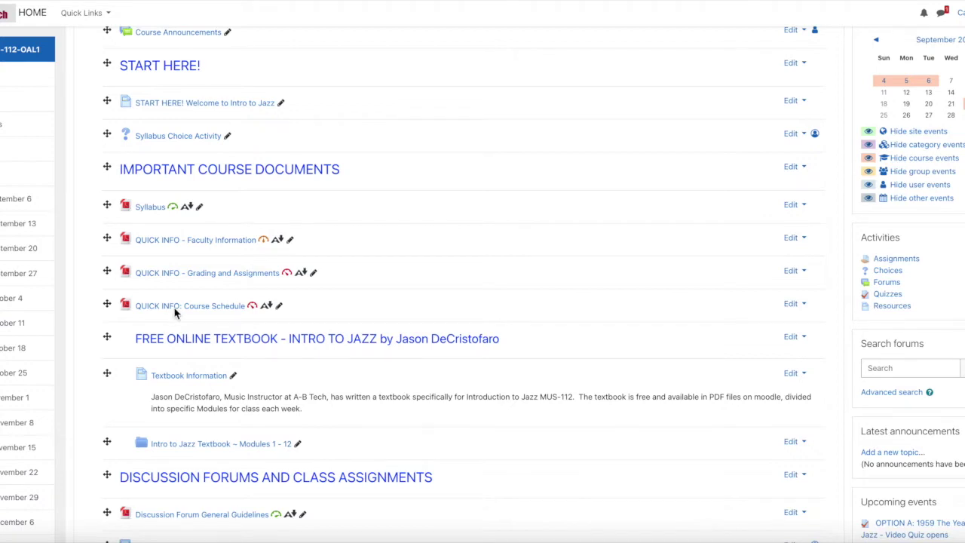
{"action": "scroll", "scroll_direction": "down", "scroll_amount": 3}
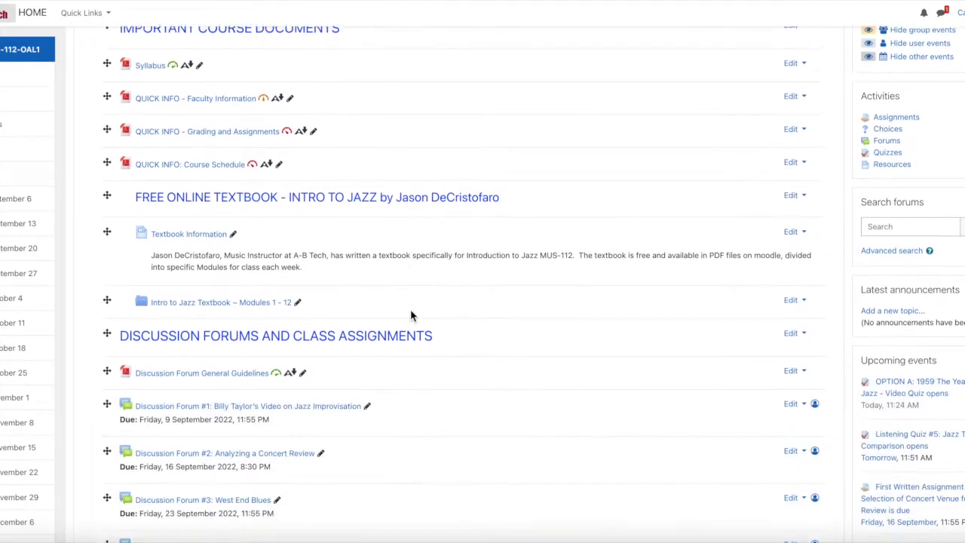
{"action": "scroll", "scroll_direction": "down", "scroll_amount": 3}
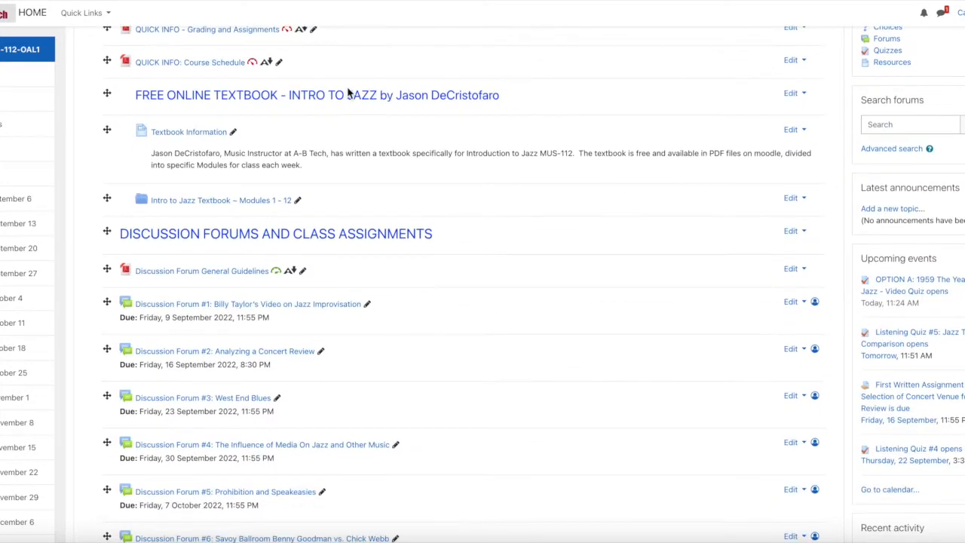
{"action": "mouse_move", "coordinate": [511, 107]}
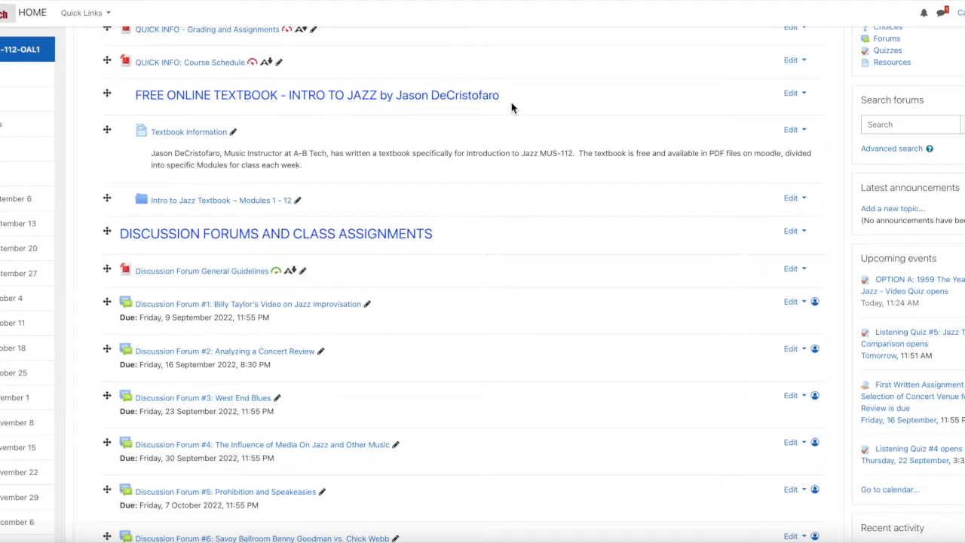
{"action": "mouse_move", "coordinate": [315, 163]}
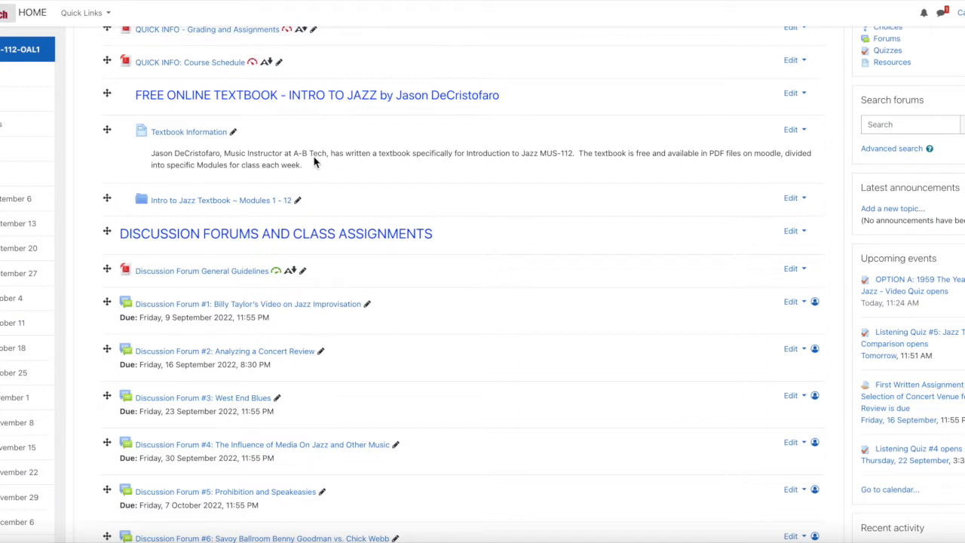
{"action": "mouse_move", "coordinate": [483, 163]}
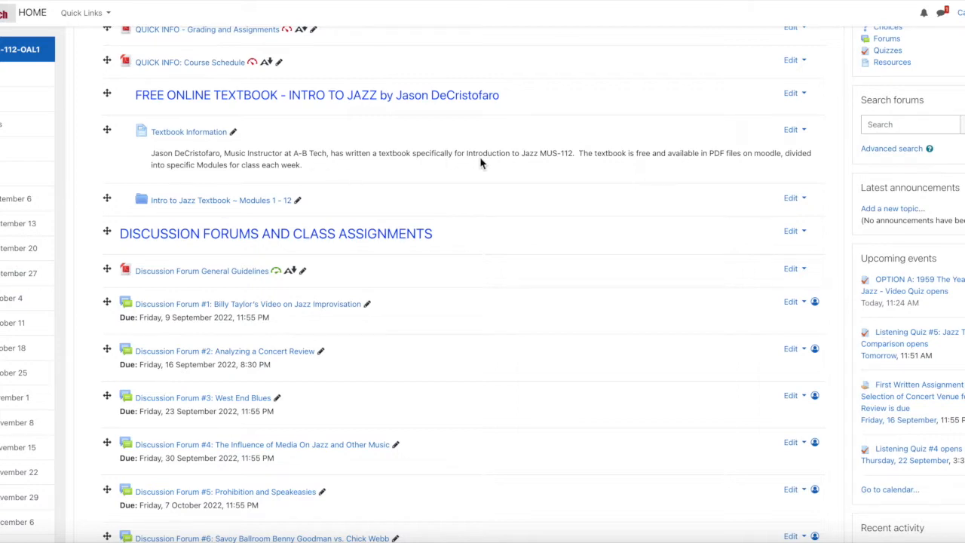
{"action": "mouse_move", "coordinate": [383, 166]}
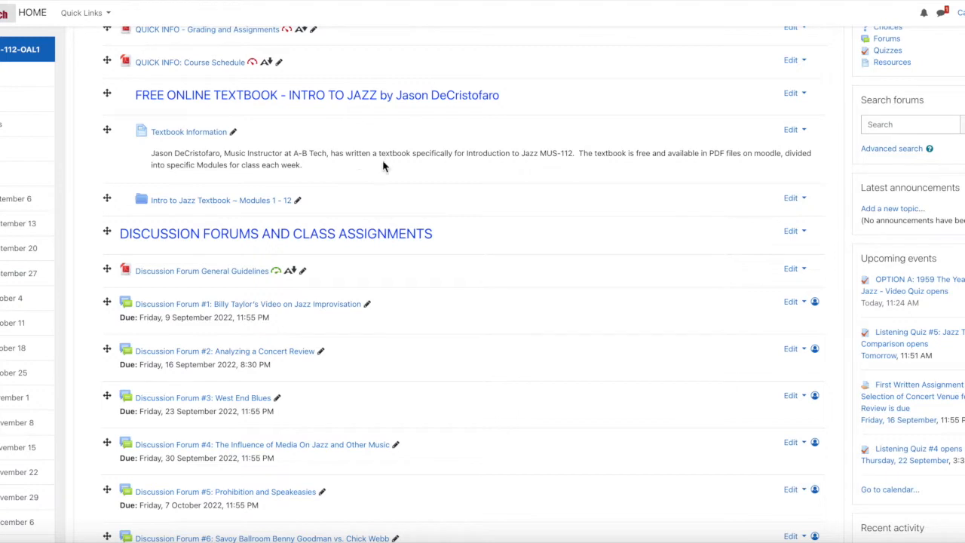
{"action": "mouse_move", "coordinate": [254, 207]}
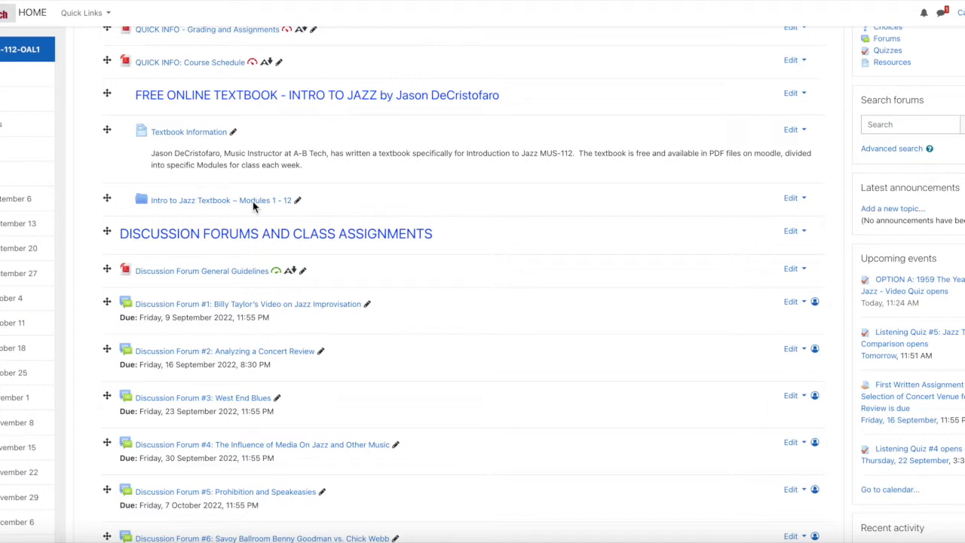
{"action": "left_click", "coordinate": [219, 199]}
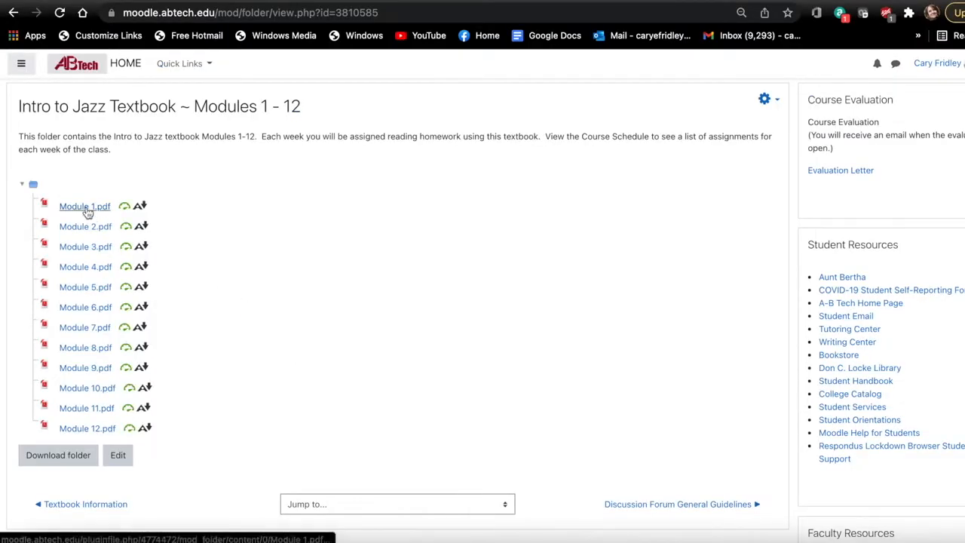
Open Module 1.pdf and page through to pages 6 and 7, the glossary
{"action": "left_click", "coordinate": [84, 206]}
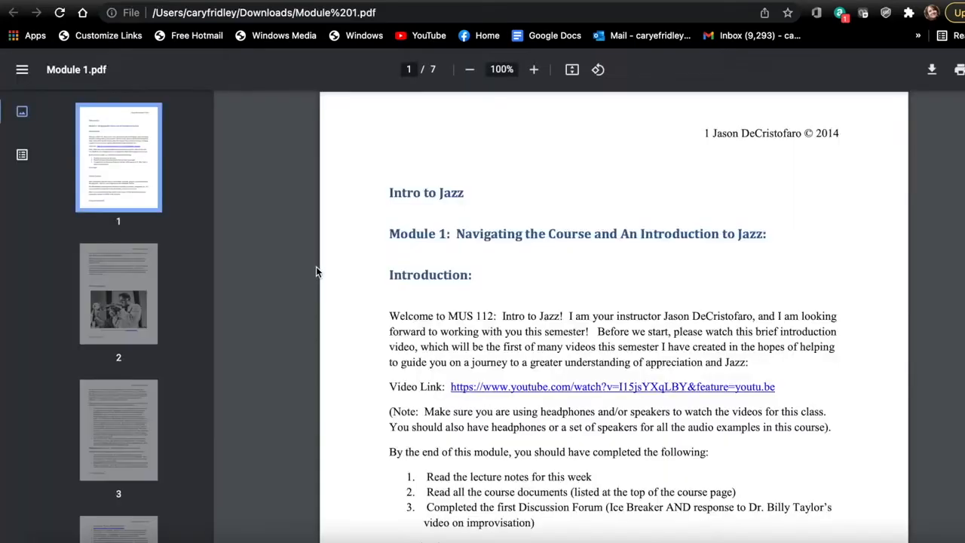
{"action": "scroll", "scroll_direction": "down", "scroll_amount": 3}
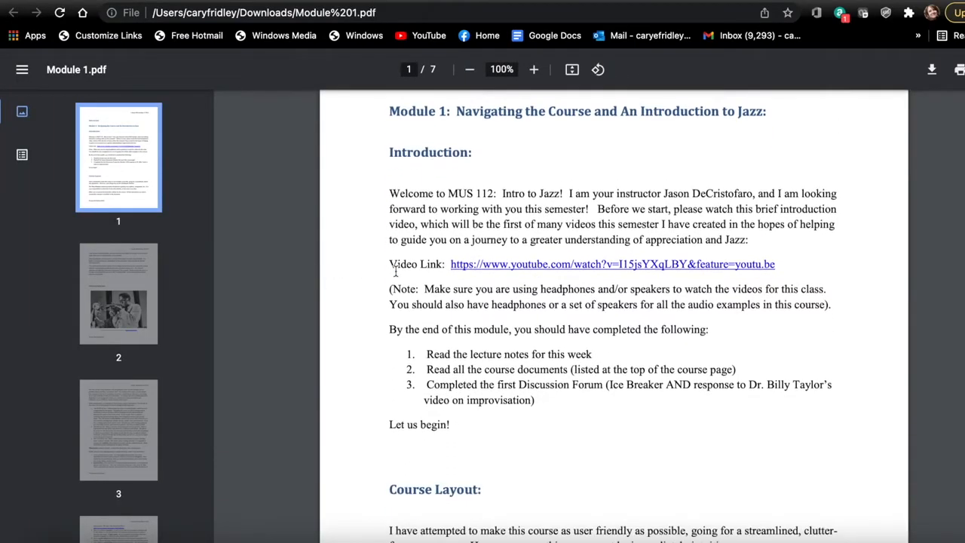
{"action": "scroll", "scroll_direction": "down", "scroll_amount": 3}
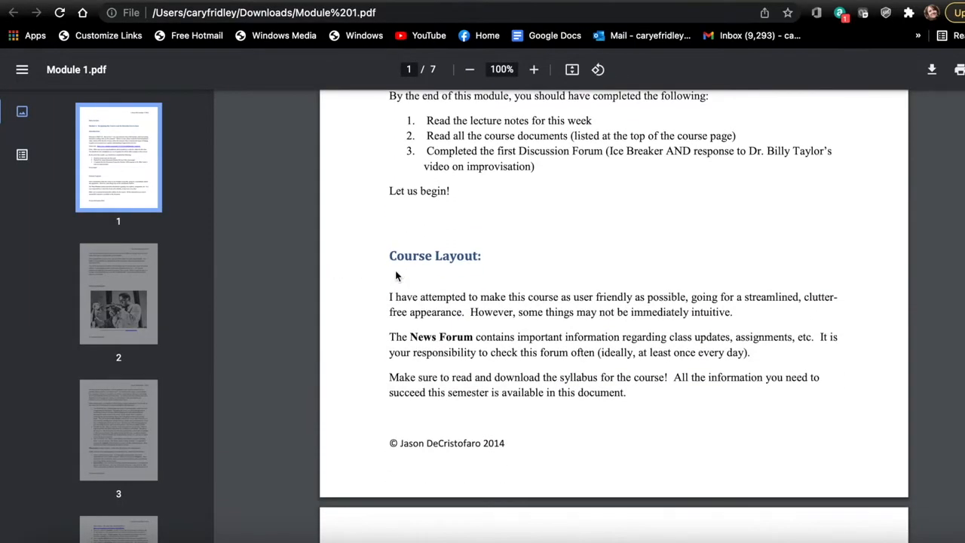
{"action": "scroll", "scroll_direction": "down", "scroll_amount": 3}
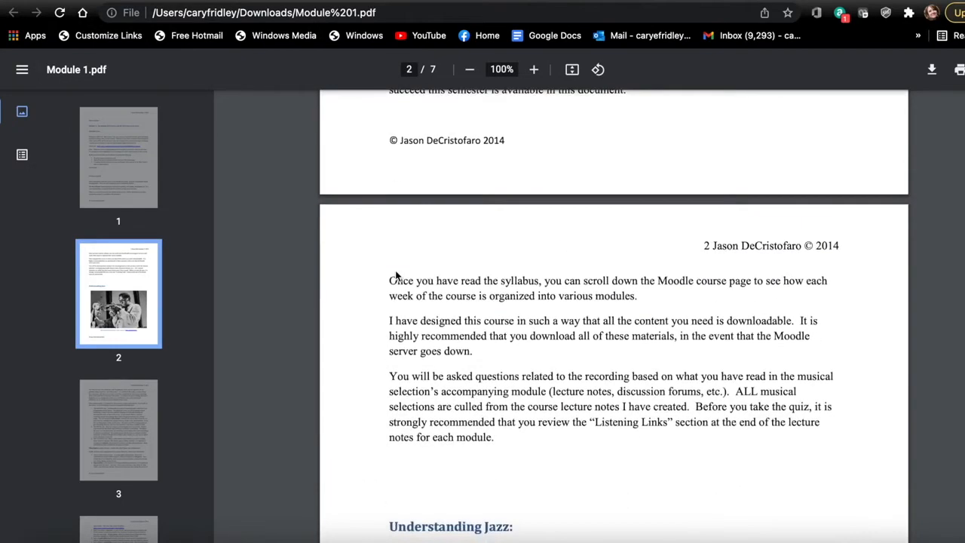
{"action": "scroll", "scroll_direction": "down", "scroll_amount": 3}
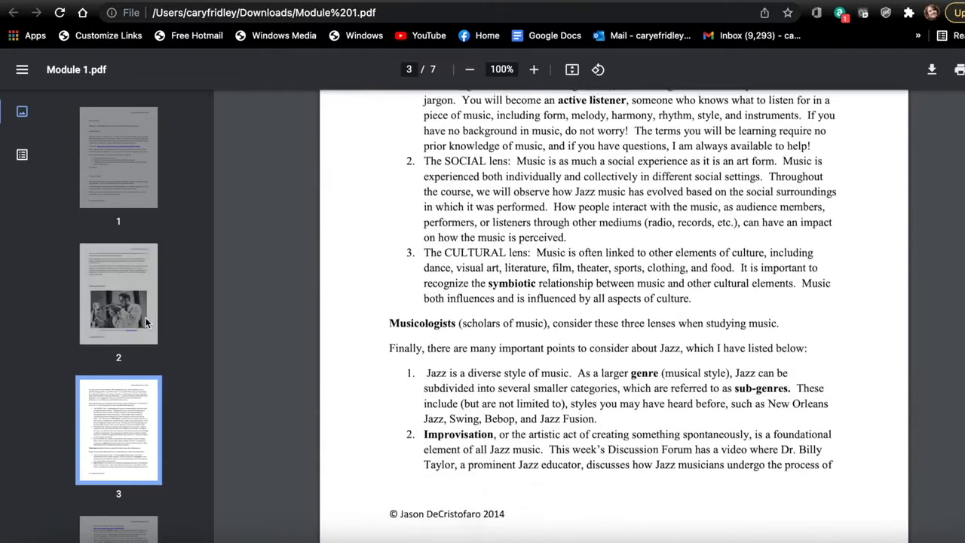
{"action": "scroll", "scroll_direction": "down", "scroll_amount": 3}
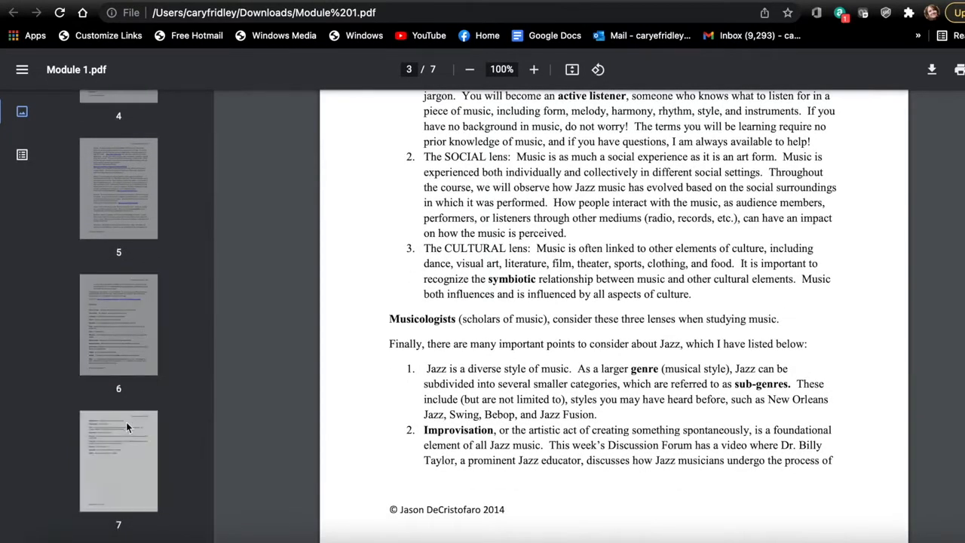
{"action": "left_click", "coordinate": [119, 324]}
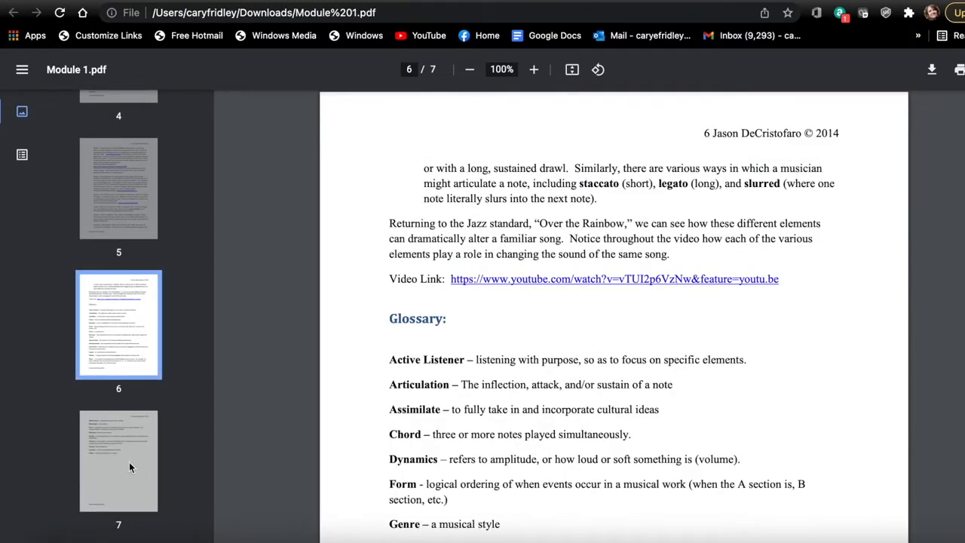
{"action": "left_click", "coordinate": [118, 460]}
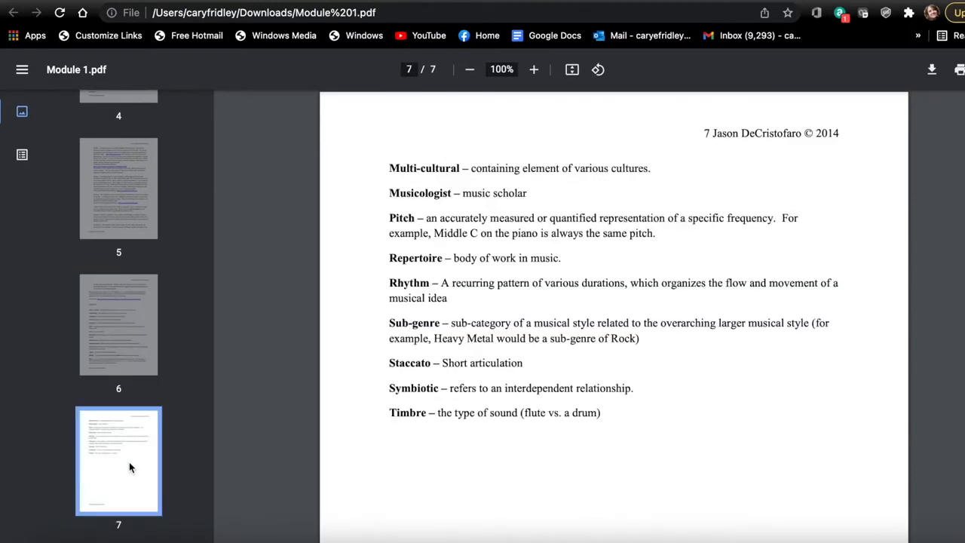
{"action": "mouse_move", "coordinate": [319, 65]}
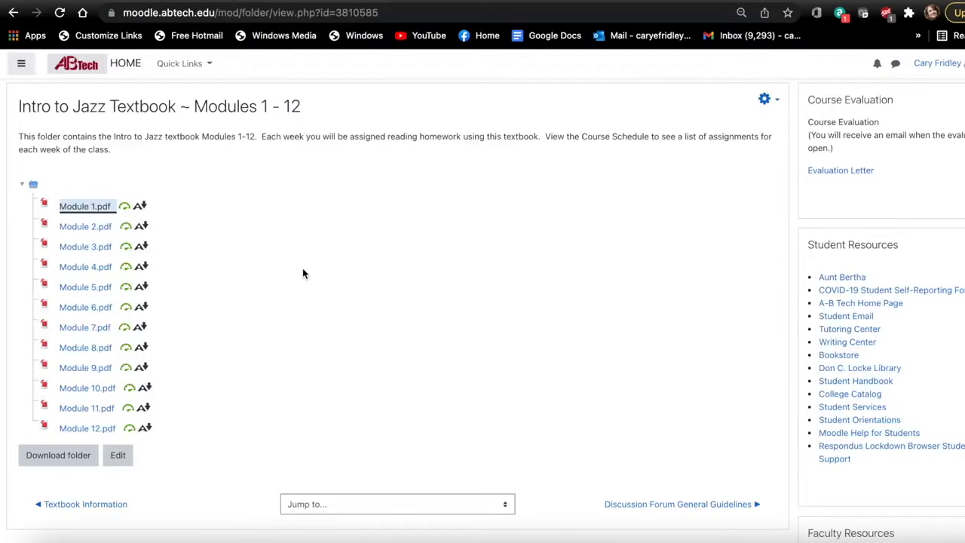
{"action": "mouse_move", "coordinate": [191, 248]}
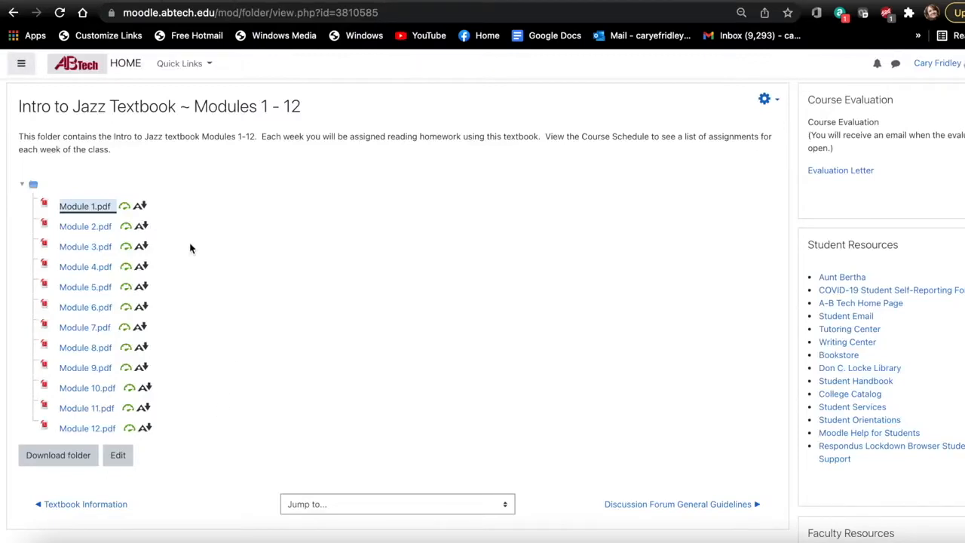
Use the General breadcrumb link above the textbook folder to return to the course page
{"action": "scroll", "scroll_direction": "up", "scroll_amount": 3}
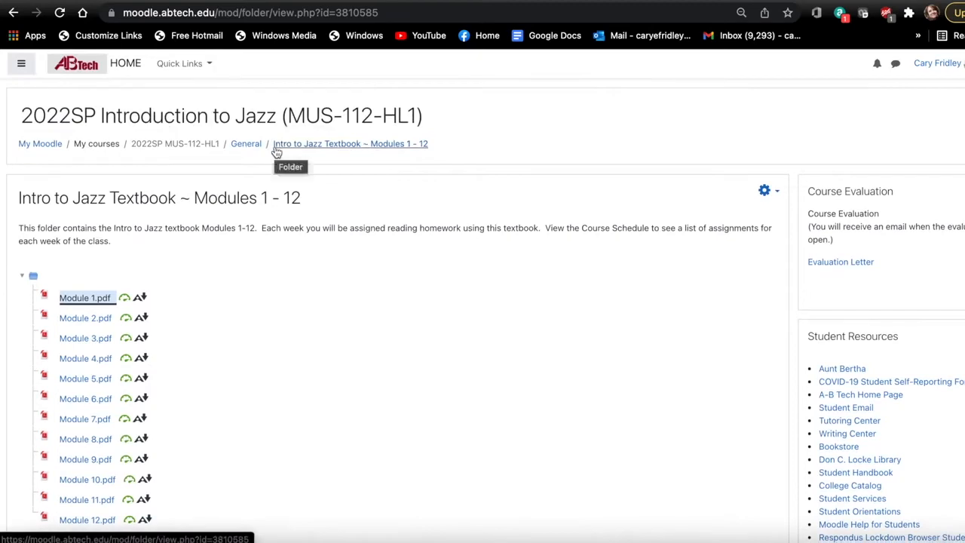
{"action": "left_click", "coordinate": [246, 143]}
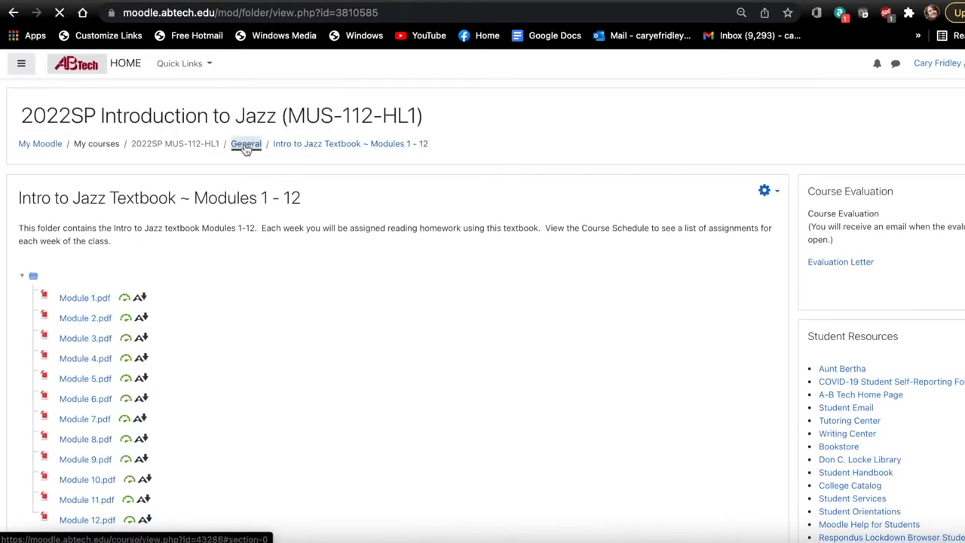
Scroll the course page to Discussion Forums #1–#7 and their due dates
{"action": "left_click", "coordinate": [246, 143]}
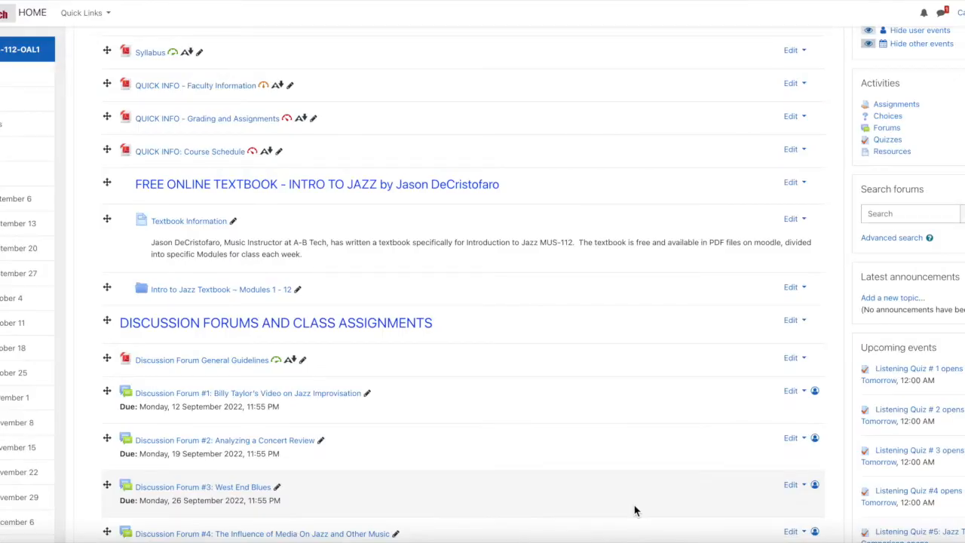
{"action": "mouse_move", "coordinate": [549, 417]}
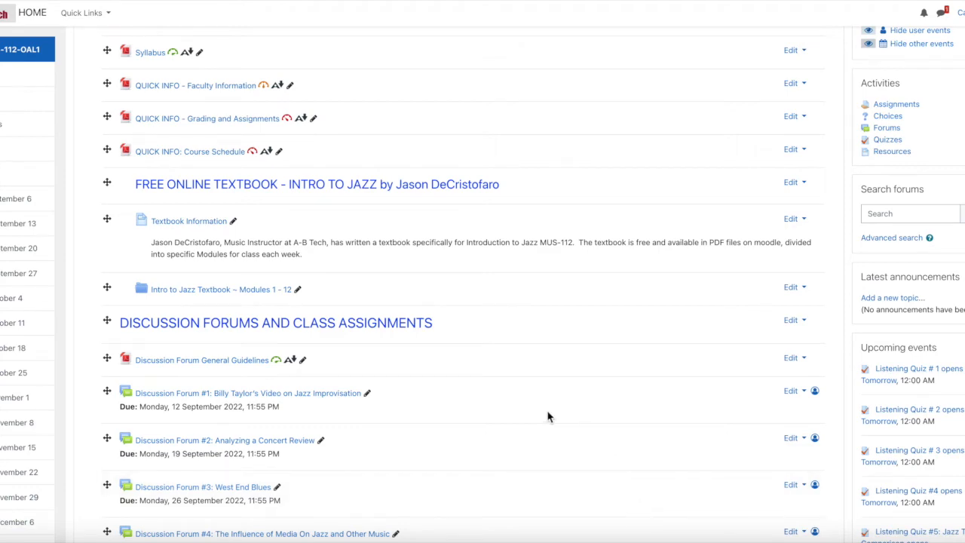
{"action": "scroll", "scroll_direction": "down", "scroll_amount": 3}
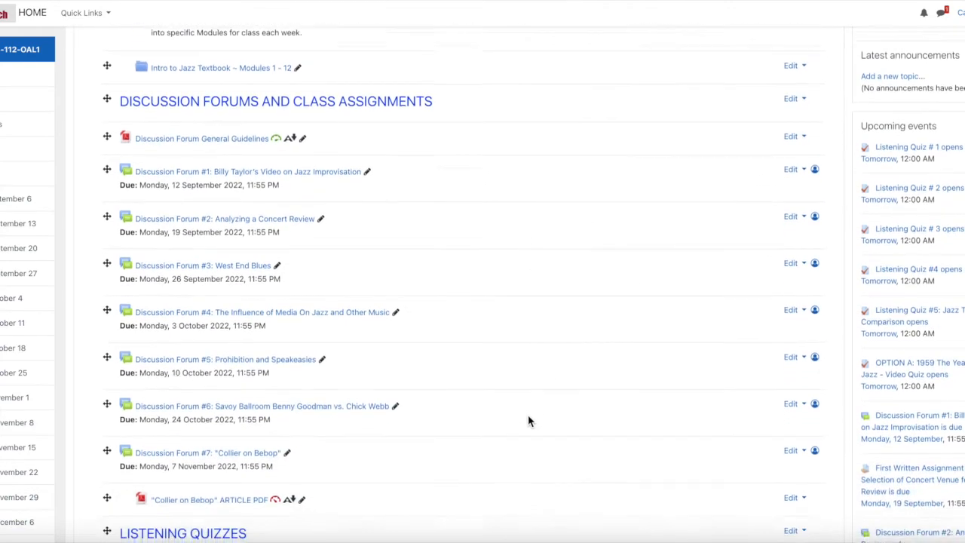
{"action": "scroll", "scroll_direction": "down", "scroll_amount": 3}
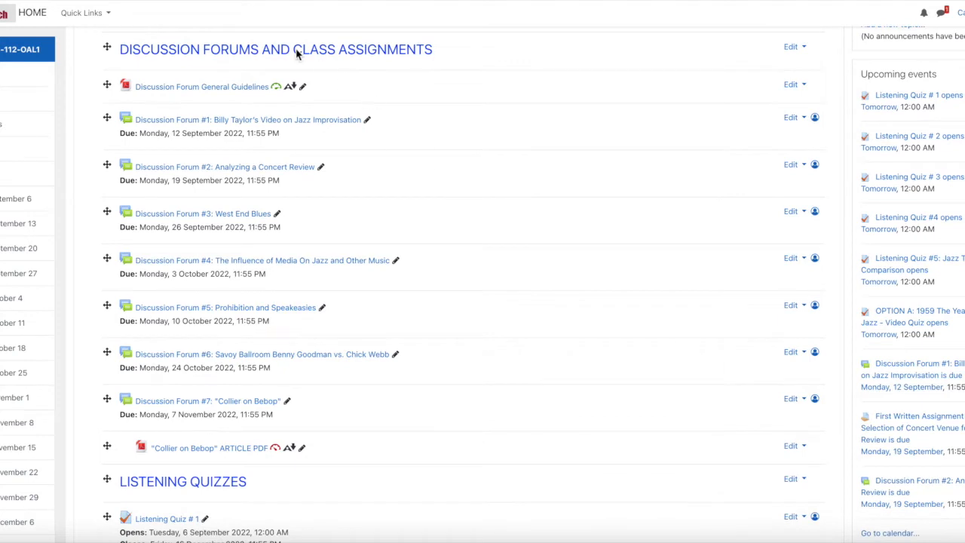
{"action": "mouse_move", "coordinate": [287, 88]}
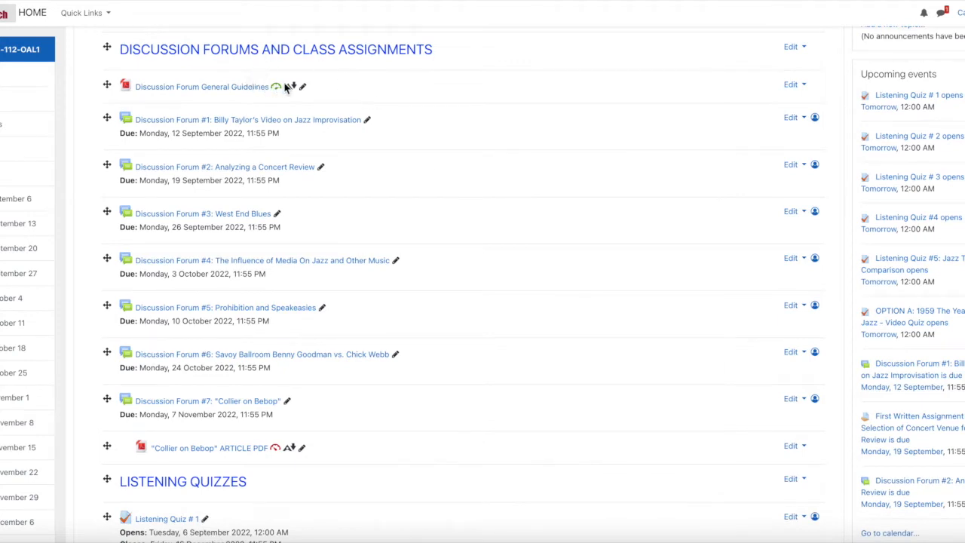
{"action": "mouse_move", "coordinate": [243, 91]}
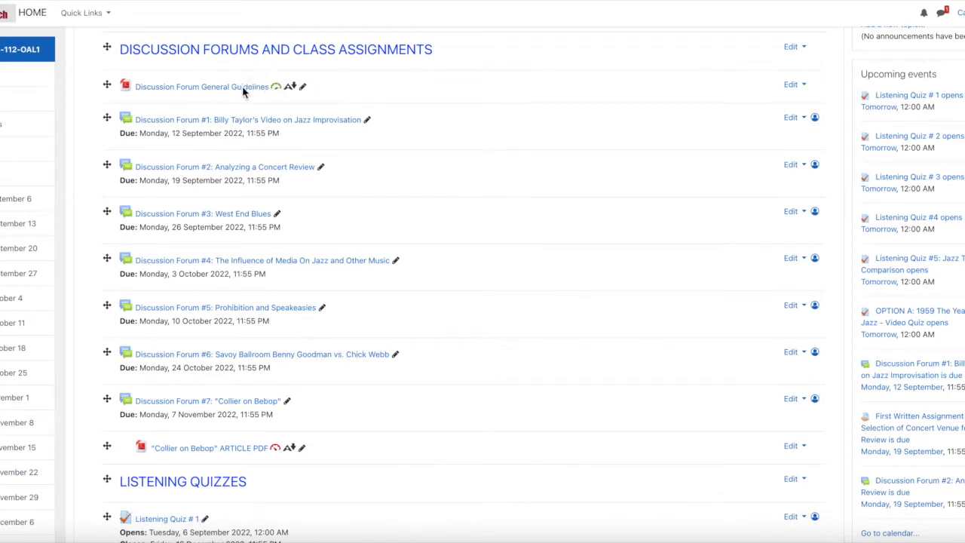
{"action": "mouse_move", "coordinate": [426, 93]}
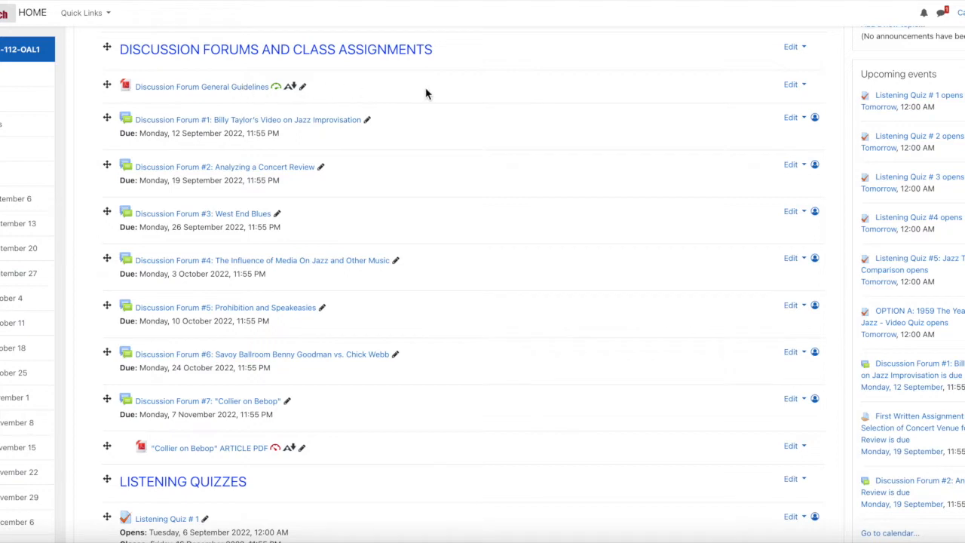
{"action": "mouse_move", "coordinate": [330, 125]}
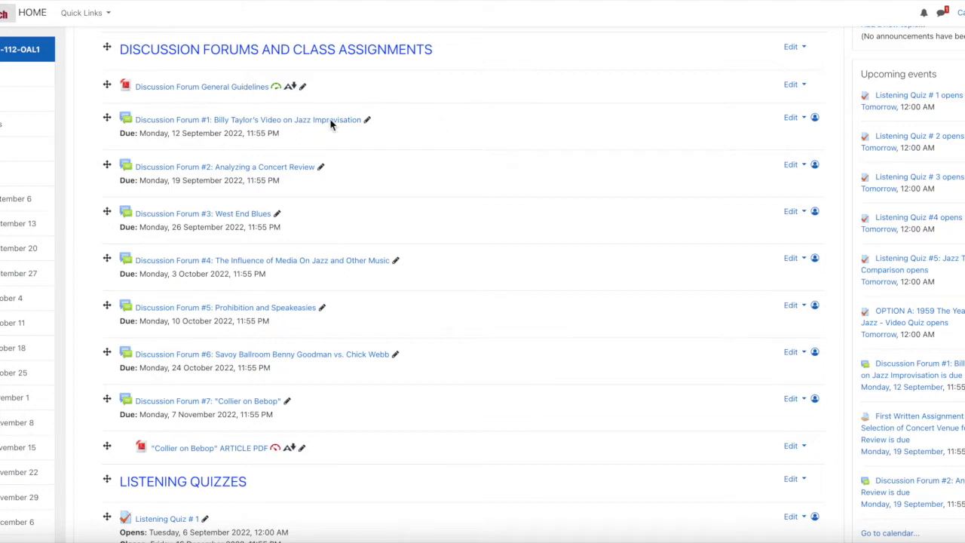
{"action": "mouse_move", "coordinate": [197, 148]}
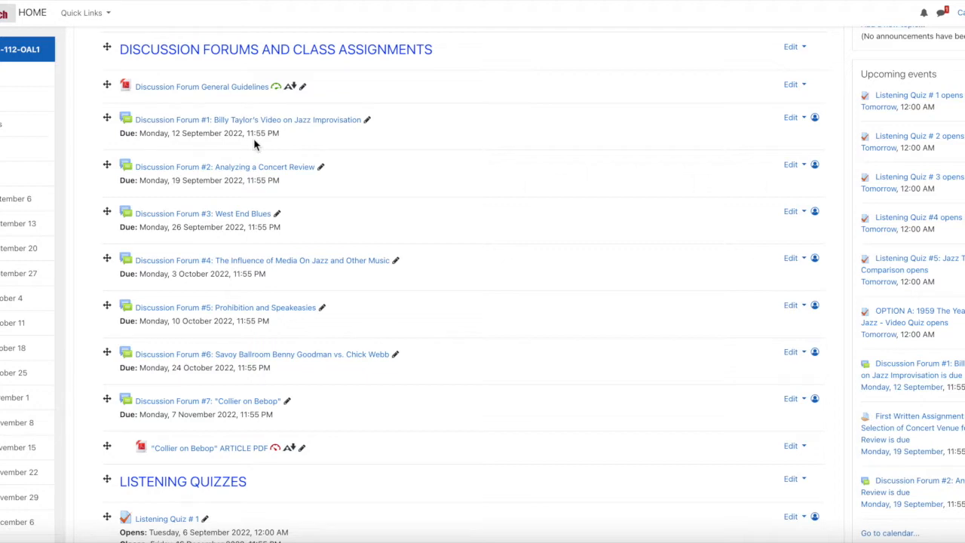
{"action": "mouse_move", "coordinate": [274, 292]}
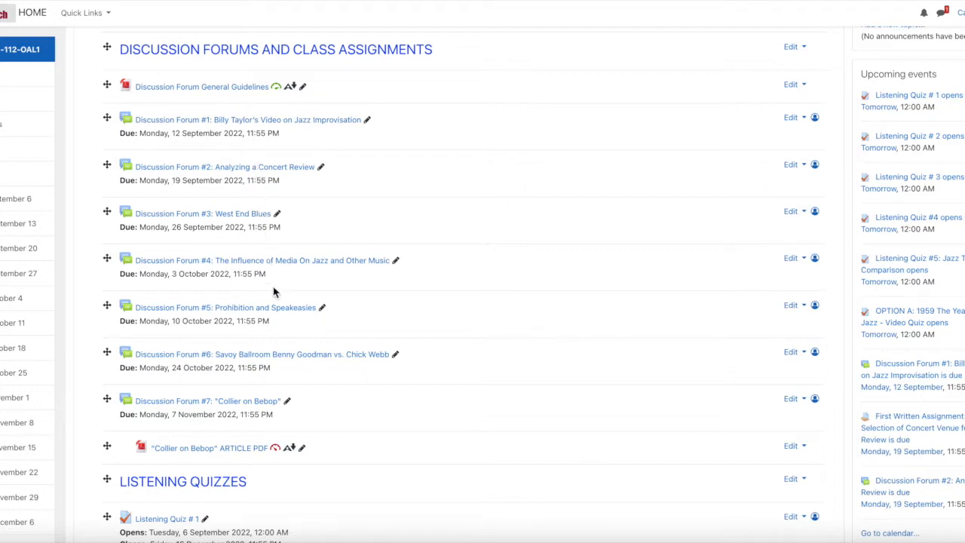
{"action": "mouse_move", "coordinate": [285, 286]}
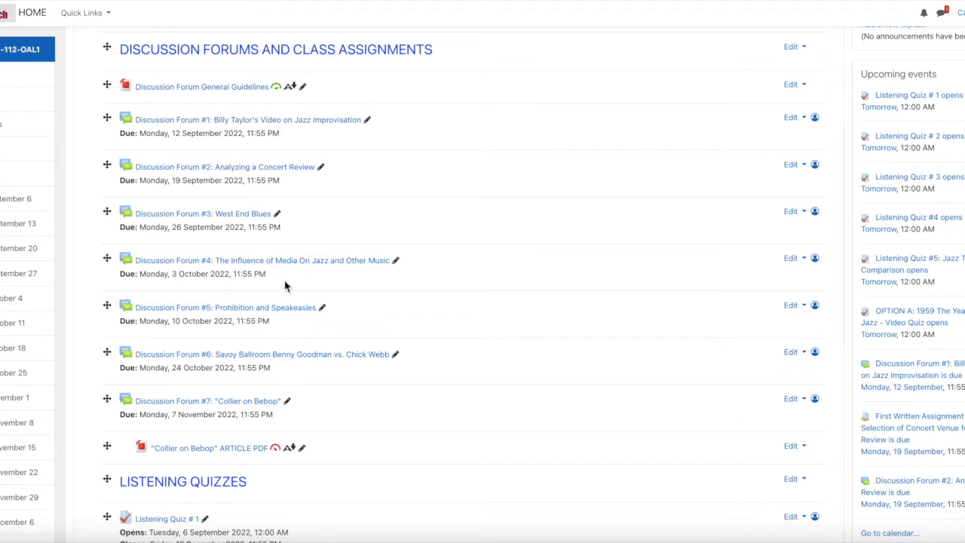
{"action": "mouse_move", "coordinate": [343, 281]}
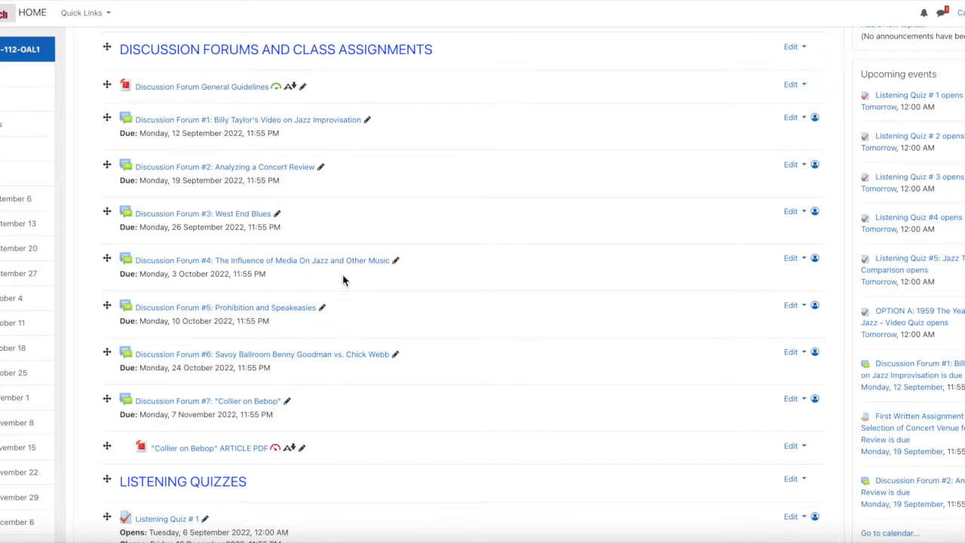
{"action": "mouse_move", "coordinate": [272, 393]}
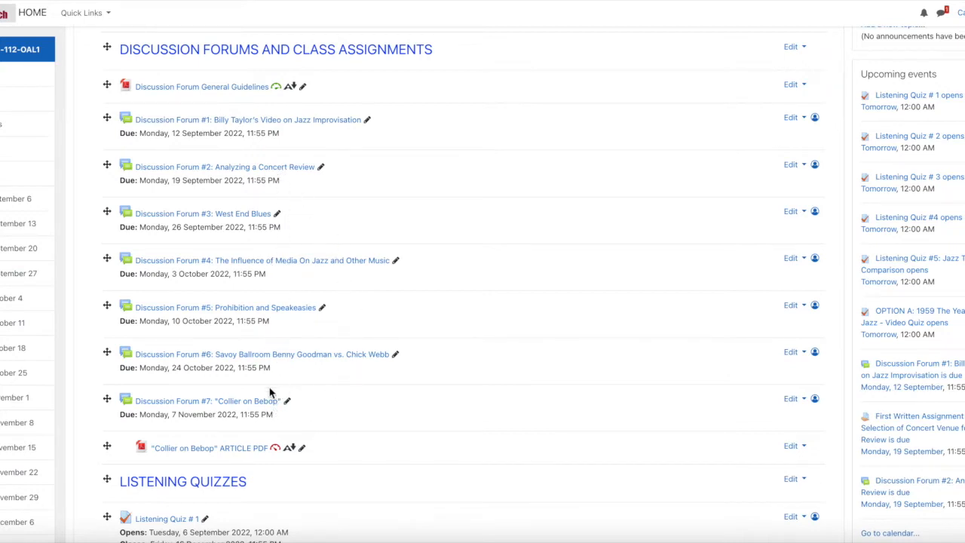
{"action": "mouse_move", "coordinate": [326, 242]}
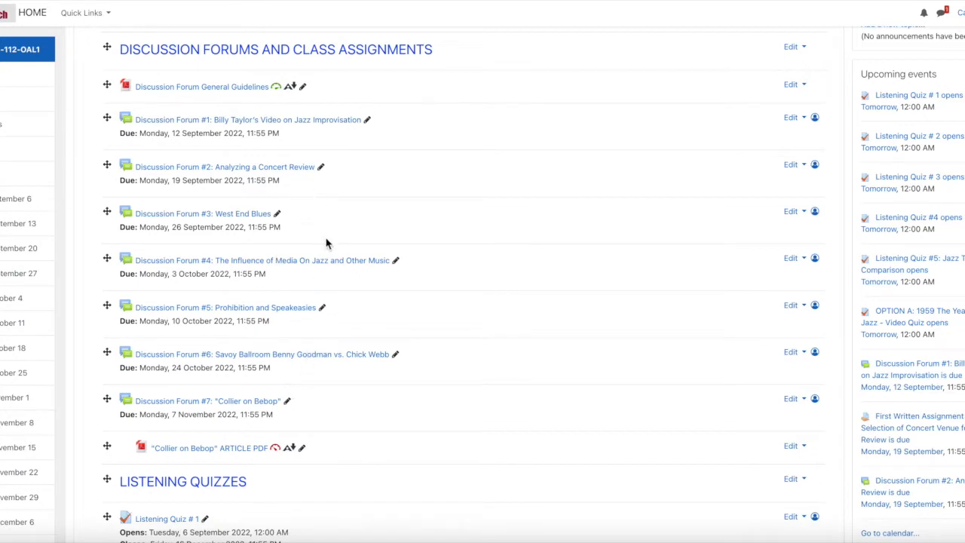
{"action": "mouse_move", "coordinate": [475, 314]}
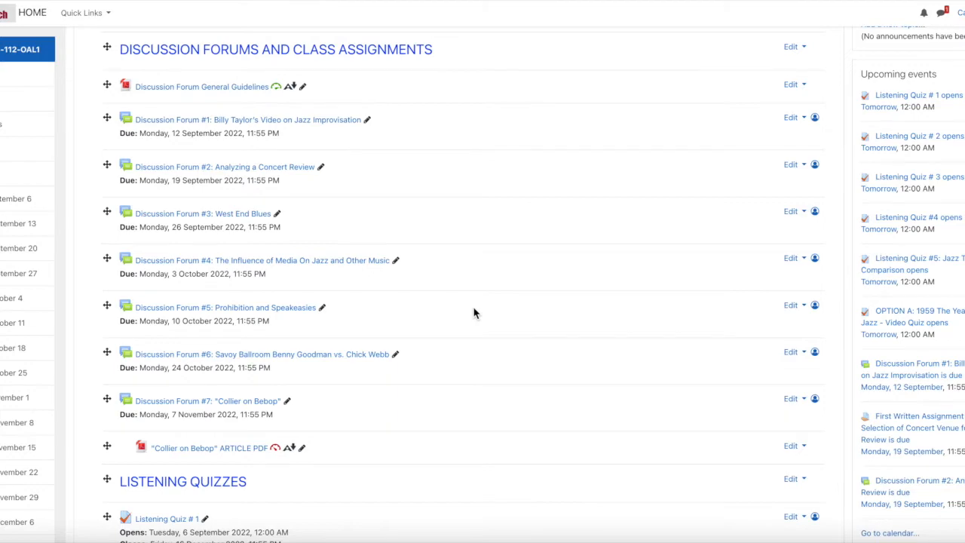
Scroll down to Listening Quizzes #1–#5 and the Option A or B assignments heading
{"action": "scroll", "scroll_direction": "down", "scroll_amount": 3}
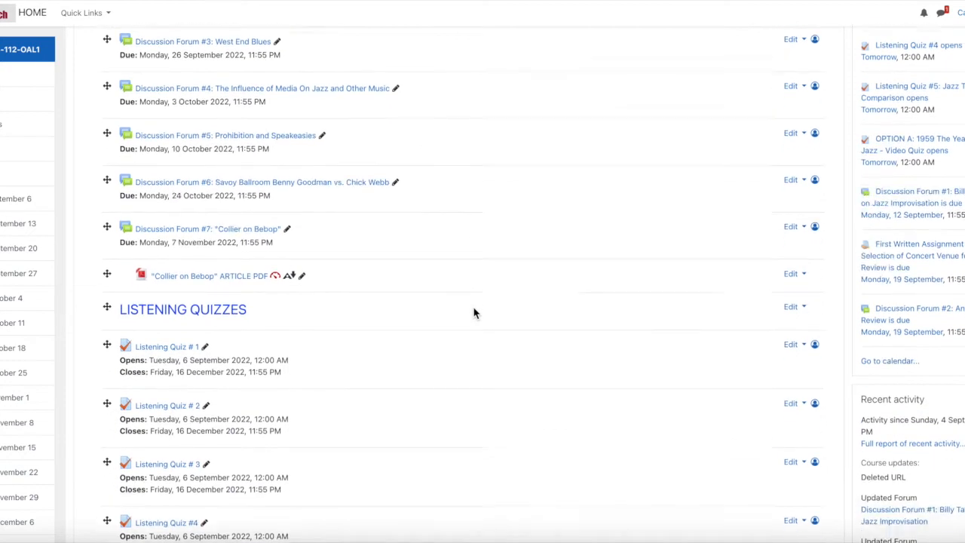
{"action": "scroll", "scroll_direction": "down", "scroll_amount": 3}
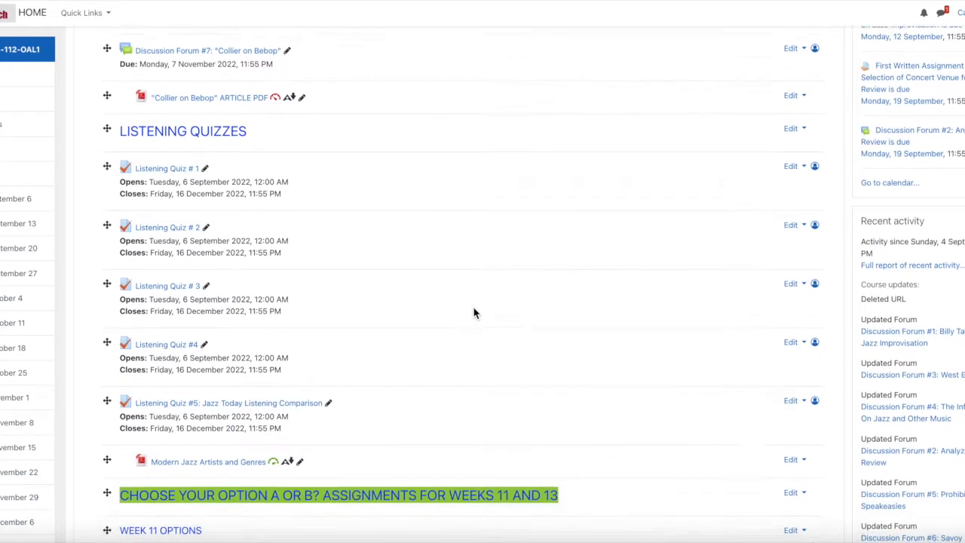
{"action": "scroll", "scroll_direction": "down", "scroll_amount": 3}
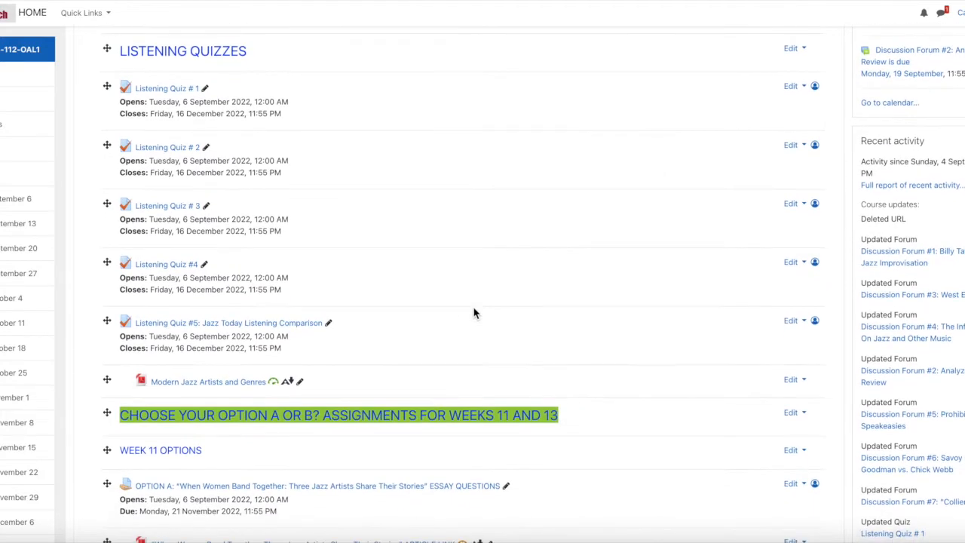
{"action": "mouse_move", "coordinate": [530, 206]}
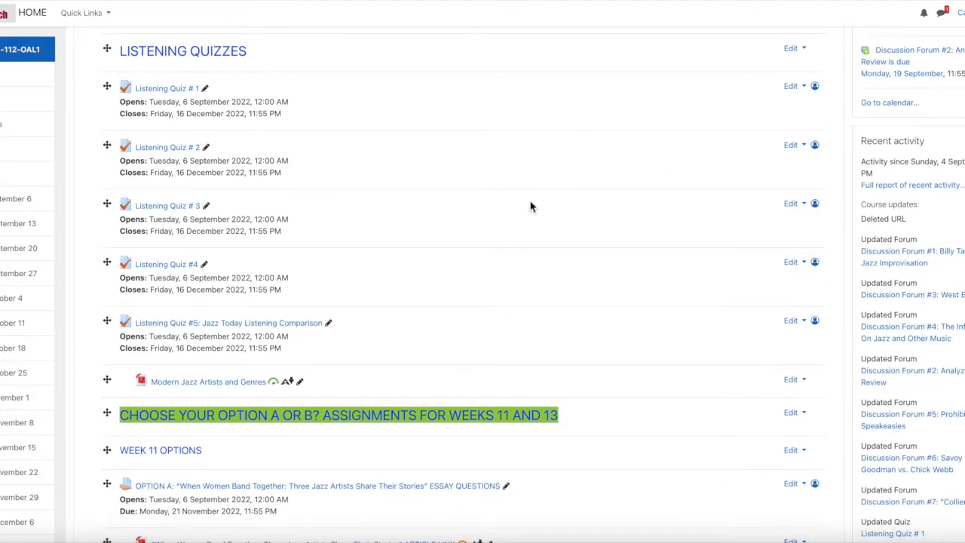
{"action": "mouse_move", "coordinate": [391, 124]}
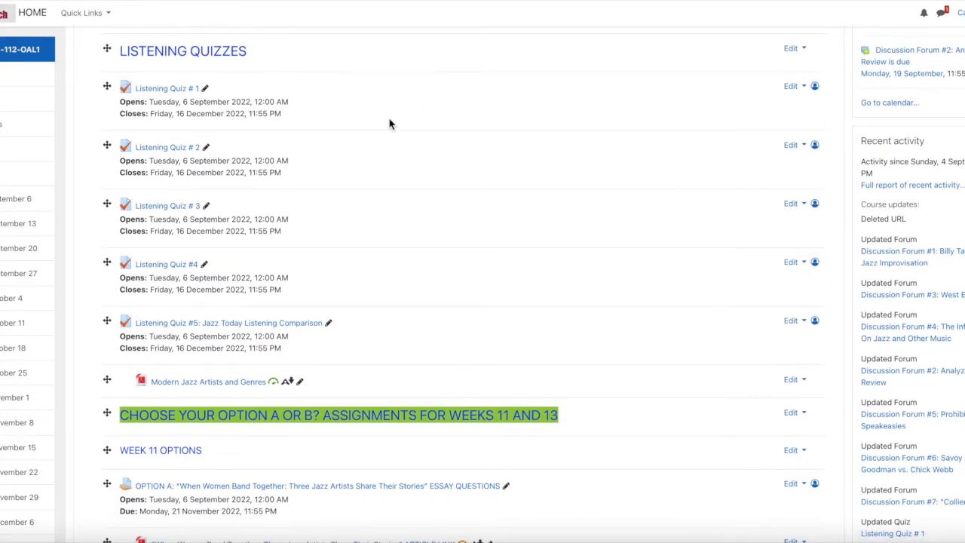
{"action": "mouse_move", "coordinate": [381, 315]}
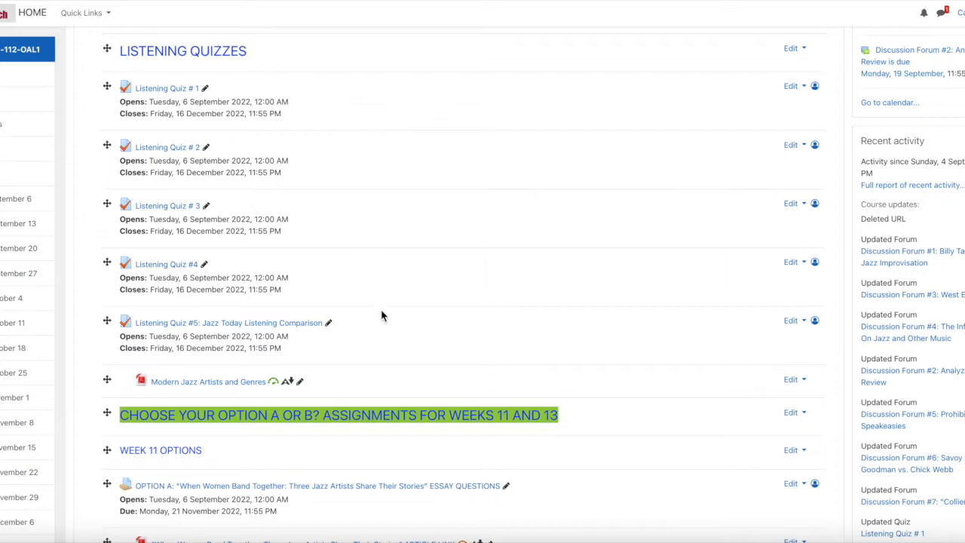
{"action": "mouse_move", "coordinate": [551, 328]}
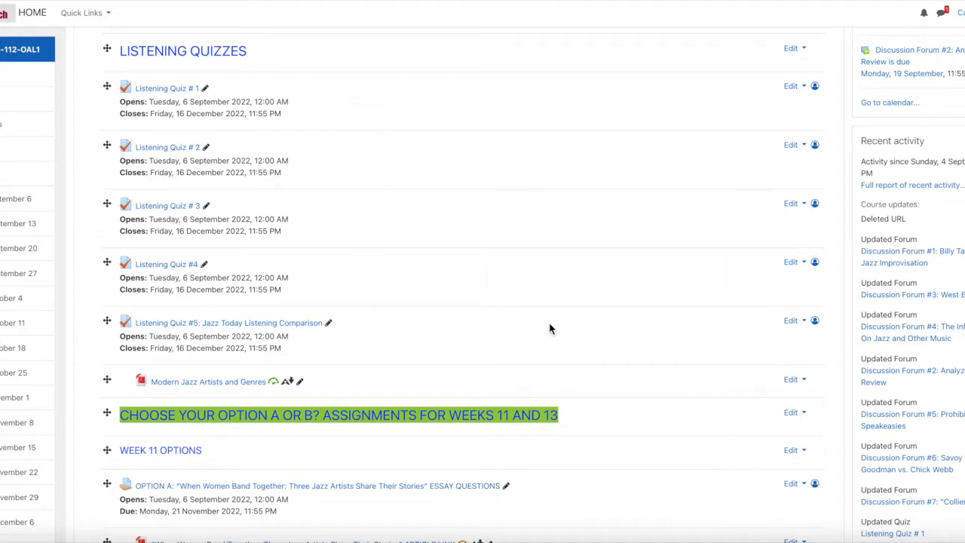
Scroll past the Week 11 and Week 13 Options to Written Assignments and Final Paper
{"action": "scroll", "scroll_direction": "down", "scroll_amount": 3}
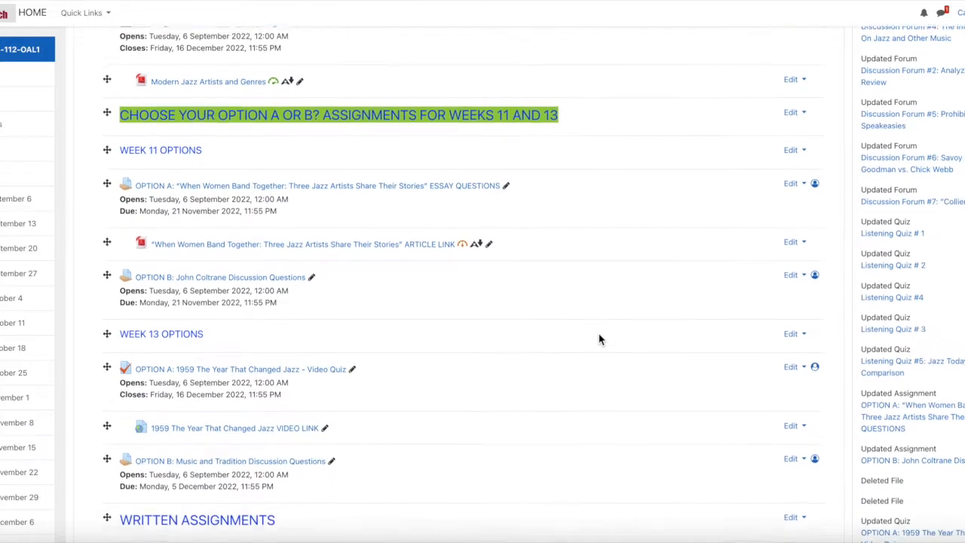
{"action": "scroll", "scroll_direction": "down", "scroll_amount": 3}
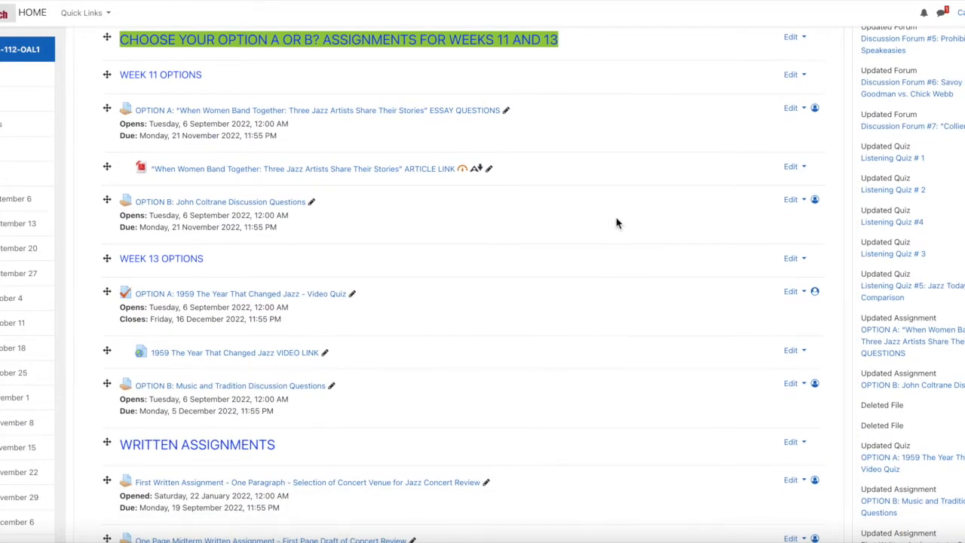
{"action": "mouse_move", "coordinate": [439, 141]}
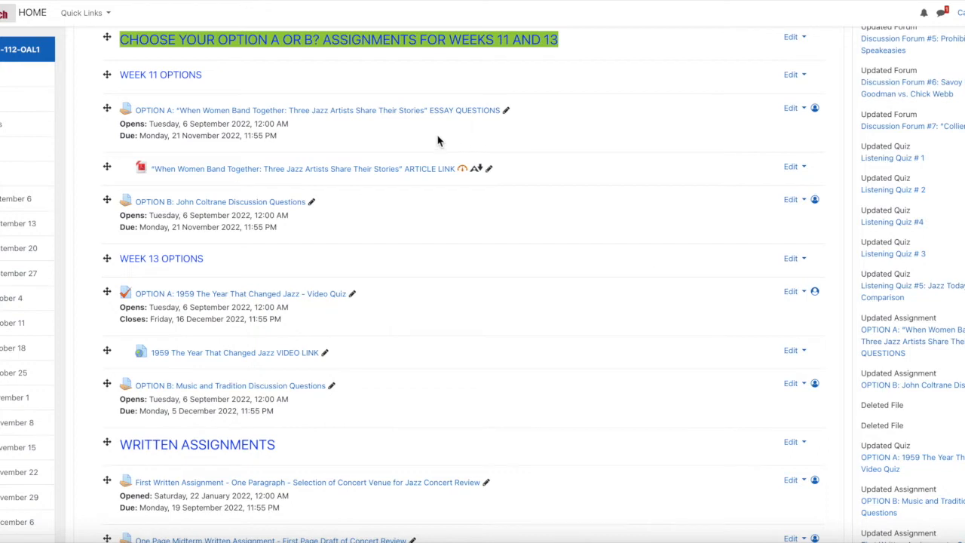
{"action": "mouse_move", "coordinate": [413, 216]}
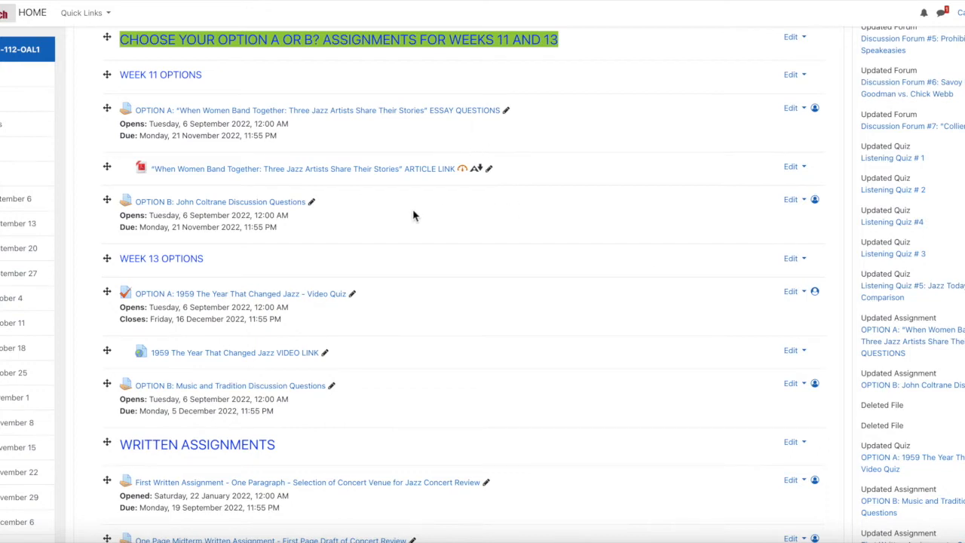
{"action": "mouse_move", "coordinate": [530, 254]}
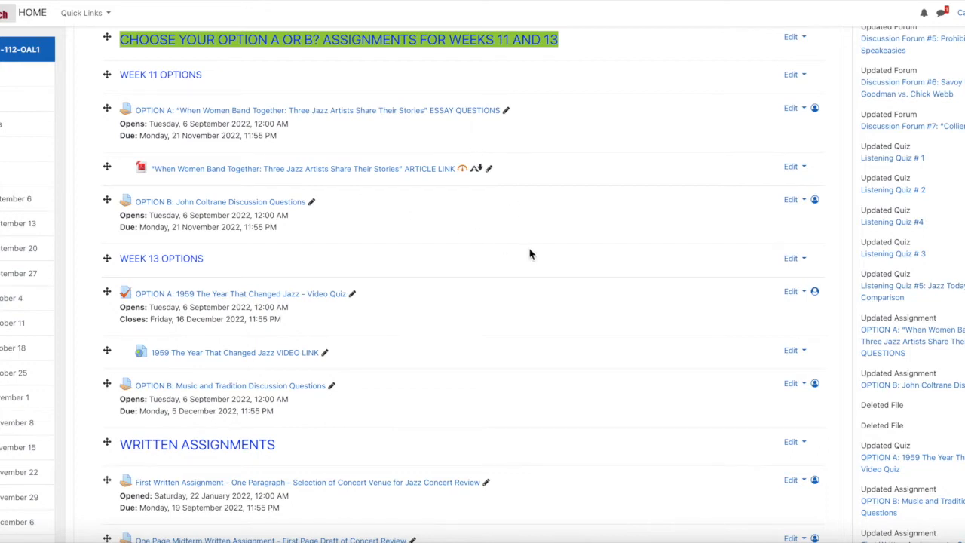
{"action": "scroll", "scroll_direction": "down", "scroll_amount": 3}
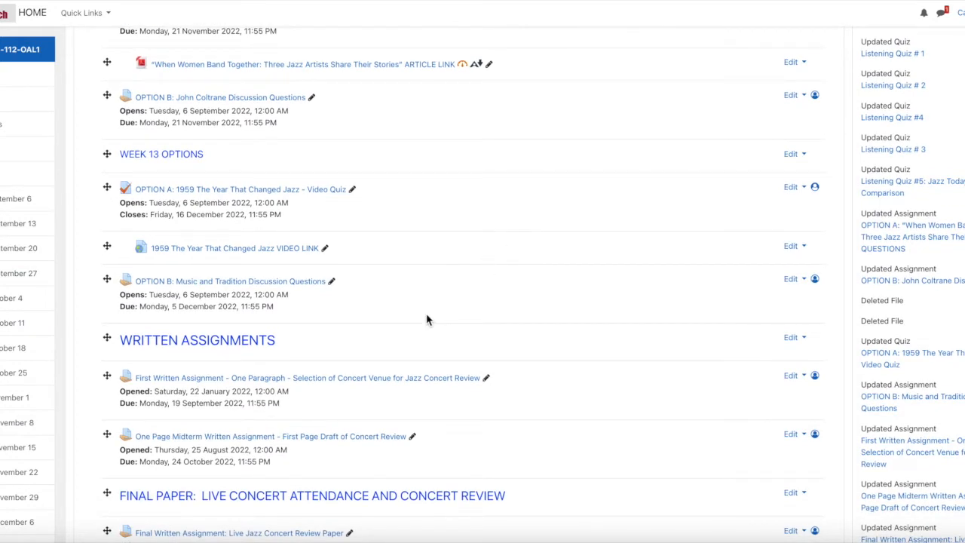
{"action": "mouse_move", "coordinate": [572, 322]}
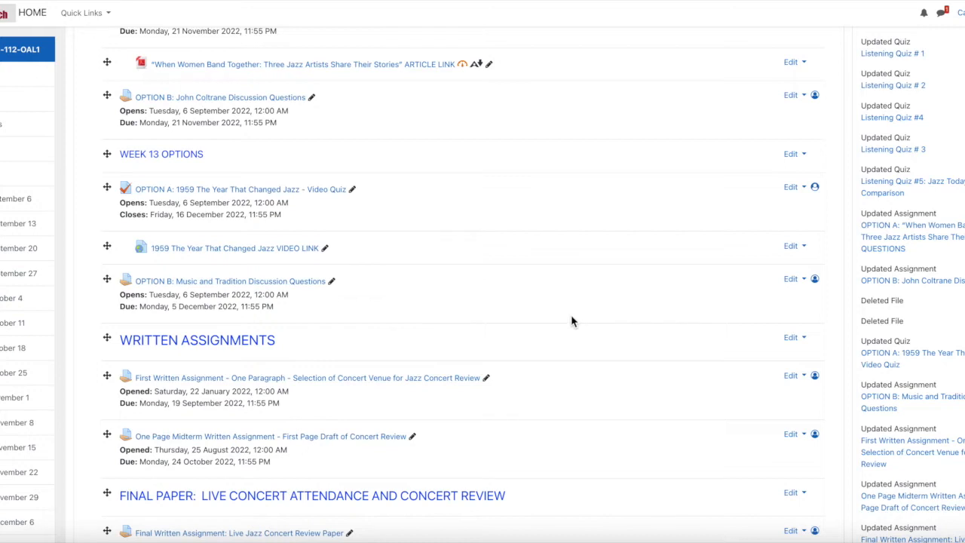
{"action": "scroll", "scroll_direction": "down", "scroll_amount": 3}
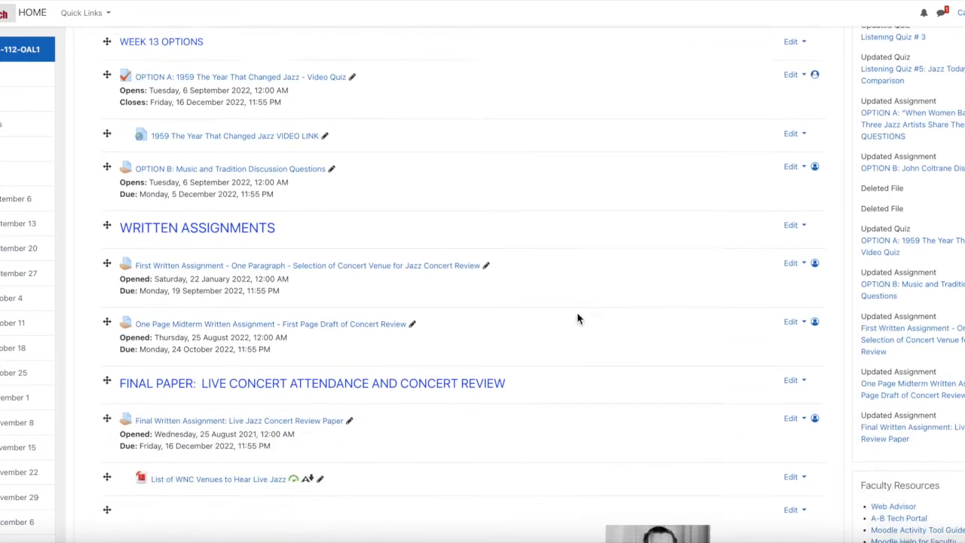
Scroll past the Final Paper venue list to Weekly Class Schedule and Week 1 ~ September 6
{"action": "scroll", "scroll_direction": "down", "scroll_amount": 3}
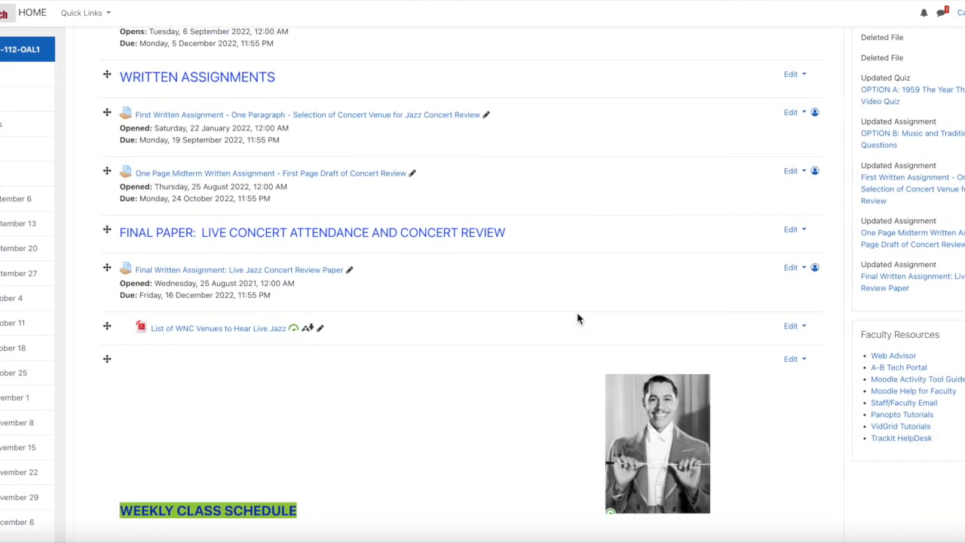
{"action": "mouse_move", "coordinate": [488, 150]}
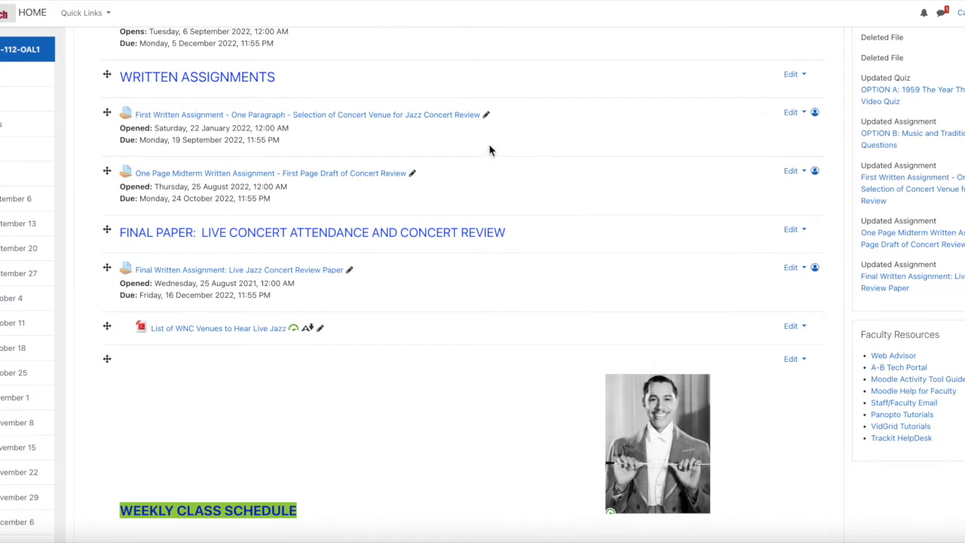
{"action": "mouse_move", "coordinate": [402, 127]}
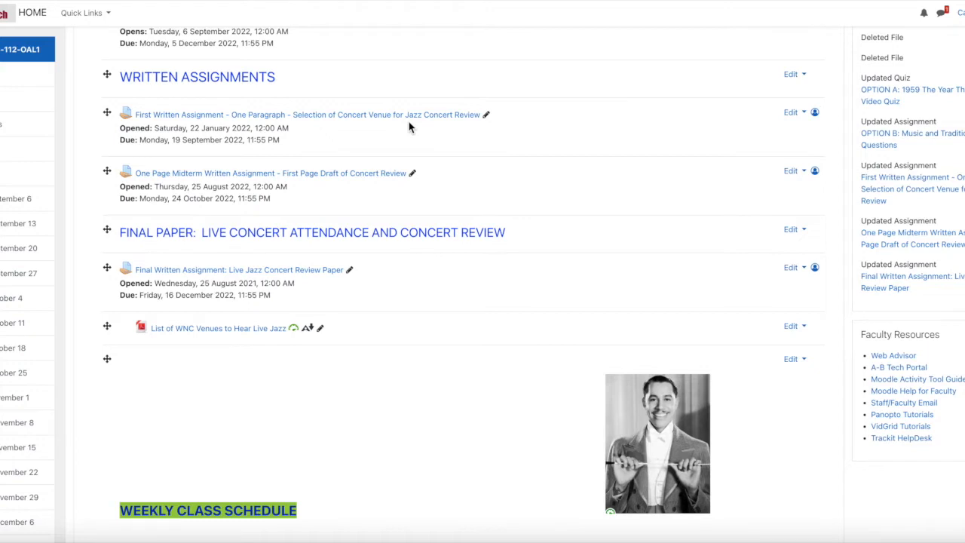
{"action": "mouse_move", "coordinate": [307, 188]}
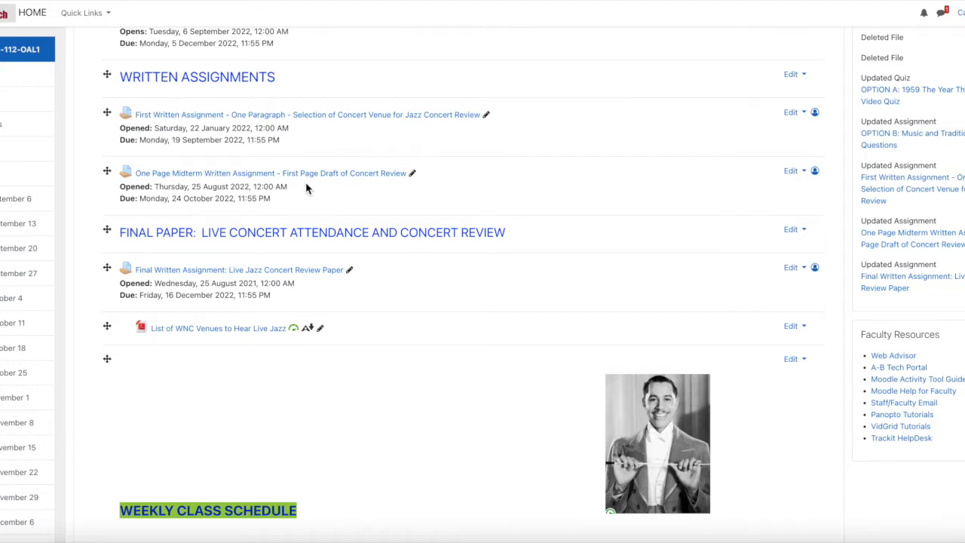
{"action": "mouse_move", "coordinate": [346, 187]}
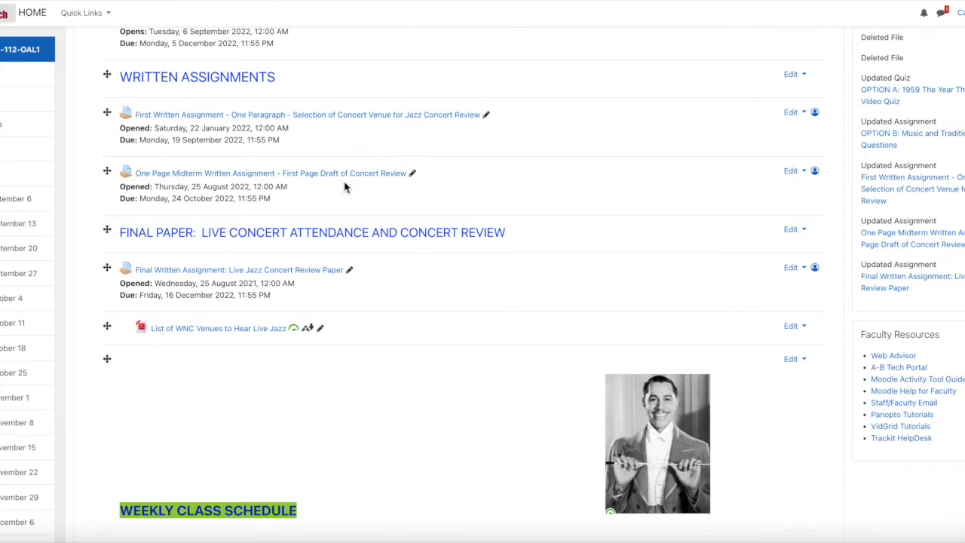
{"action": "mouse_move", "coordinate": [394, 186]}
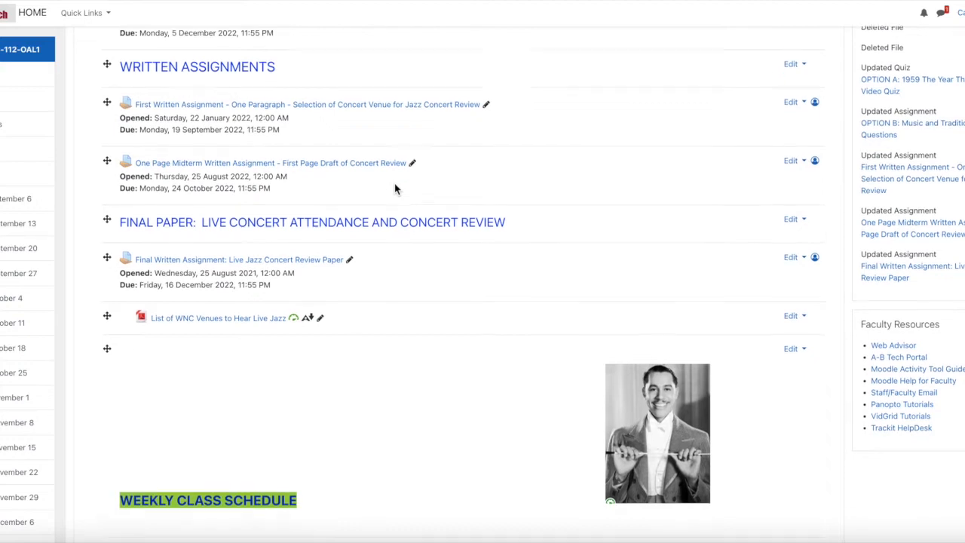
{"action": "scroll", "scroll_direction": "down", "scroll_amount": 3}
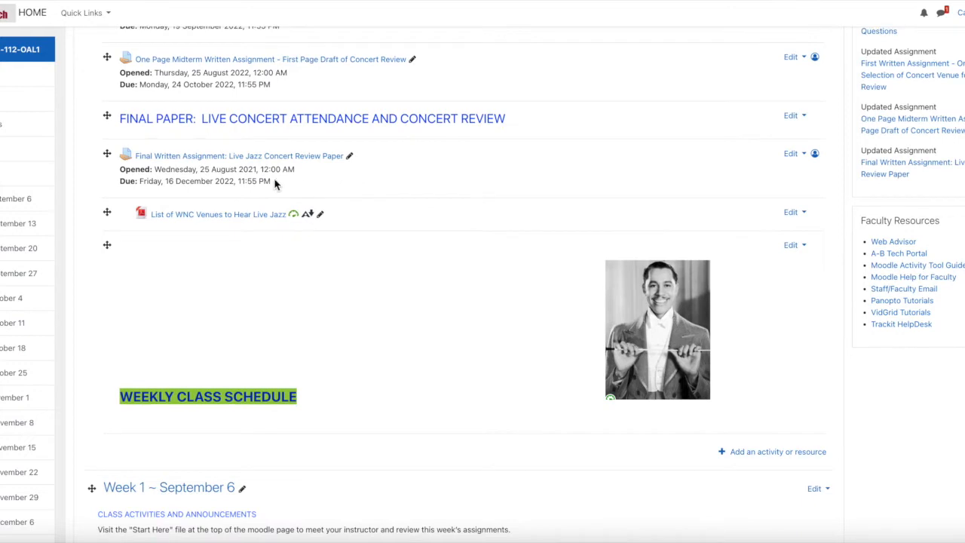
{"action": "mouse_move", "coordinate": [238, 170]}
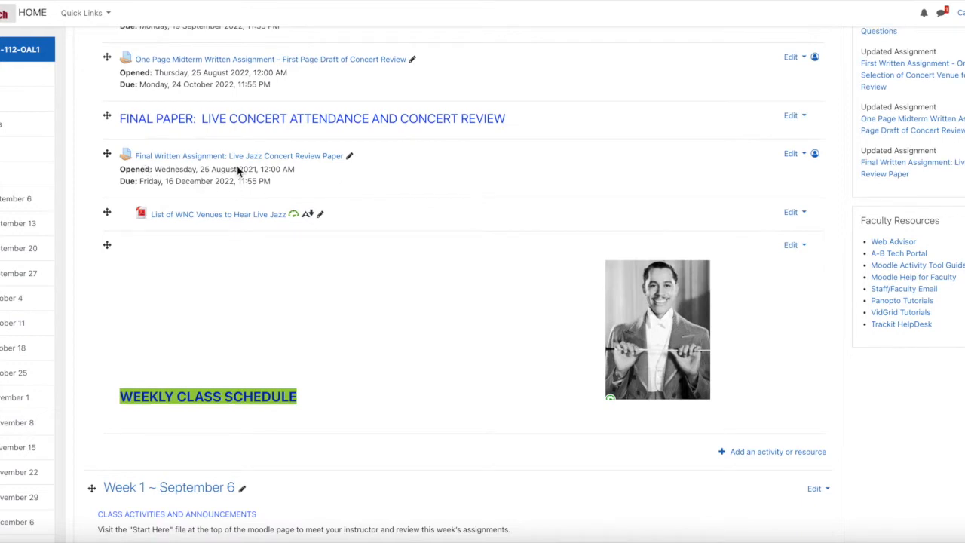
{"action": "mouse_move", "coordinate": [342, 171]}
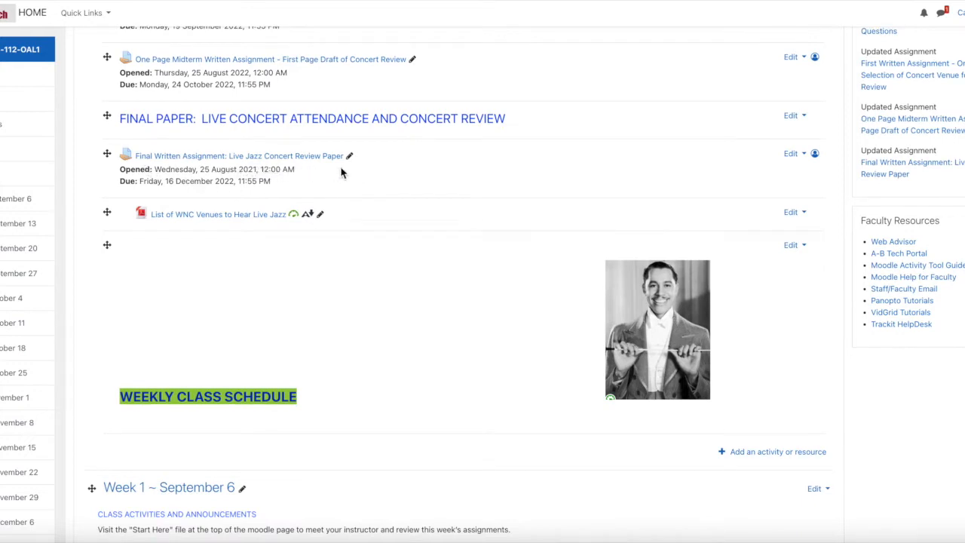
{"action": "mouse_move", "coordinate": [300, 193]}
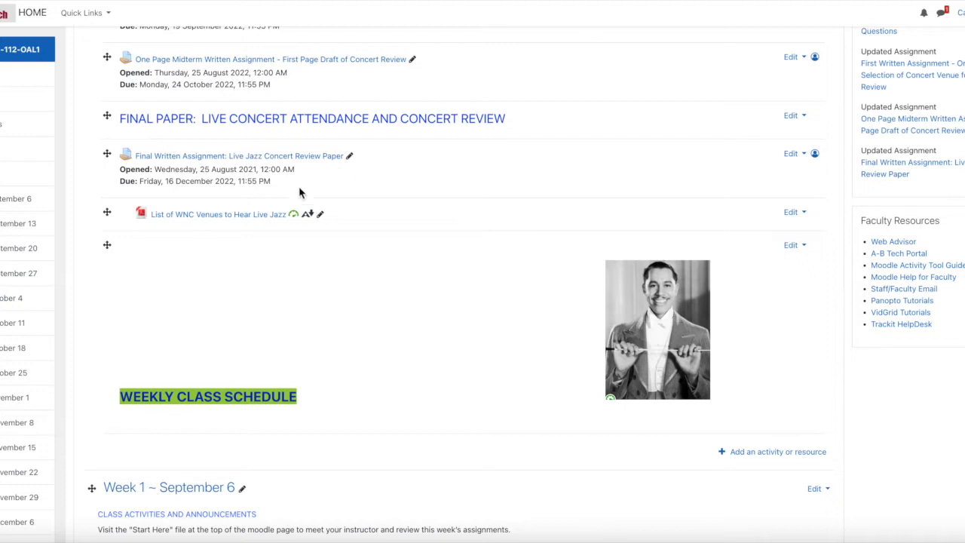
{"action": "mouse_move", "coordinate": [219, 197]}
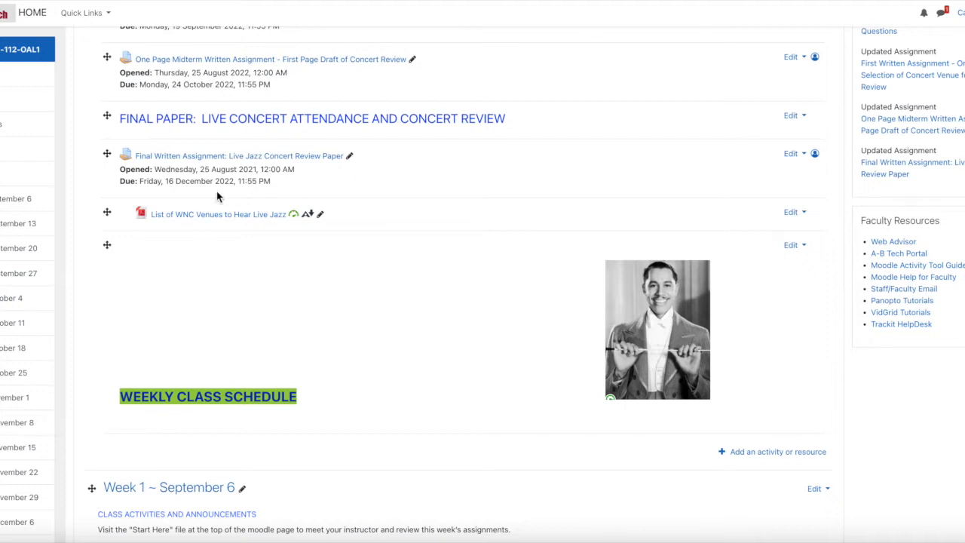
{"action": "mouse_move", "coordinate": [266, 194]}
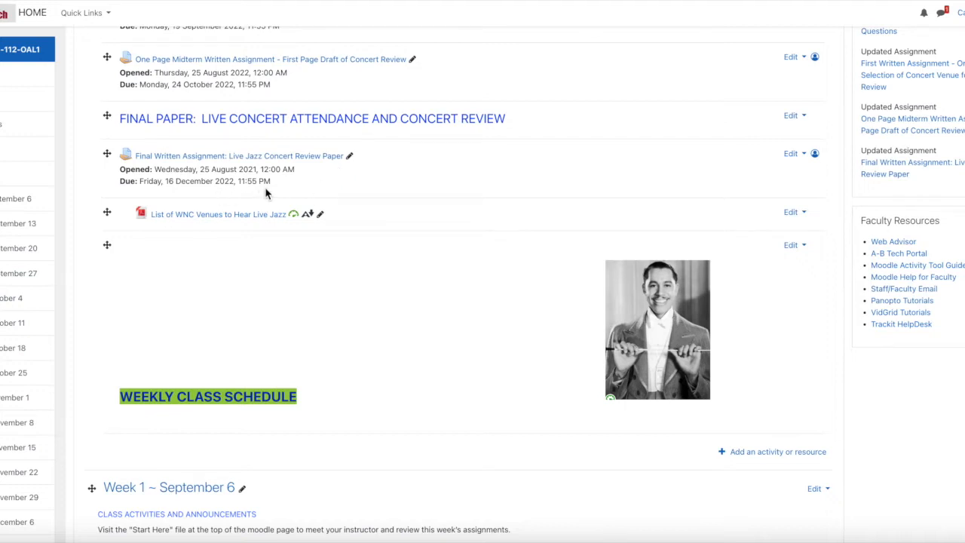
{"action": "mouse_move", "coordinate": [254, 231]}
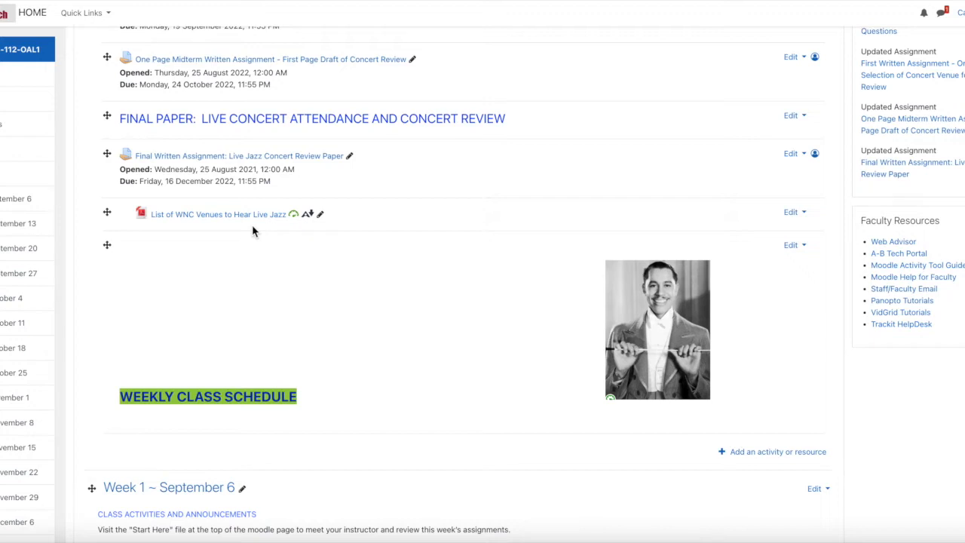
{"action": "scroll", "scroll_direction": "down", "scroll_amount": 3}
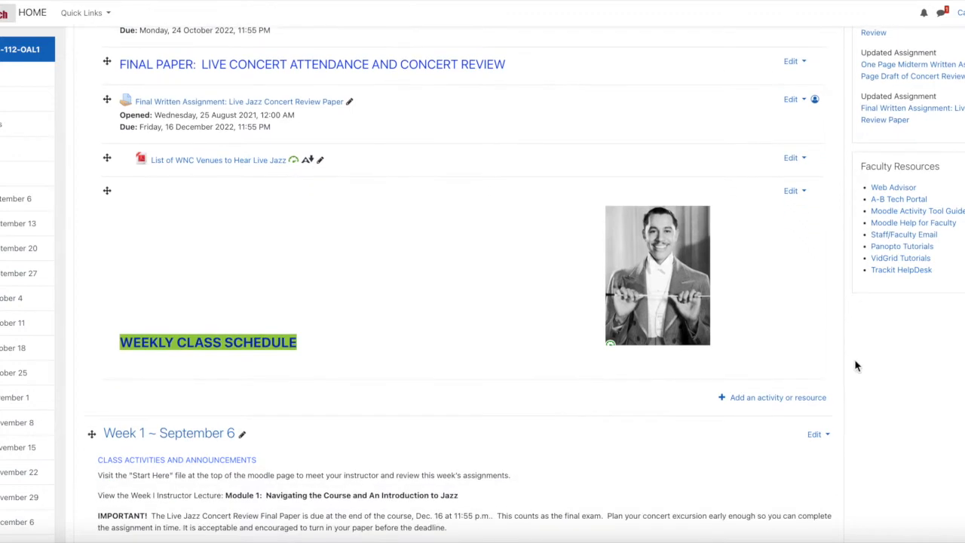
{"action": "scroll", "scroll_direction": "down", "scroll_amount": 3}
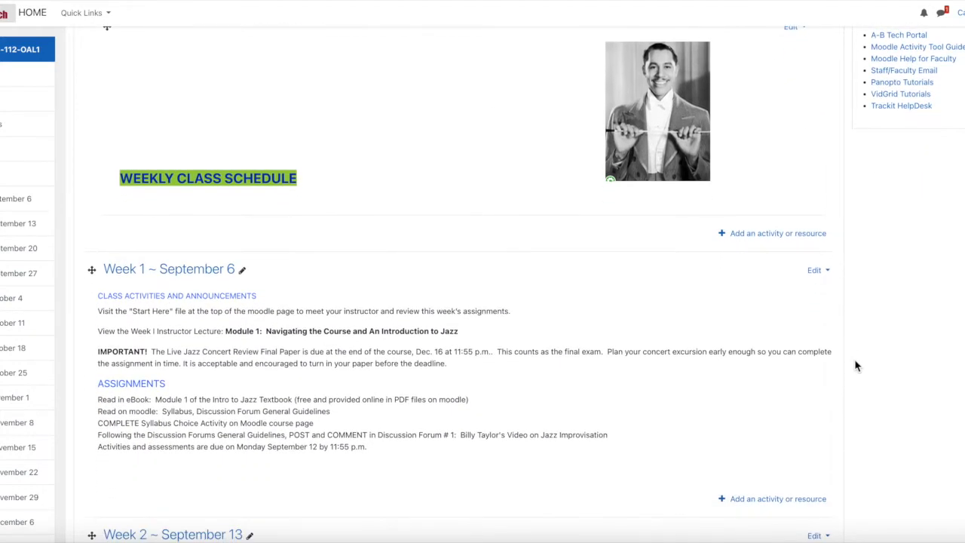
{"action": "mouse_move", "coordinate": [737, 128]}
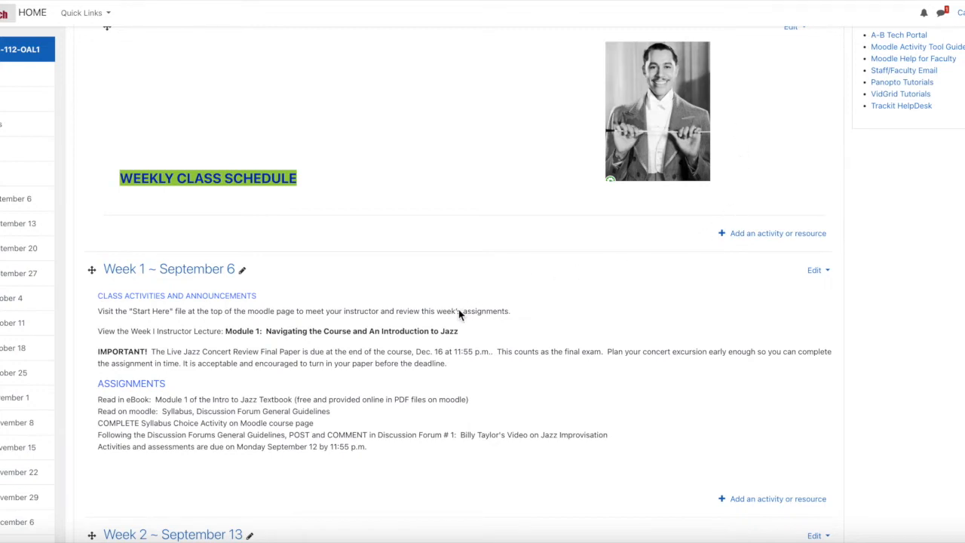
{"action": "scroll", "scroll_direction": "up", "scroll_amount": 3}
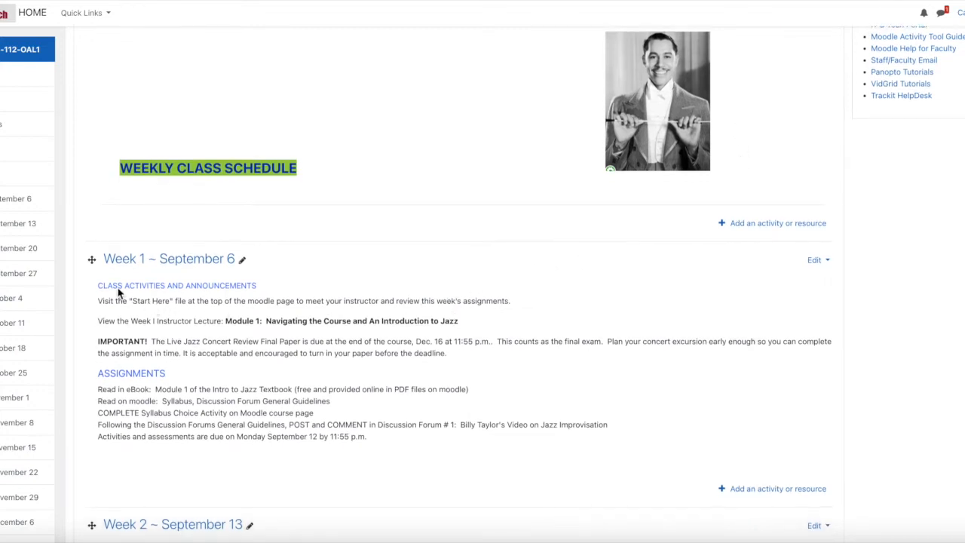
{"action": "mouse_move", "coordinate": [164, 311]}
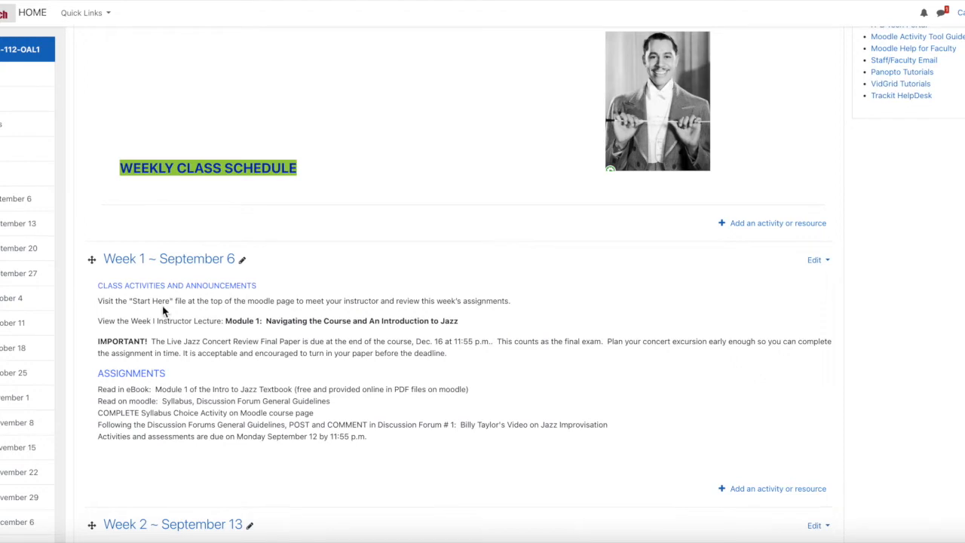
{"action": "mouse_move", "coordinate": [154, 330]}
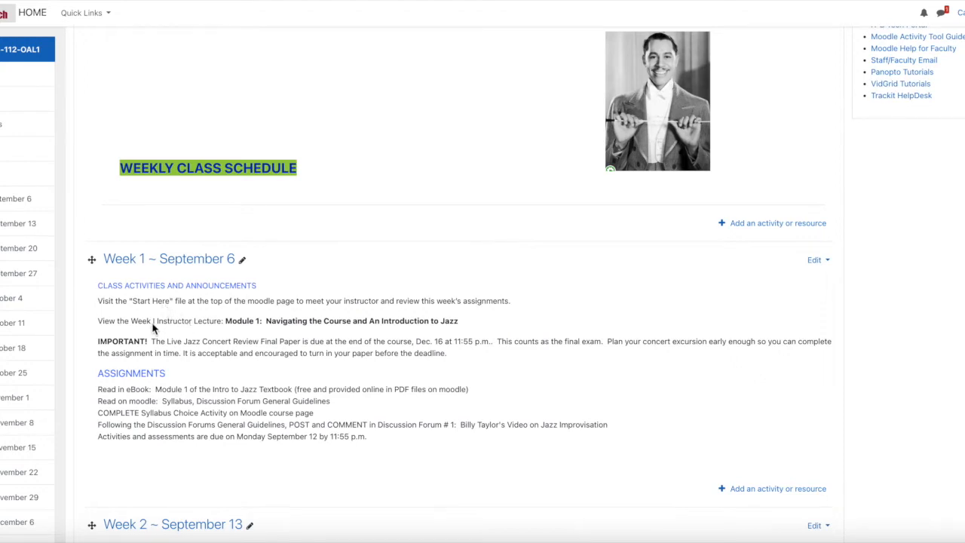
{"action": "mouse_move", "coordinate": [259, 332]}
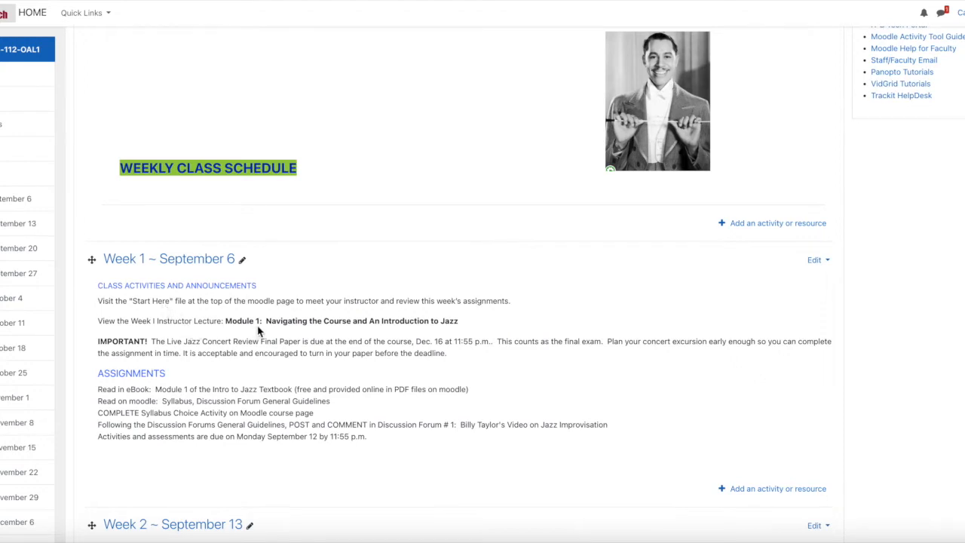
{"action": "mouse_move", "coordinate": [426, 332]}
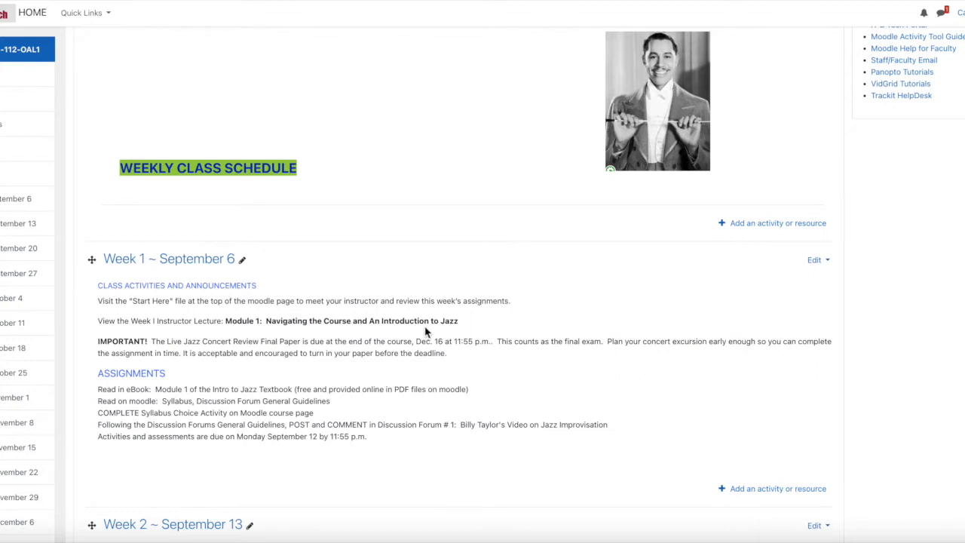
{"action": "mouse_move", "coordinate": [474, 330]}
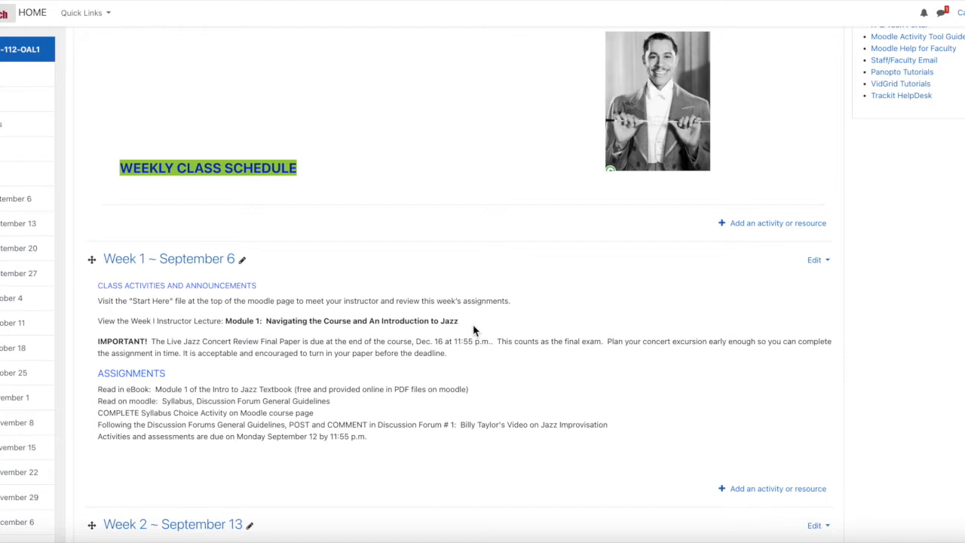
{"action": "mouse_move", "coordinate": [473, 341]}
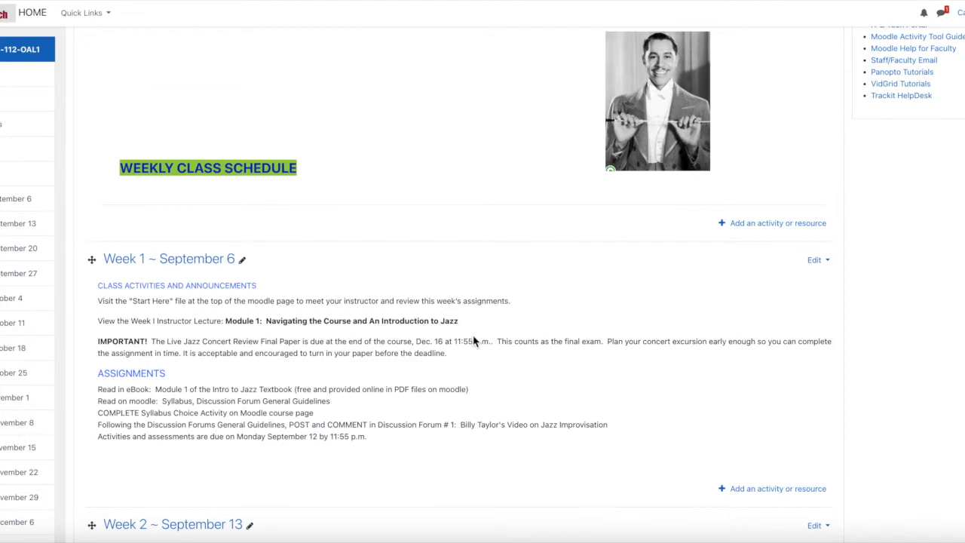
{"action": "mouse_move", "coordinate": [277, 352]}
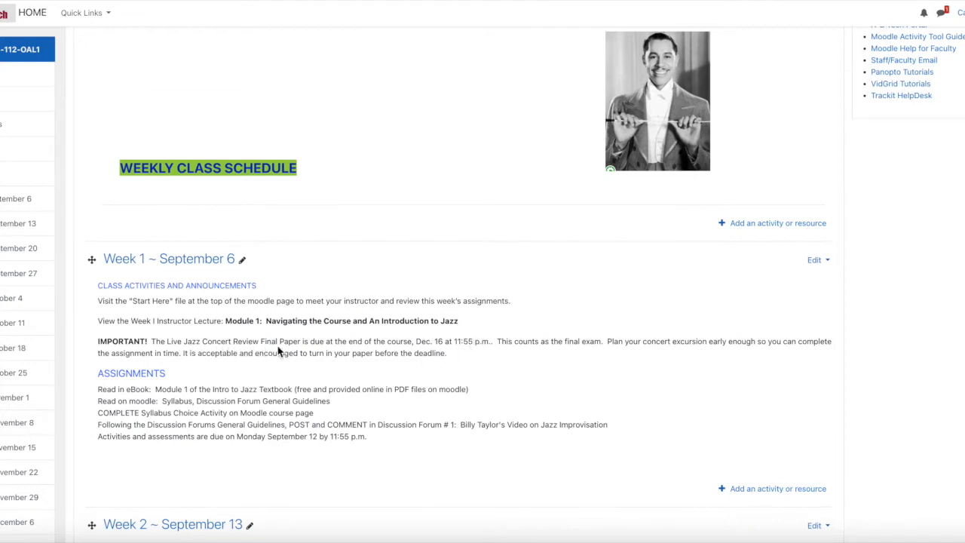
{"action": "mouse_move", "coordinate": [435, 353]}
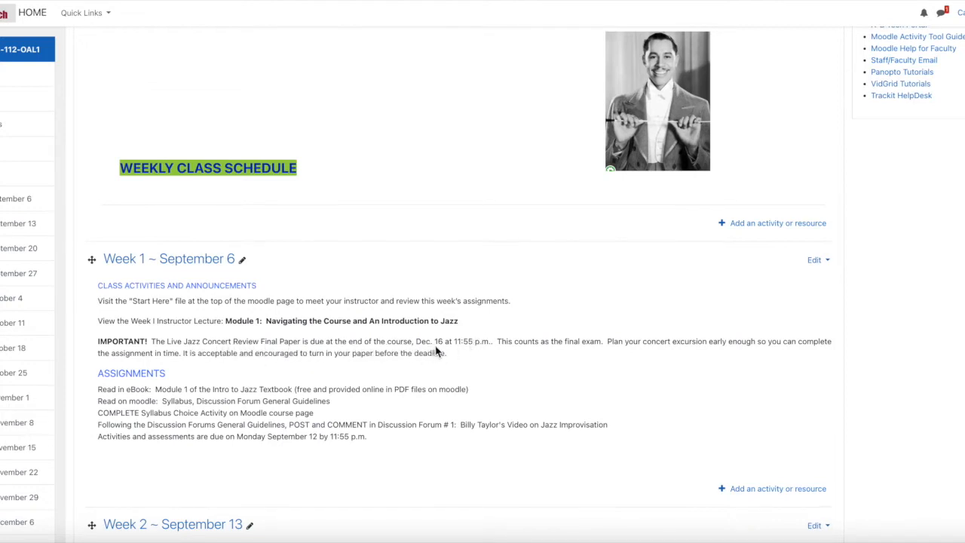
{"action": "mouse_move", "coordinate": [161, 379]}
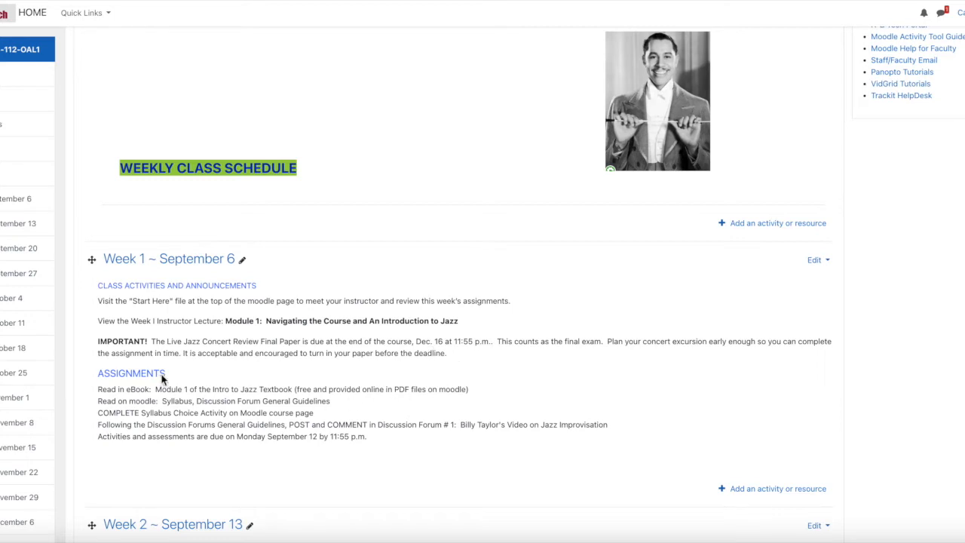
{"action": "mouse_move", "coordinate": [171, 399]}
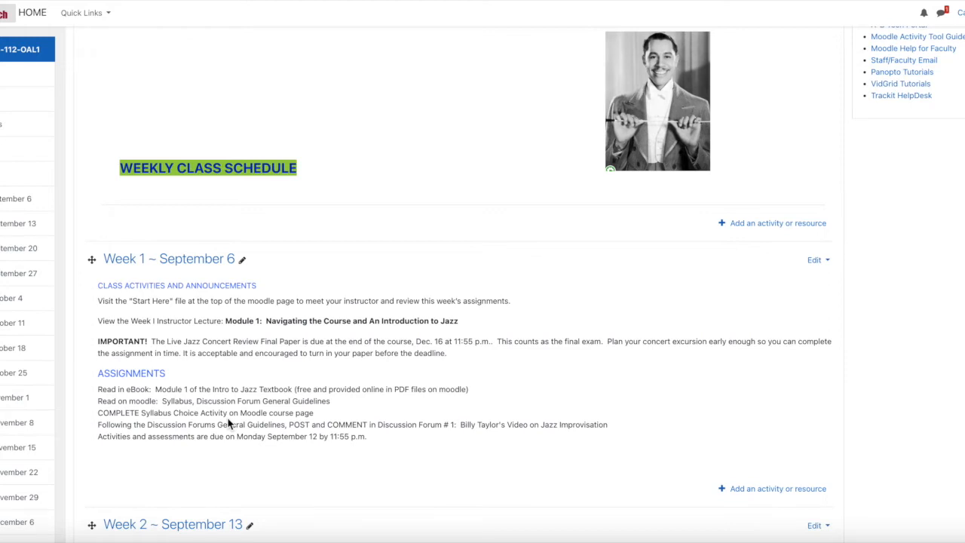
{"action": "mouse_move", "coordinate": [238, 434]}
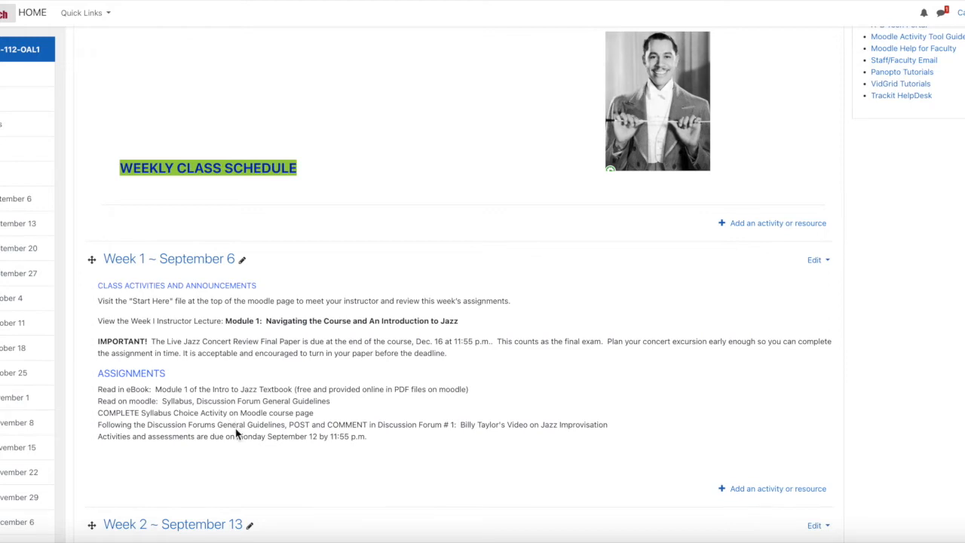
{"action": "mouse_move", "coordinate": [297, 434]}
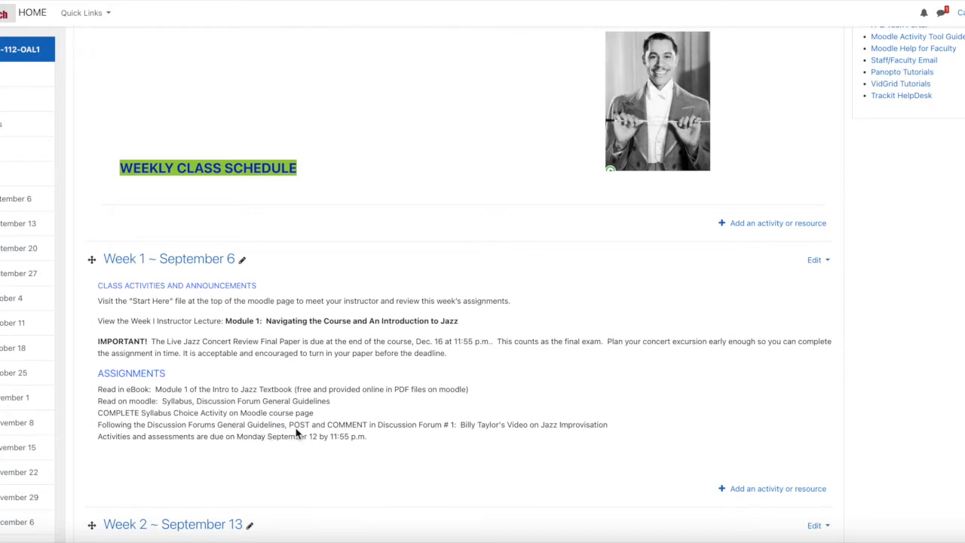
{"action": "mouse_move", "coordinate": [450, 433]}
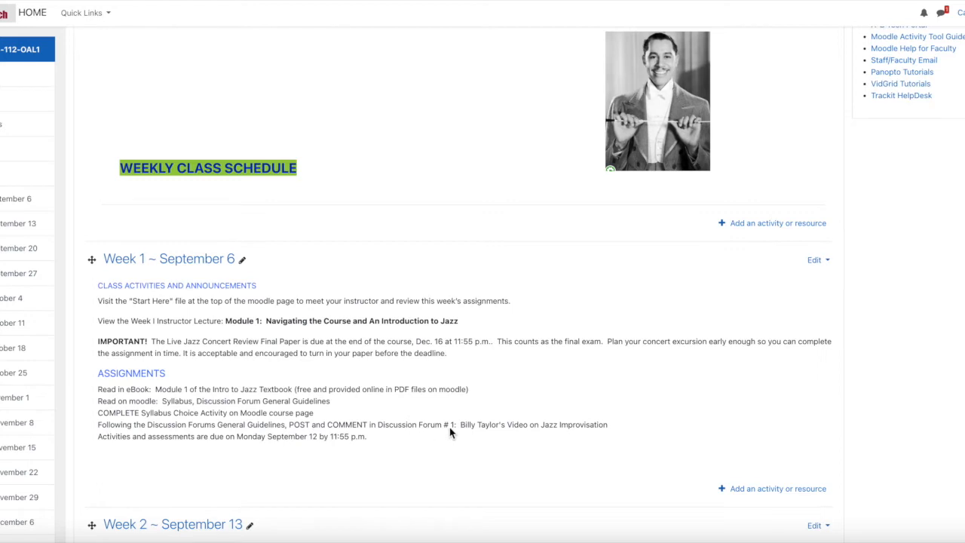
{"action": "mouse_move", "coordinate": [490, 435]}
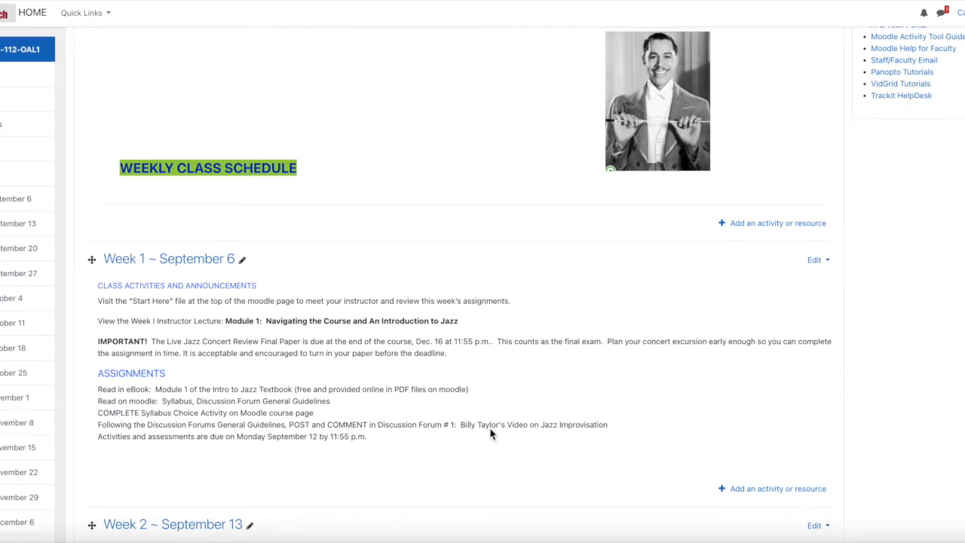
{"action": "mouse_move", "coordinate": [251, 453]}
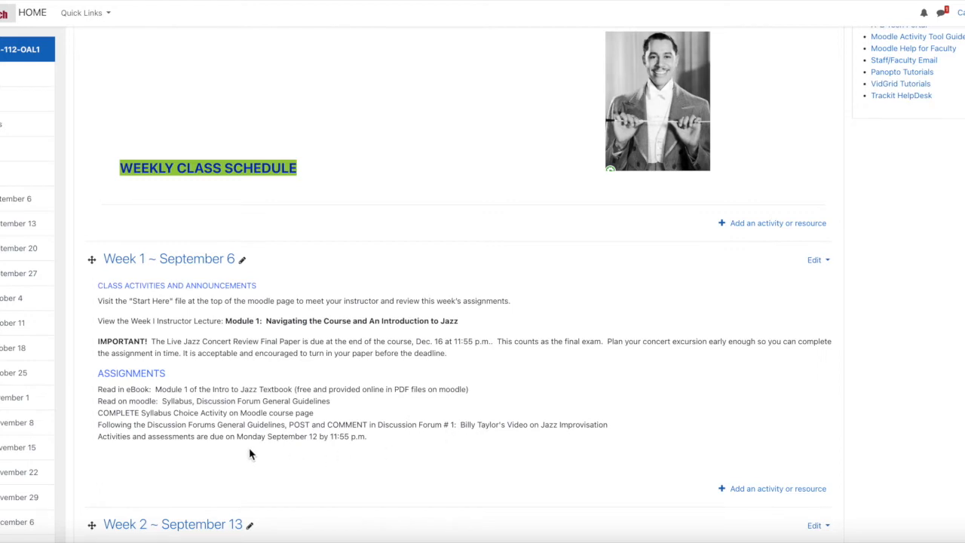
{"action": "mouse_move", "coordinate": [263, 452]}
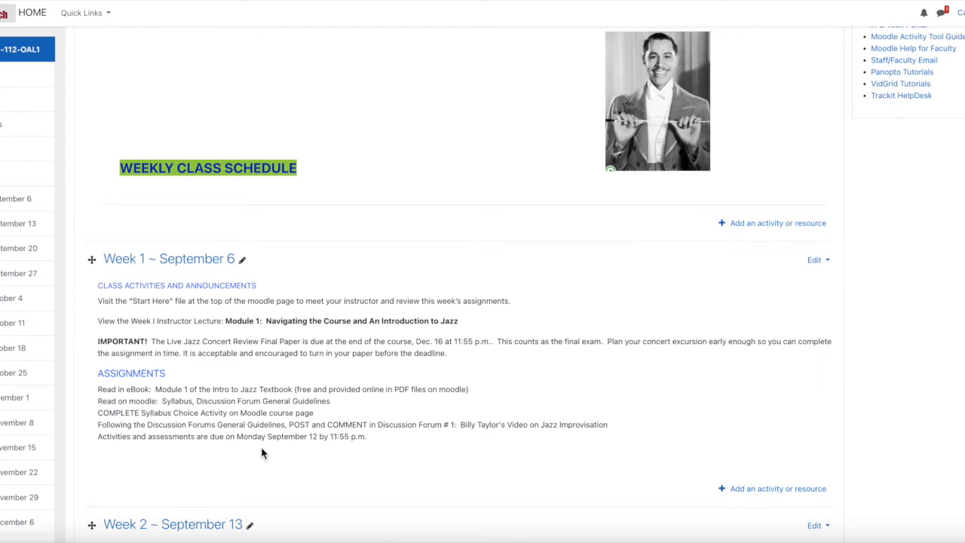
{"action": "mouse_move", "coordinate": [316, 446]}
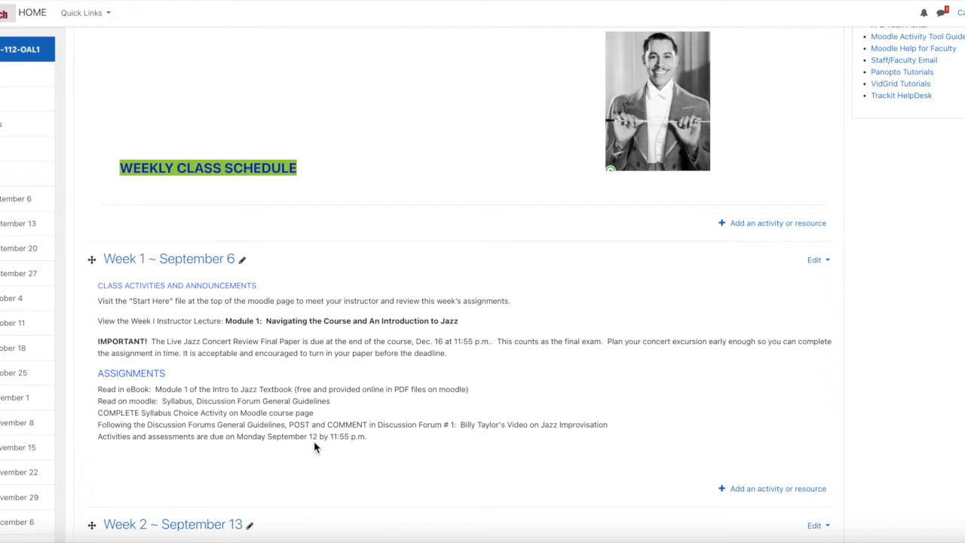
{"action": "mouse_move", "coordinate": [358, 446]}
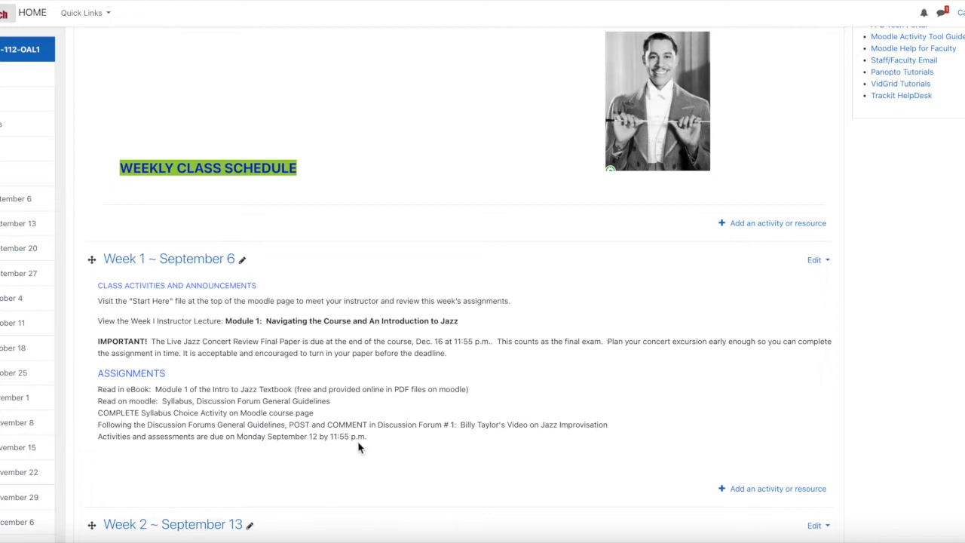
Scroll the weekly schedule down to Week 8 – October 25 and Week 9 – November 1
{"action": "scroll", "scroll_direction": "down", "scroll_amount": 3}
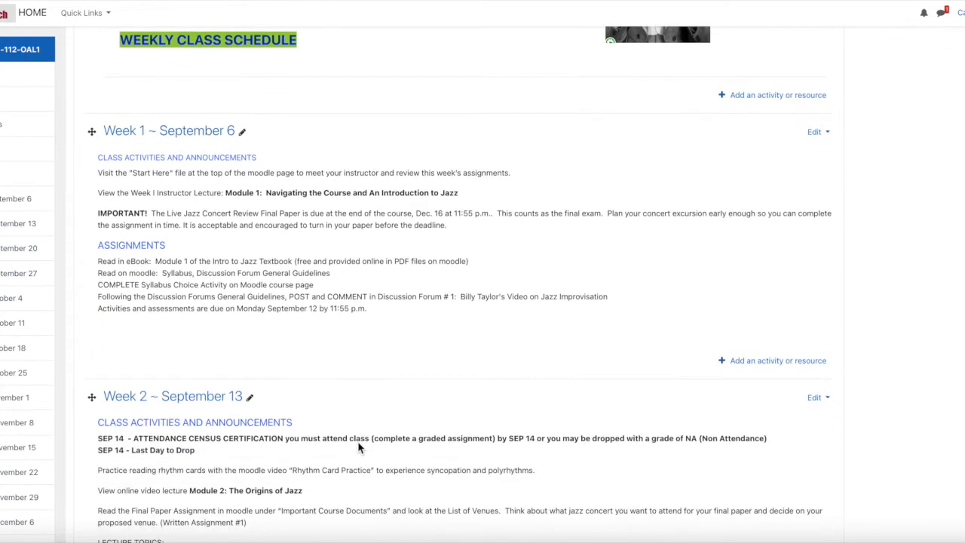
{"action": "scroll", "scroll_direction": "down", "scroll_amount": 3}
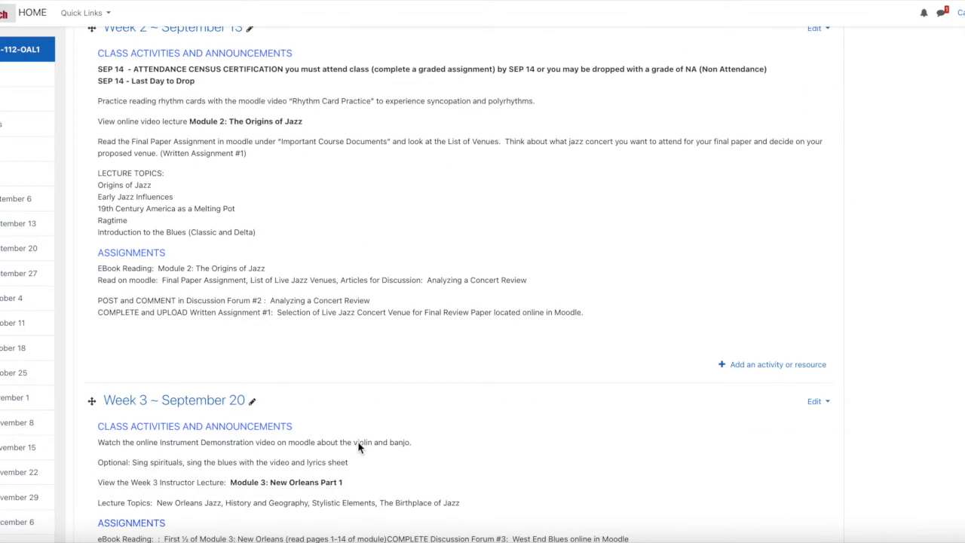
{"action": "scroll", "scroll_direction": "down", "scroll_amount": 3}
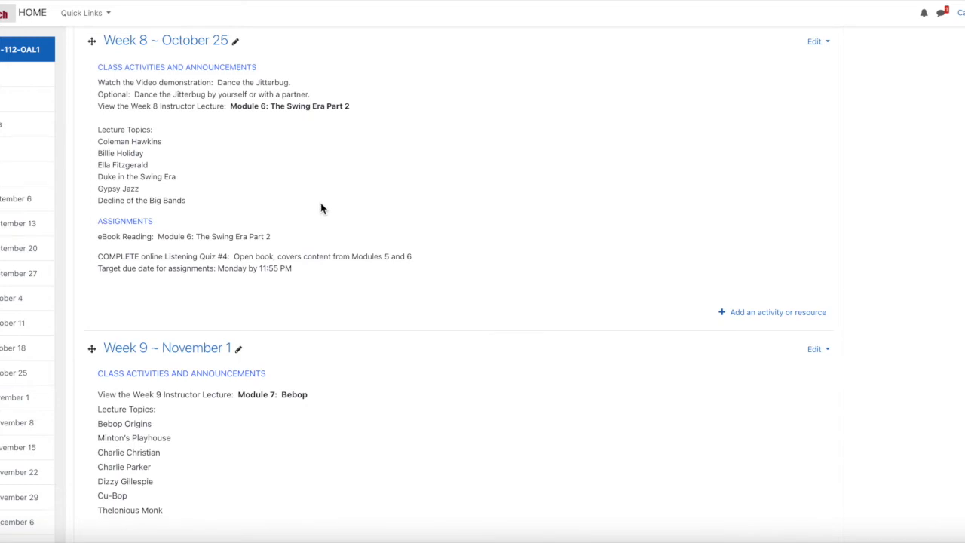
{"action": "mouse_move", "coordinate": [316, 105]}
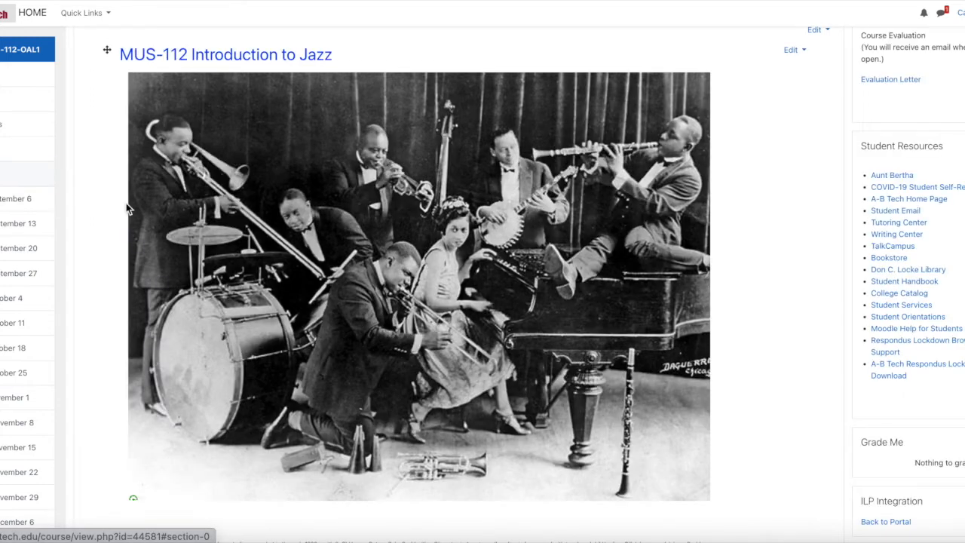
{"action": "mouse_move", "coordinate": [547, 270]}
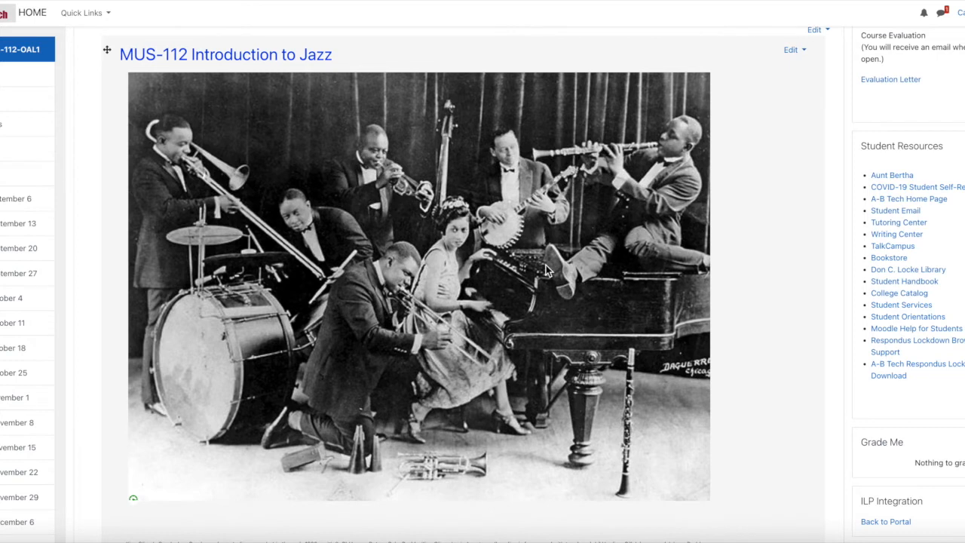